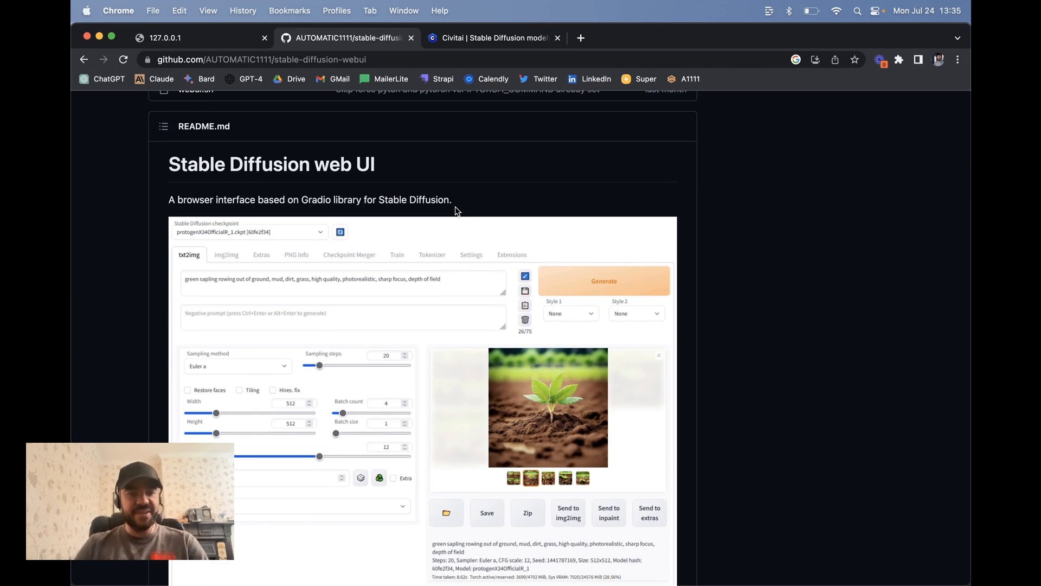
- Launch the web UI from Terminal by running bash webui.sh in the repo folder
{"action": "scroll", "scroll_direction": "down", "scroll_amount": 3}
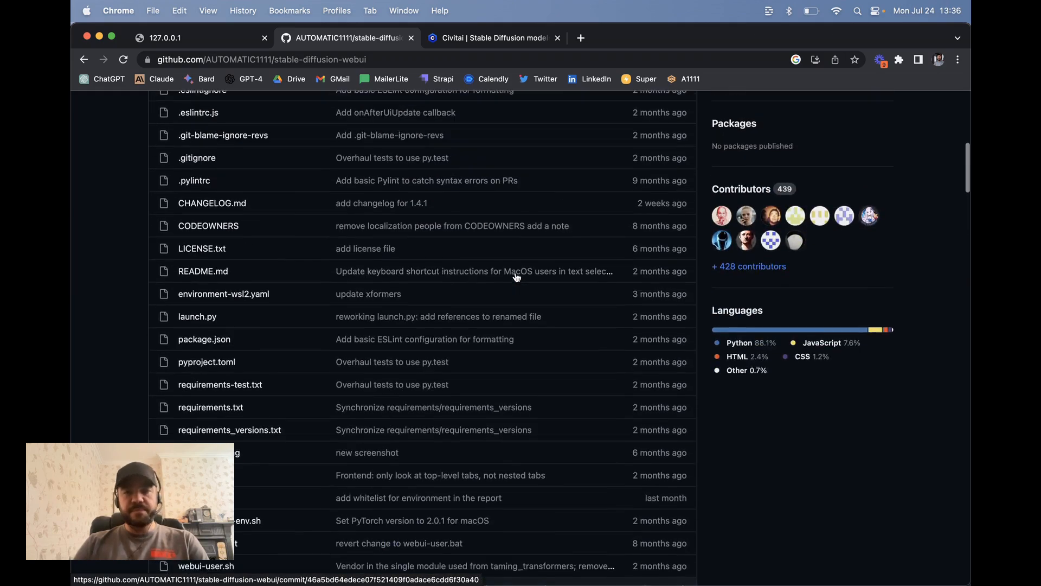
{"action": "scroll", "scroll_direction": "down", "scroll_amount": 3}
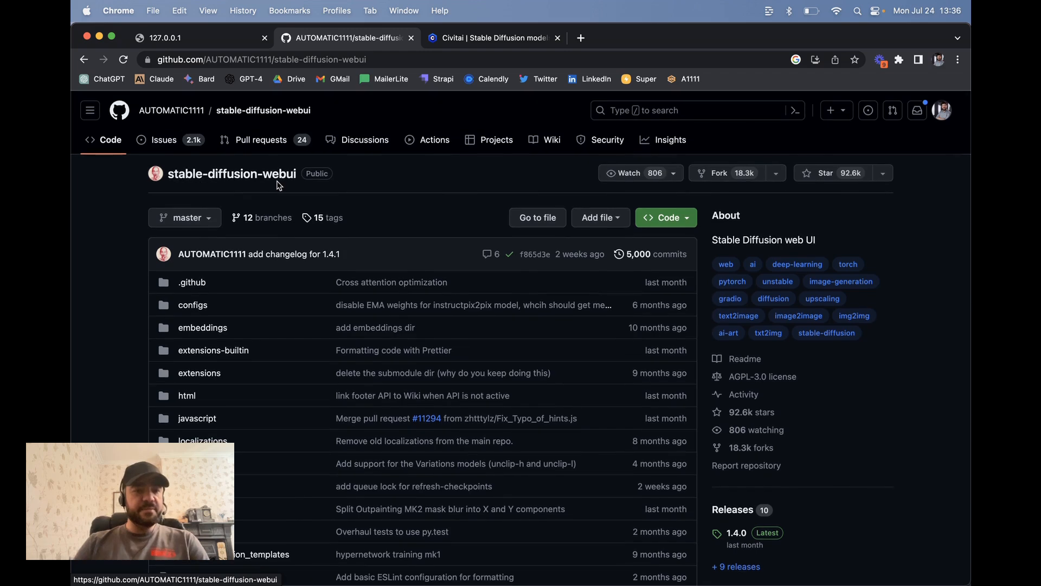
{"action": "scroll", "scroll_direction": "down", "scroll_amount": 3}
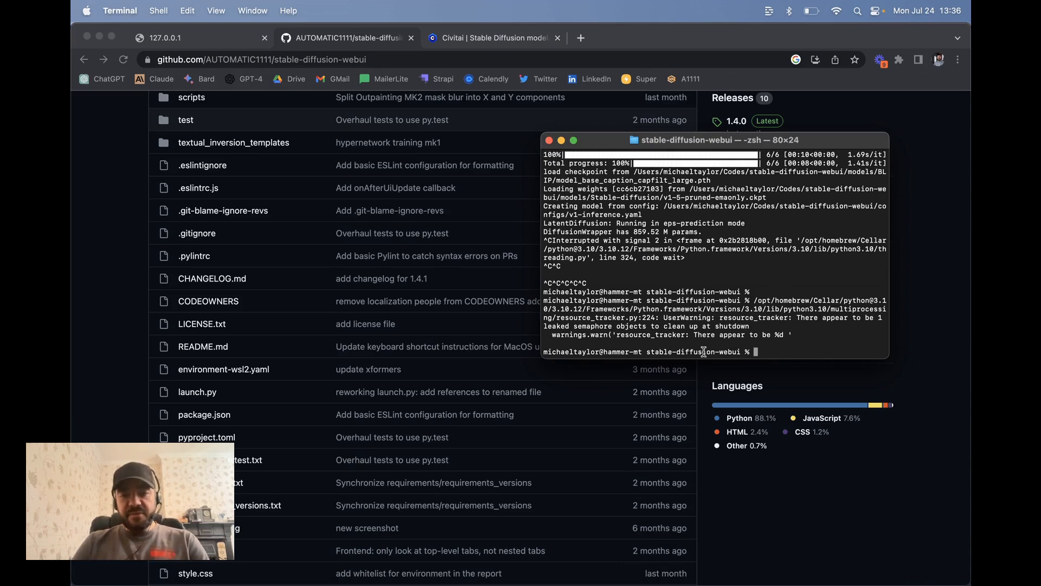
{"action": "type", "text": "b"}
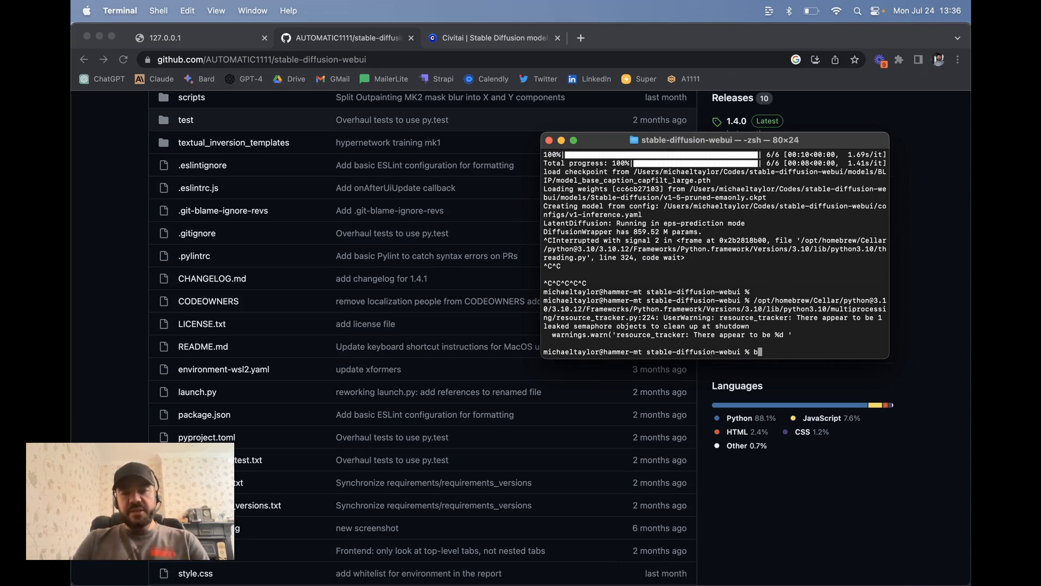
{"action": "type", "text": "ash webui"}
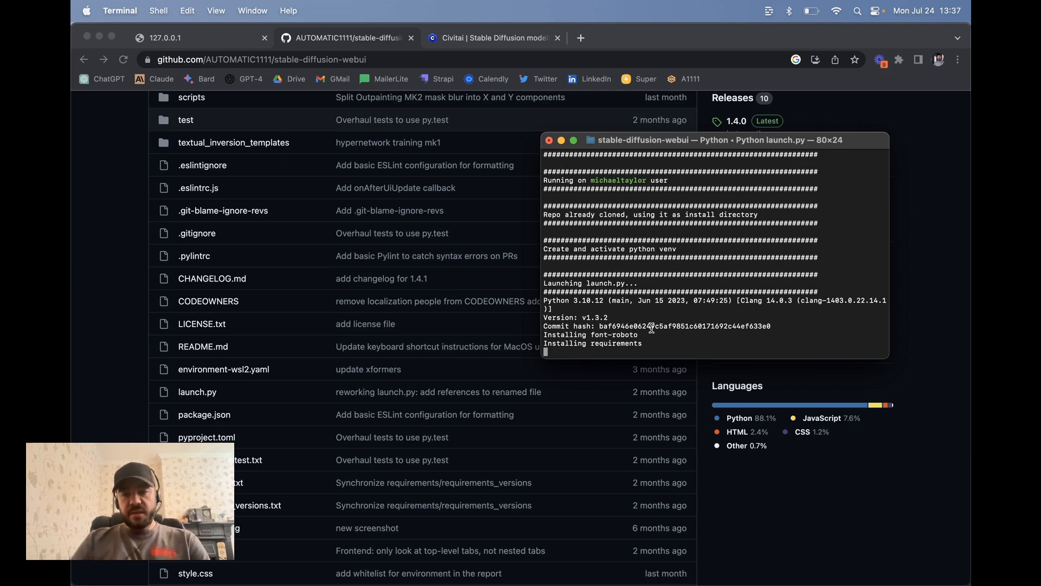
{"action": "mouse_move", "coordinate": [649, 273]}
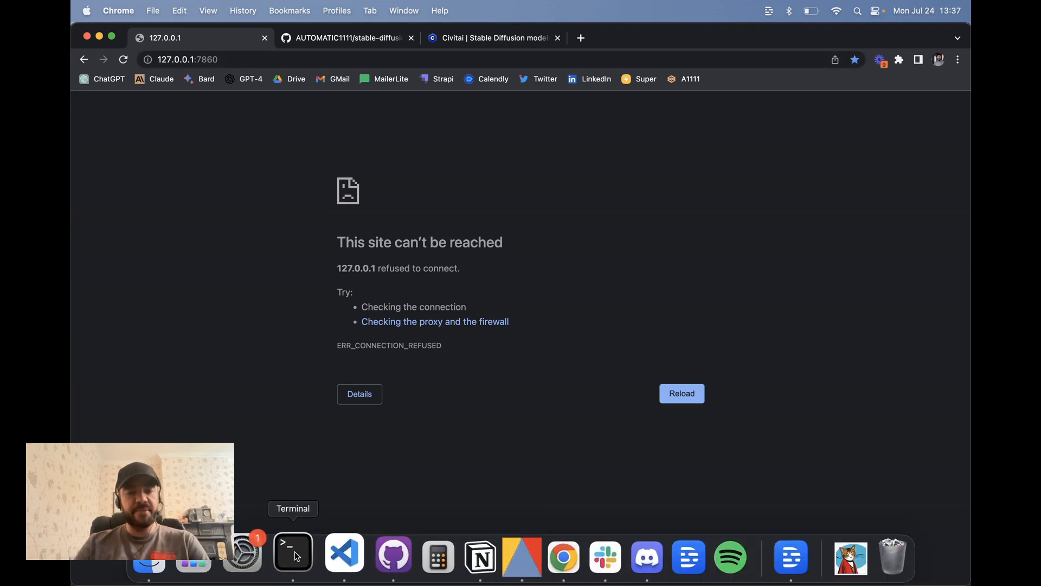
- Check the server log for the local URL and return to the 127.0.0.1:7860 browser tab
{"action": "left_click", "coordinate": [292, 552]}
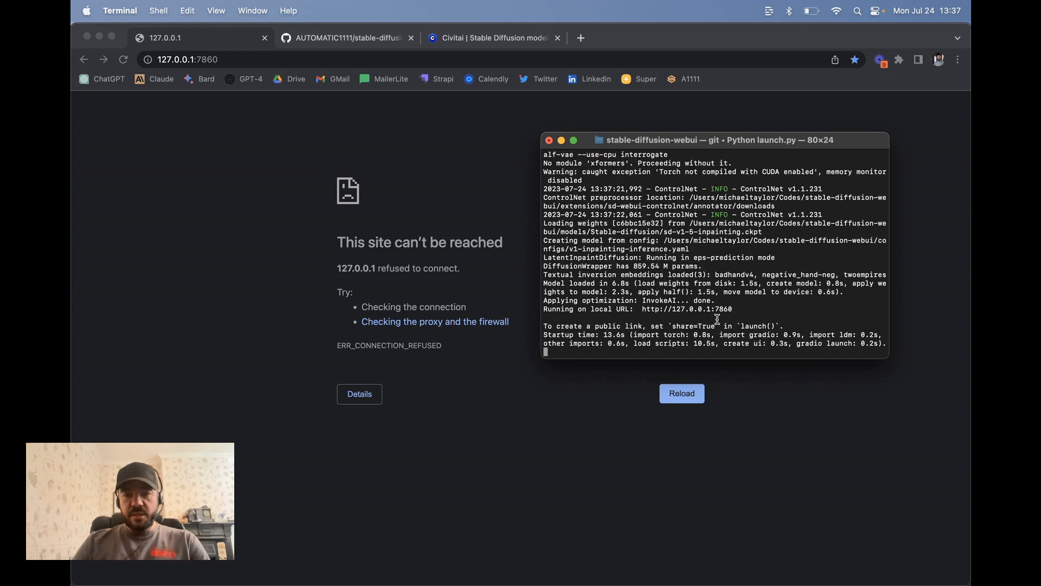
{"action": "double_click", "coordinate": [688, 309]}
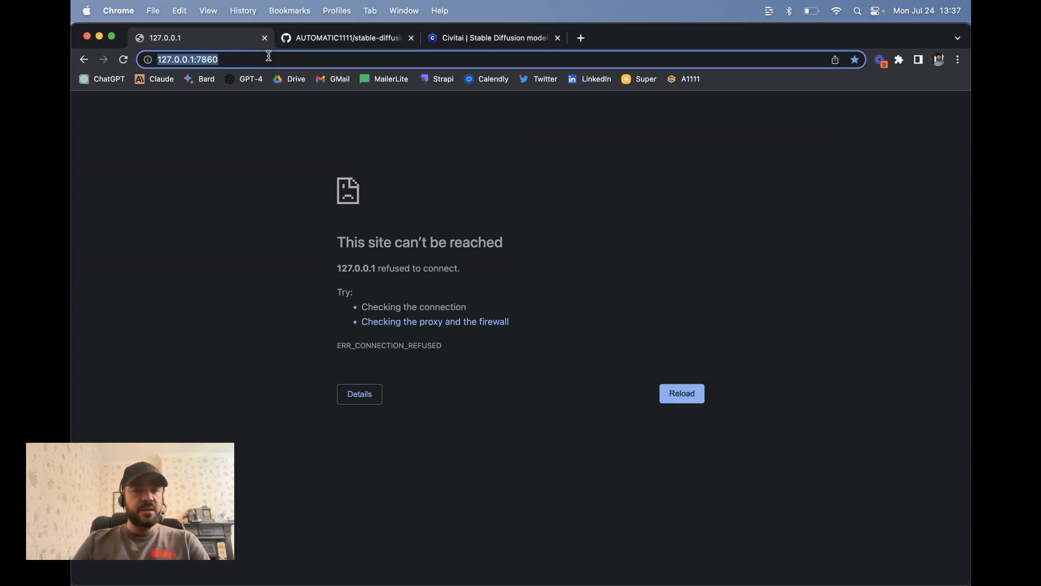
- Reload the local page and choose v1-5-pruned-emaonly.ckpt as the active checkpoint
{"action": "left_click", "coordinate": [681, 392]}
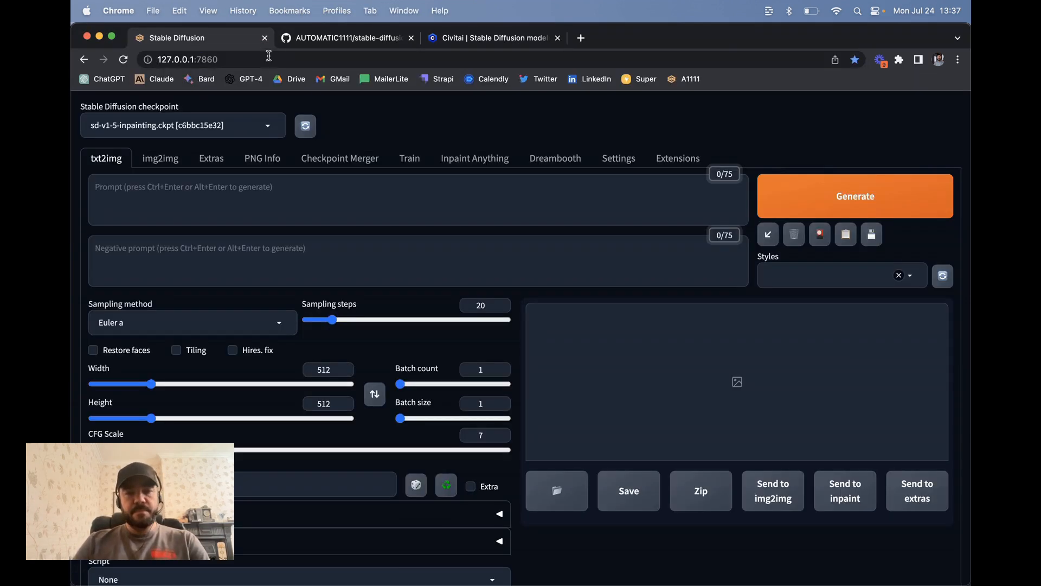
{"action": "left_click", "coordinate": [182, 125]}
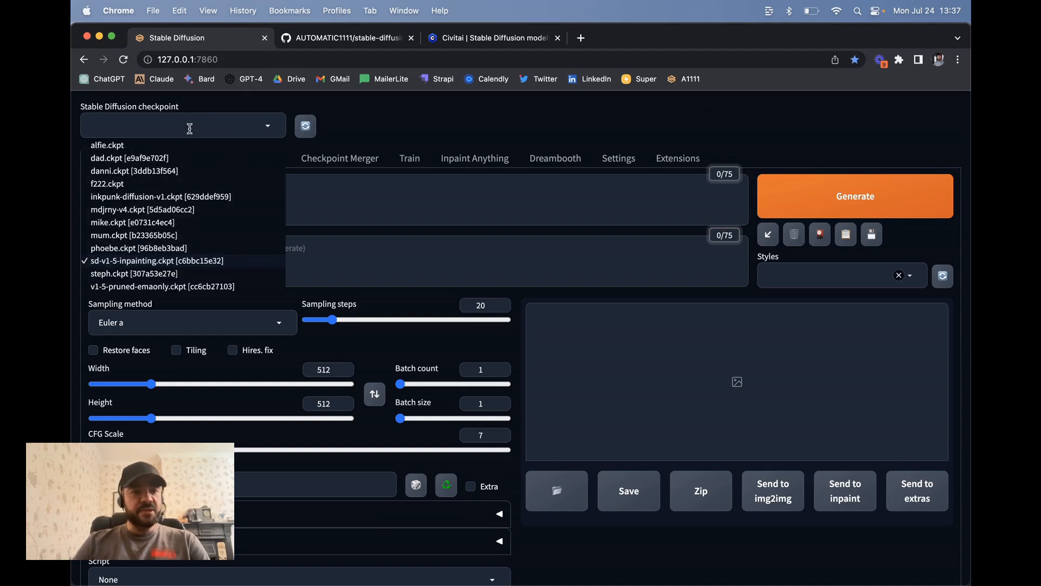
{"action": "mouse_move", "coordinate": [145, 282]}
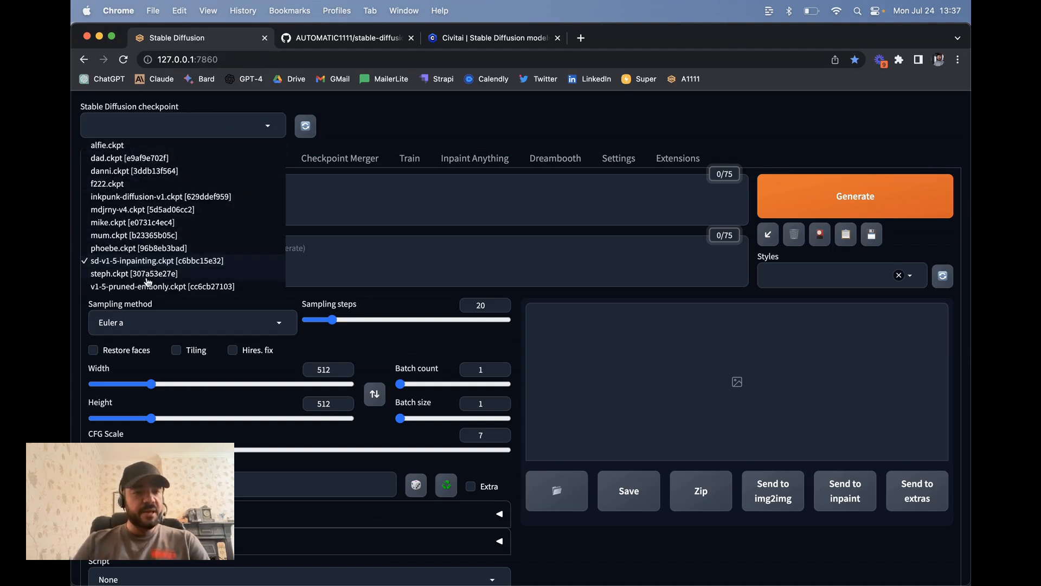
{"action": "left_click", "coordinate": [162, 287]}
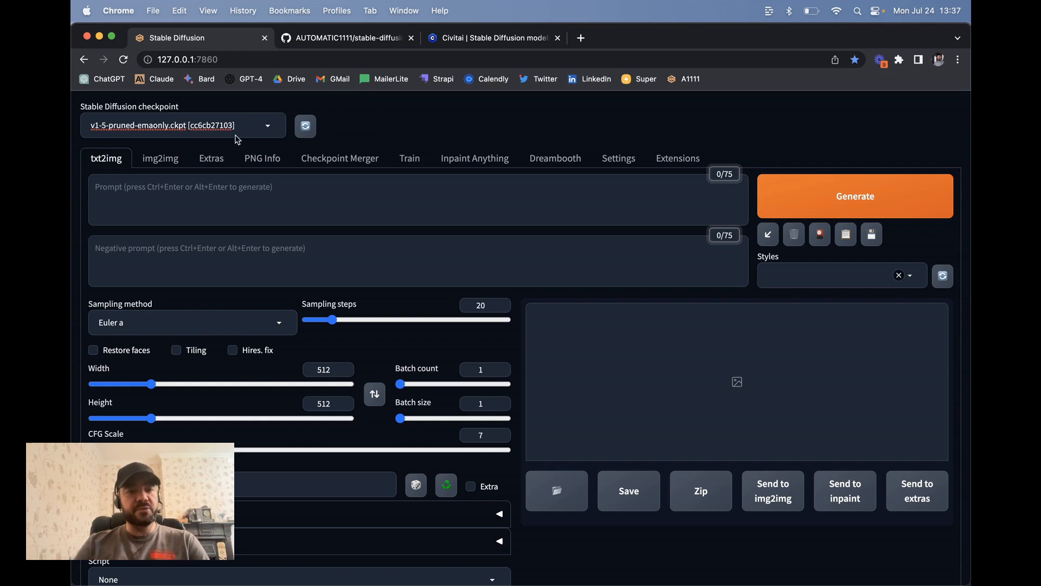
{"action": "mouse_move", "coordinate": [315, 141]}
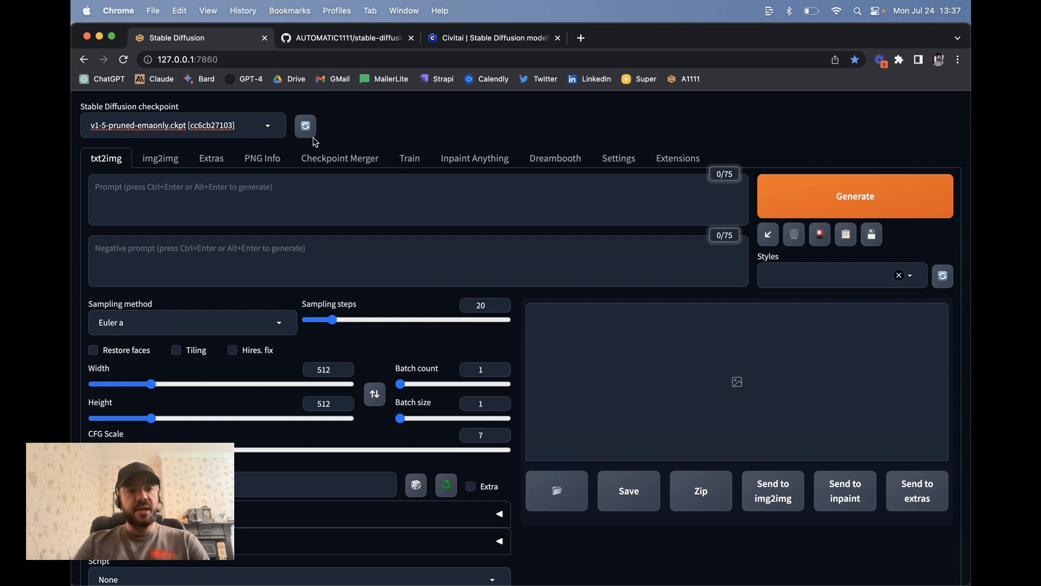
{"action": "left_click", "coordinate": [182, 125]}
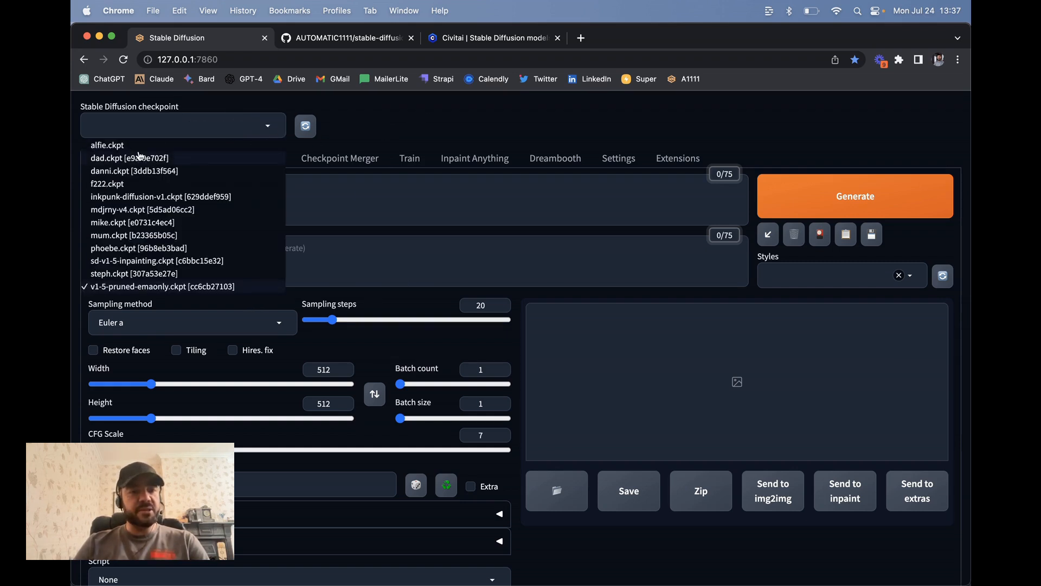
{"action": "left_click", "coordinate": [162, 286]}
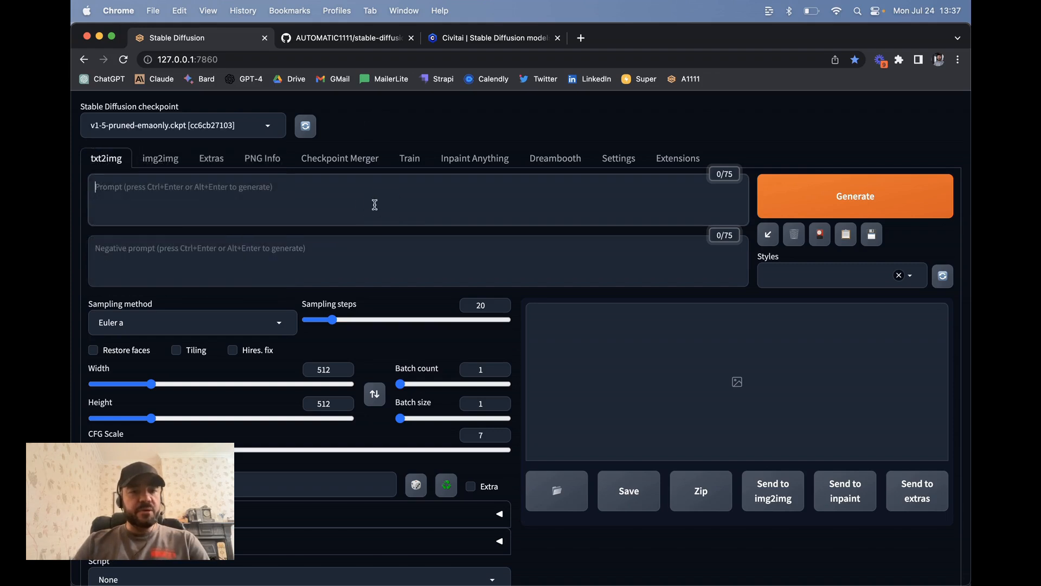
- Generate a txt2img image from the prompt 'a cat wearing a cape'
{"action": "type", "text": "a czat wearing"}
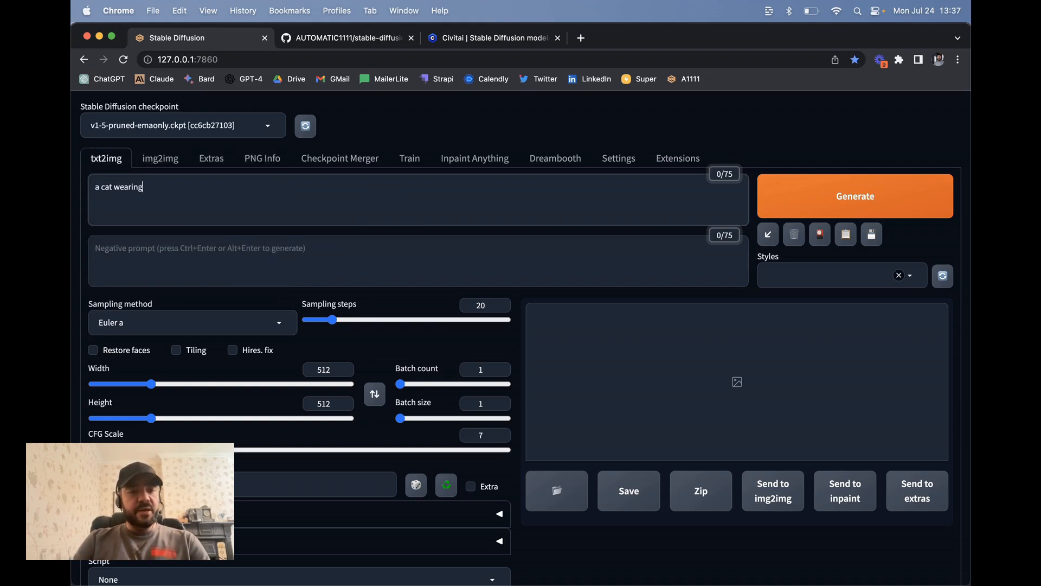
{"action": "type", "text": "a cape"}
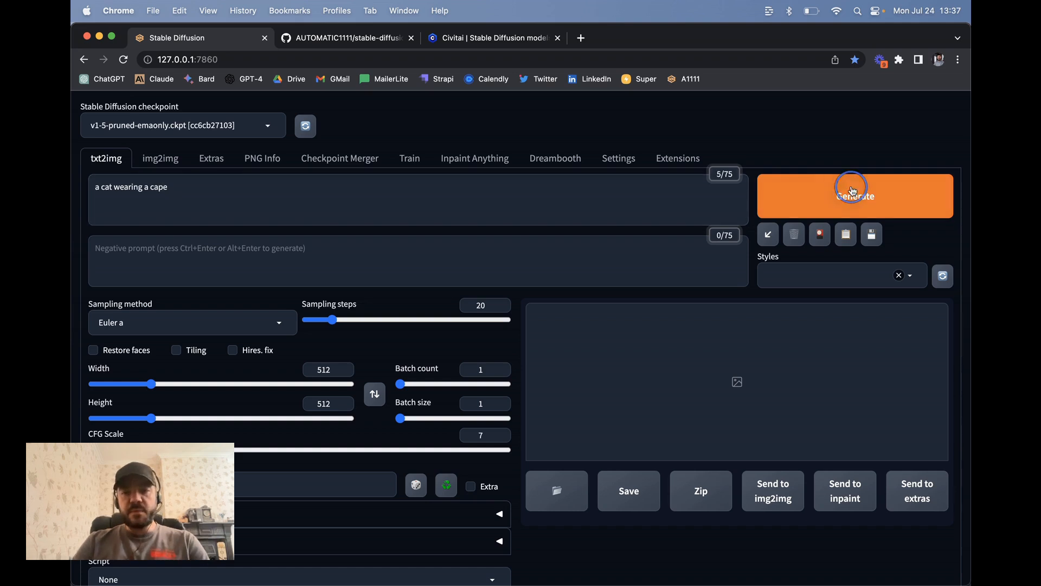
{"action": "left_click", "coordinate": [854, 196]}
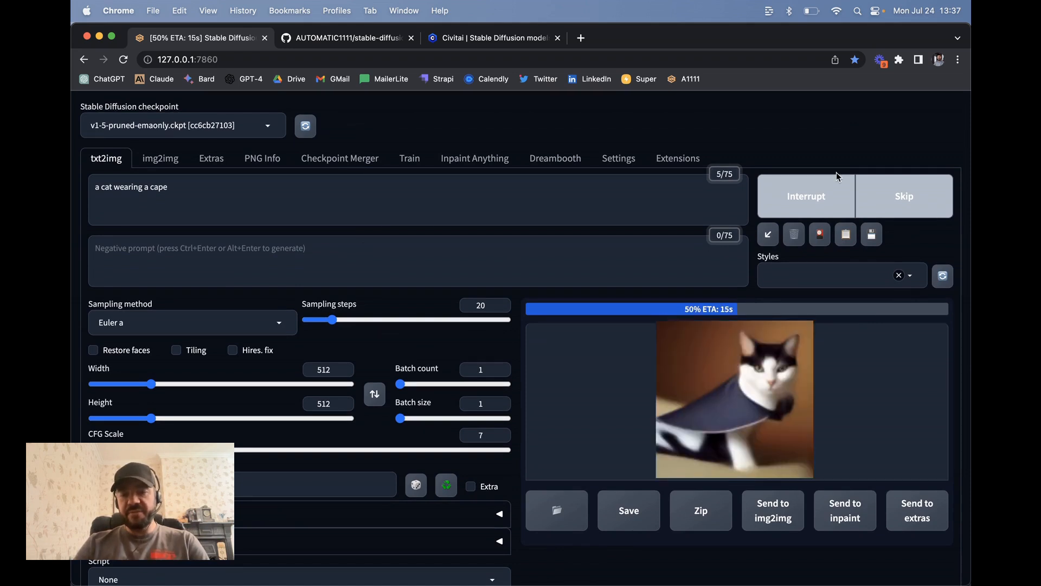
{"action": "mouse_move", "coordinate": [772, 392]}
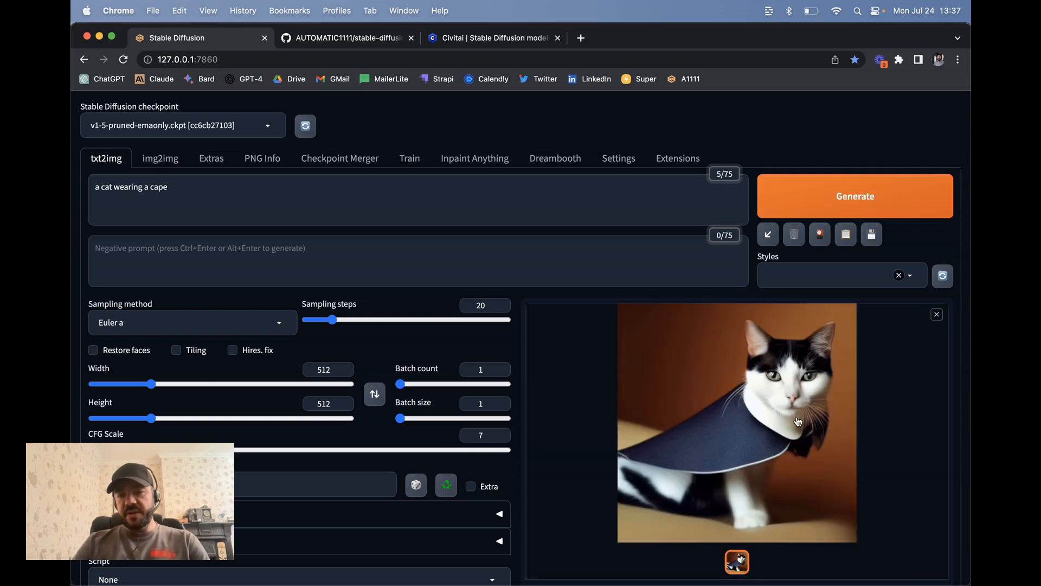
- Review the generated 512×512 cat image and its generation info
{"action": "scroll", "scroll_direction": "down", "scroll_amount": 3}
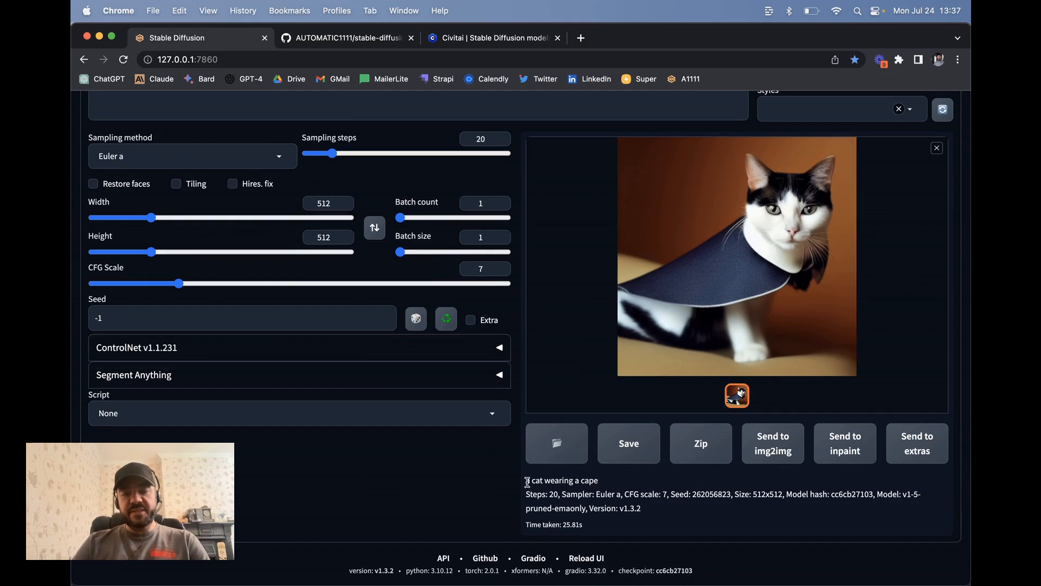
{"action": "double_click", "coordinate": [561, 480]}
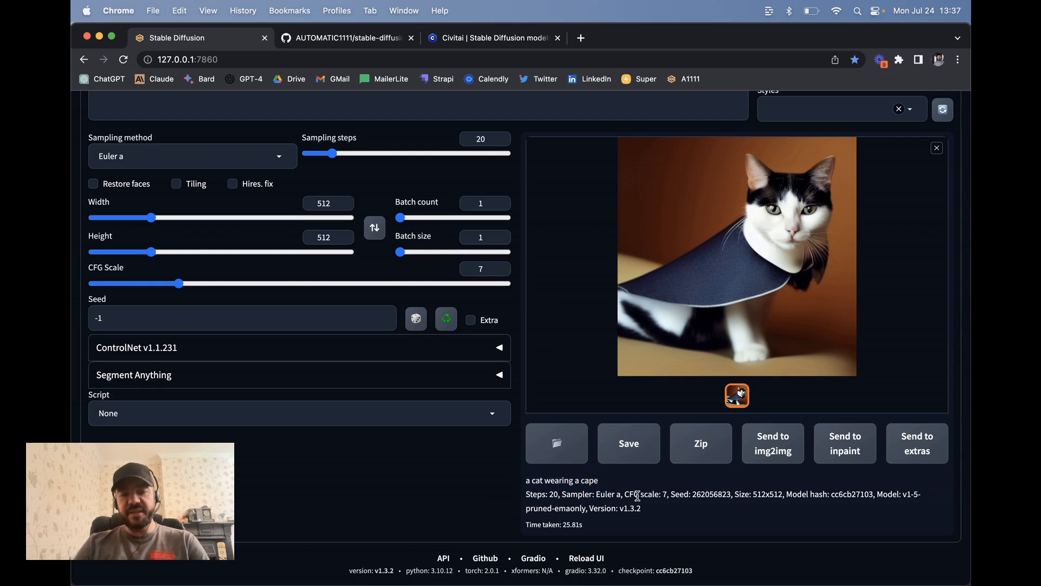
{"action": "double_click", "coordinate": [710, 495]}
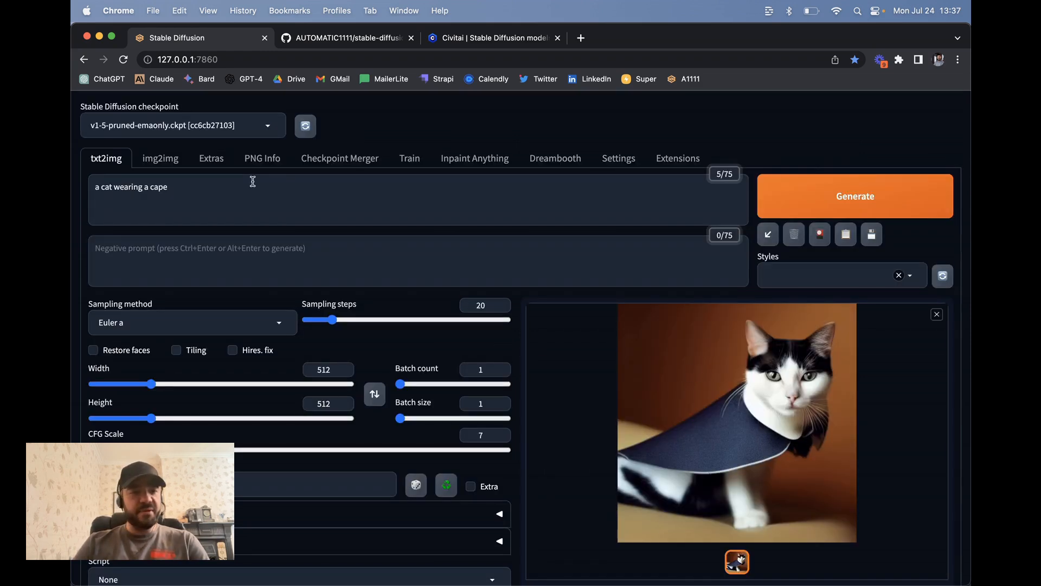
- Select the inkpunk-diffusion-v1.ckpt checkpoint and regenerate the cape cat with it
{"action": "left_click", "coordinate": [182, 125]}
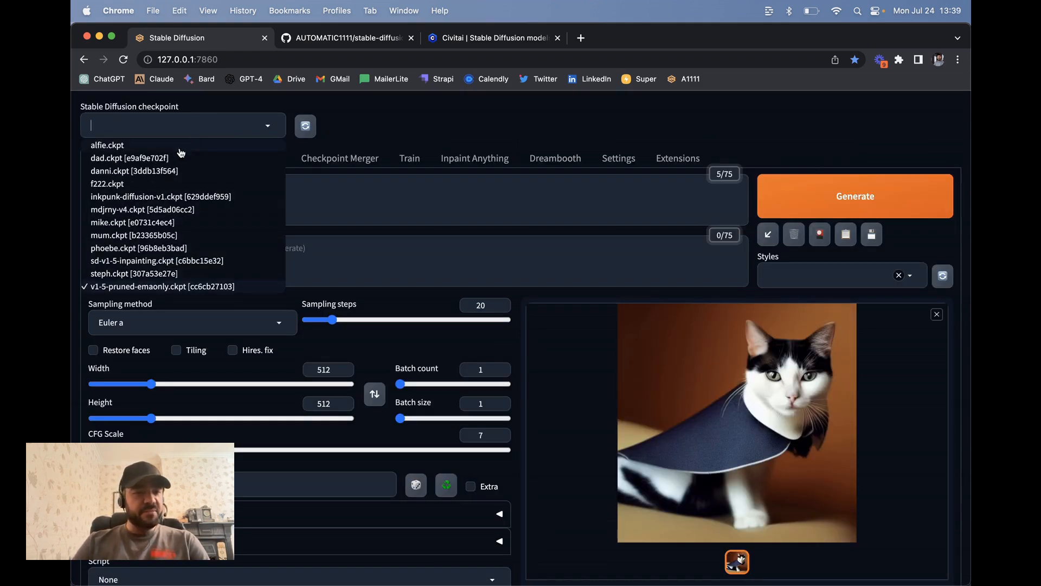
{"action": "left_click", "coordinate": [160, 196]}
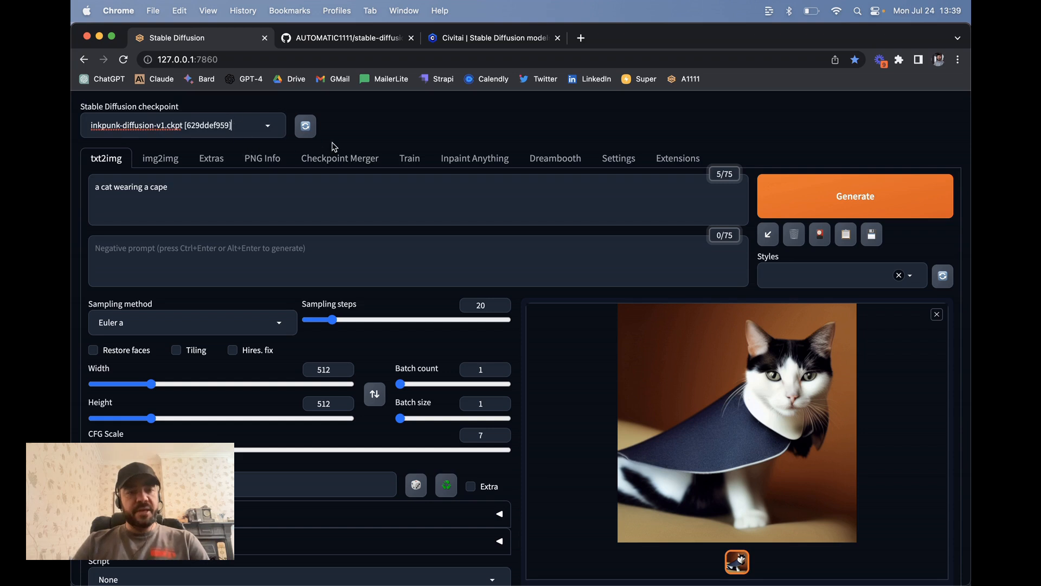
{"action": "mouse_move", "coordinate": [419, 103]}
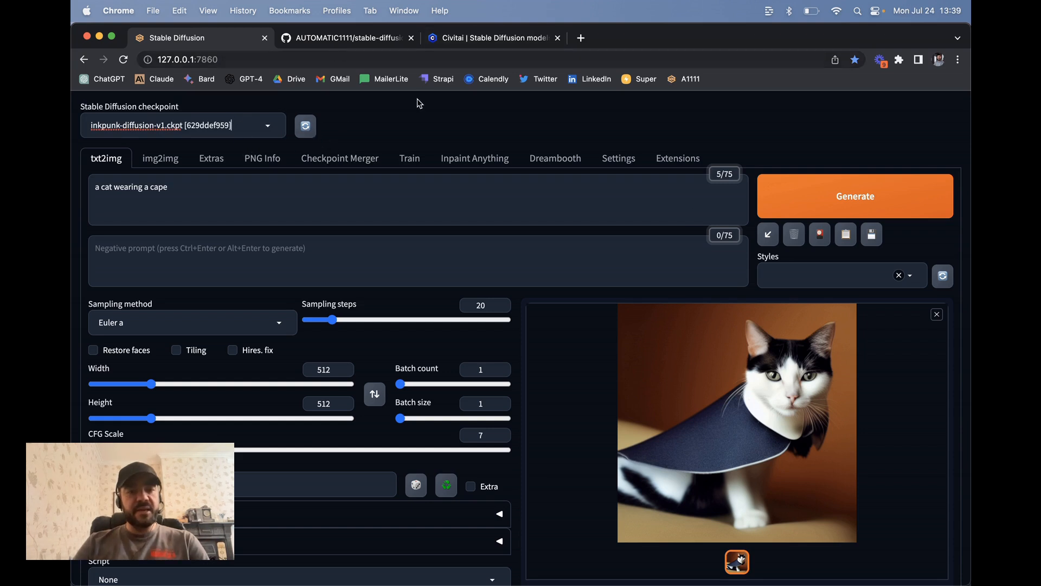
{"action": "left_click", "coordinate": [854, 195]}
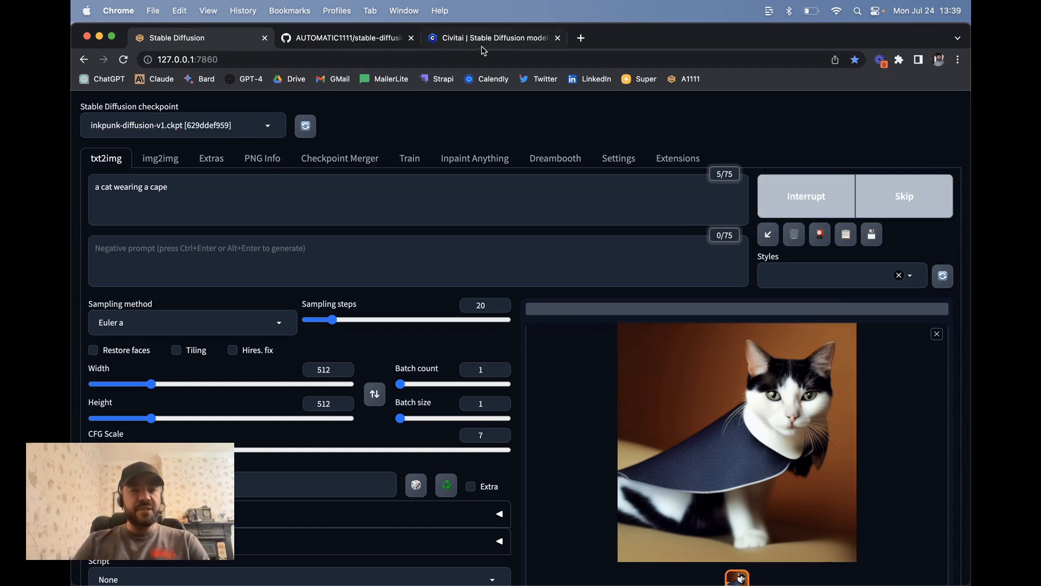
{"action": "left_click", "coordinate": [495, 37]}
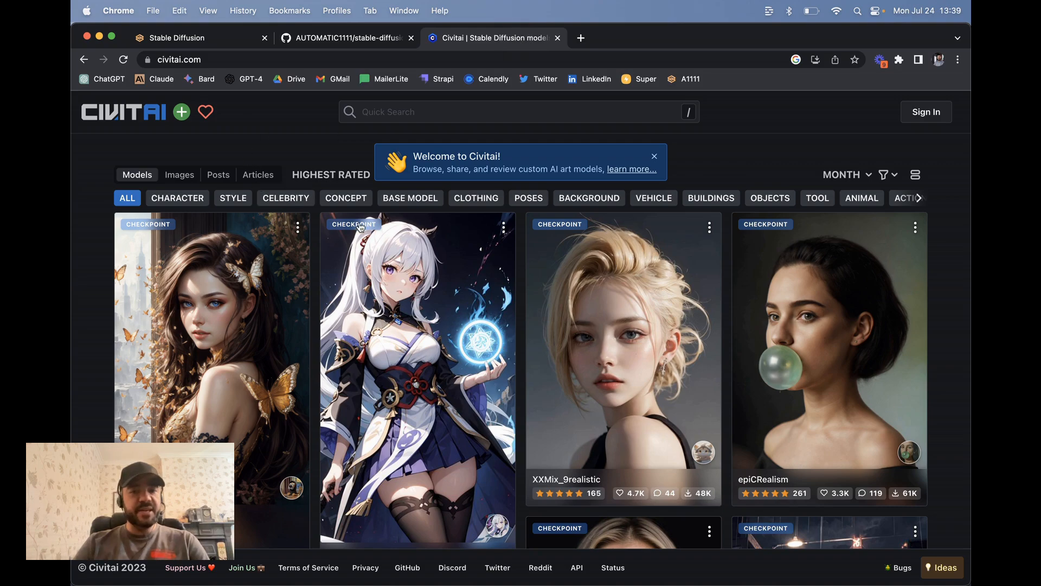
- Browse to stable-diffusion-webui > models > Stable-diffusion to view the installed .ckpt files
{"action": "scroll", "scroll_direction": "down", "scroll_amount": 3}
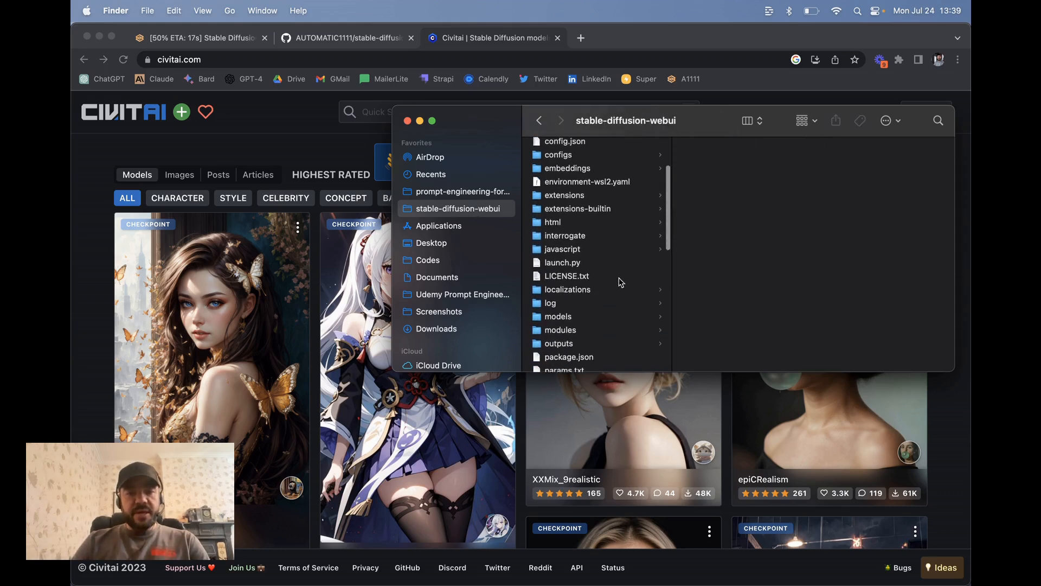
{"action": "left_click", "coordinate": [557, 270]}
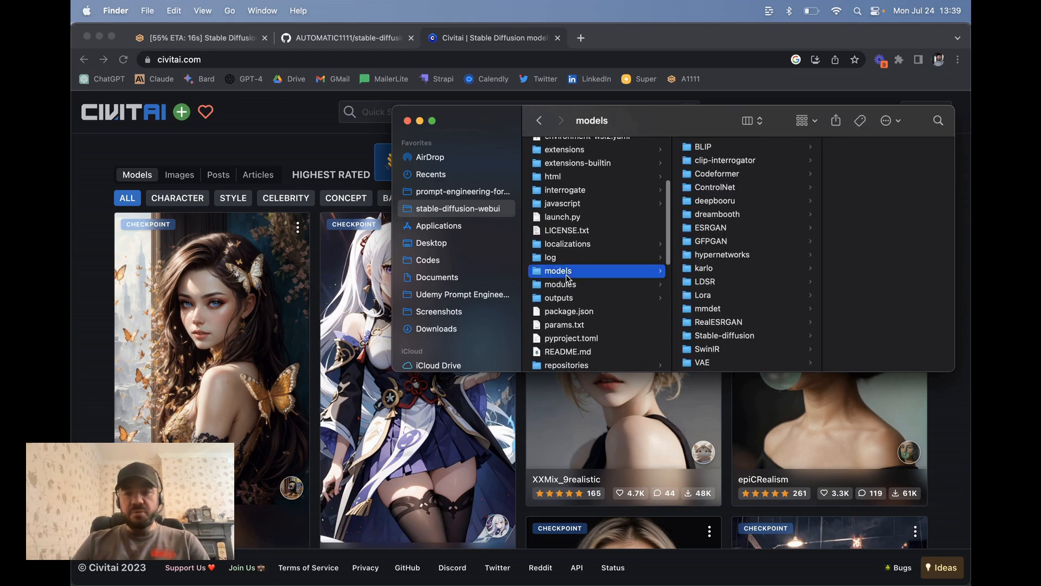
{"action": "scroll", "scroll_direction": "down", "scroll_amount": 3}
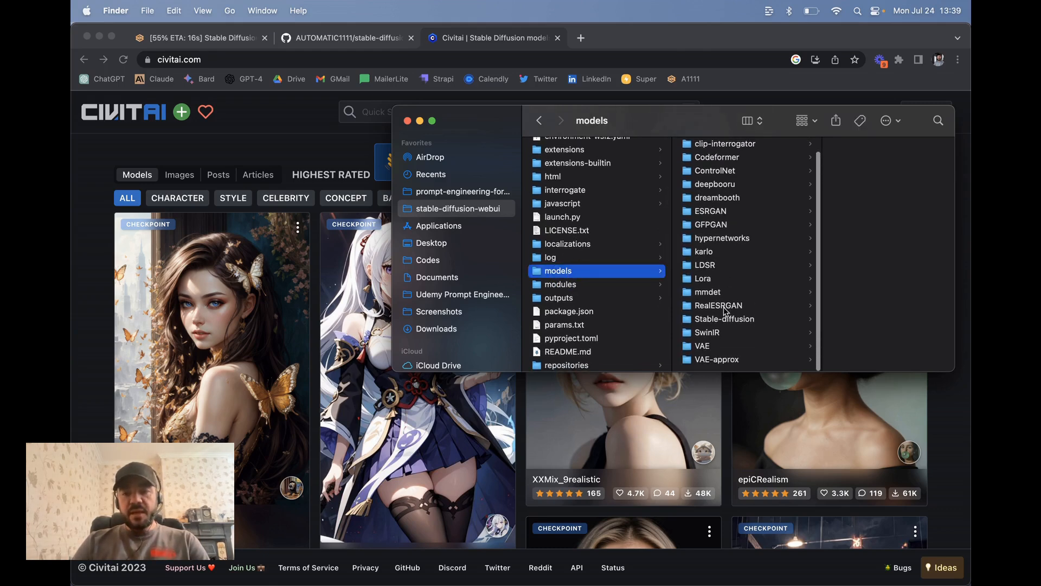
{"action": "left_click", "coordinate": [726, 317]}
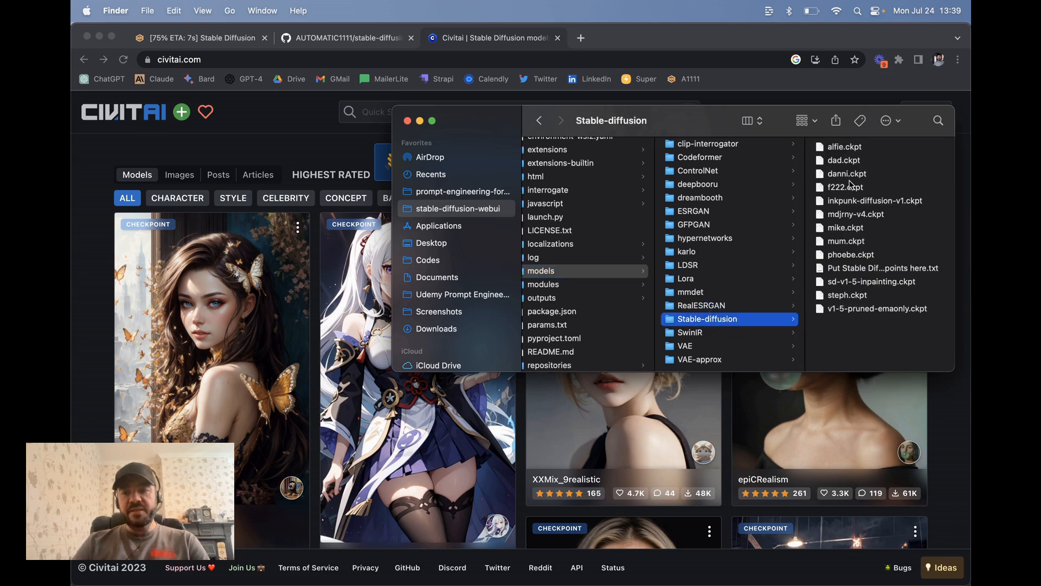
{"action": "left_click", "coordinate": [310, 42]}
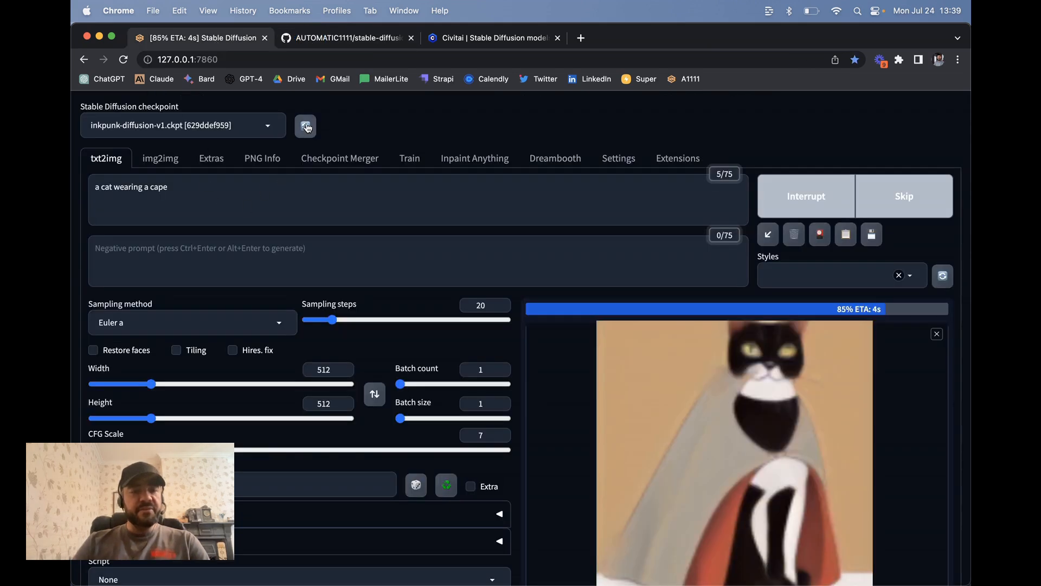
{"action": "left_click", "coordinate": [181, 124]}
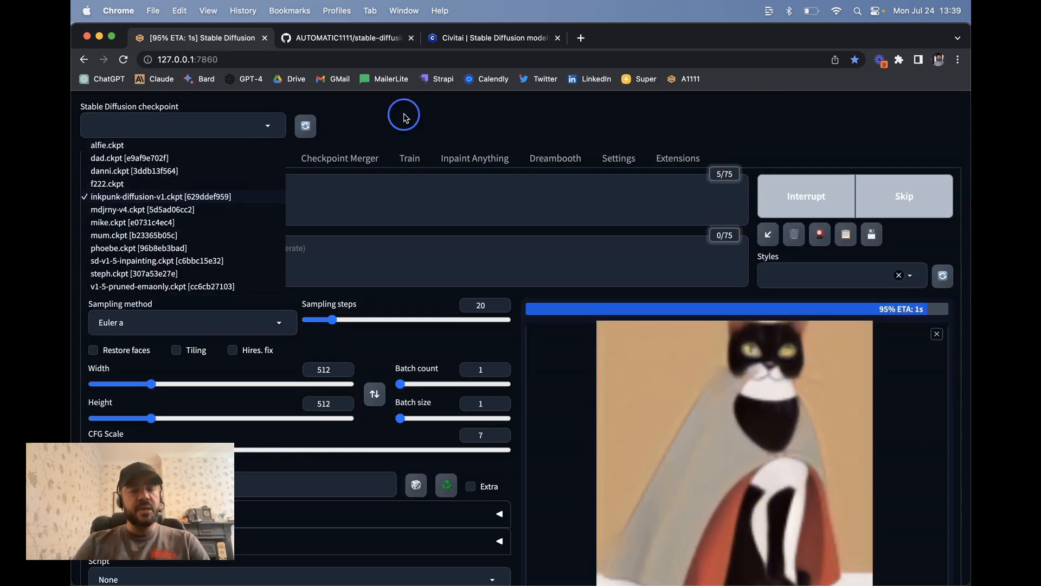
{"action": "left_click", "coordinate": [161, 197]}
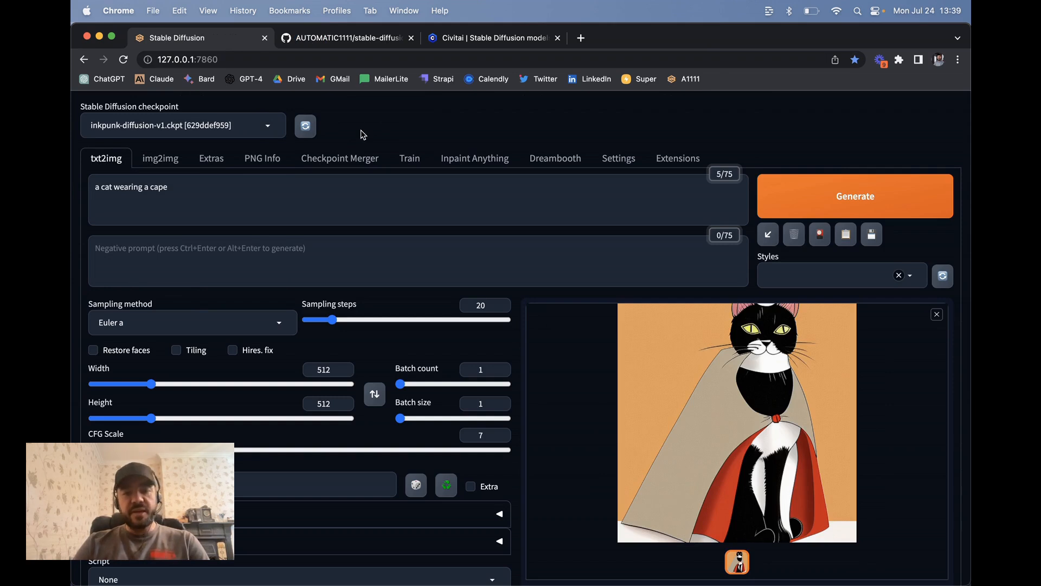
{"action": "mouse_move", "coordinate": [373, 295]}
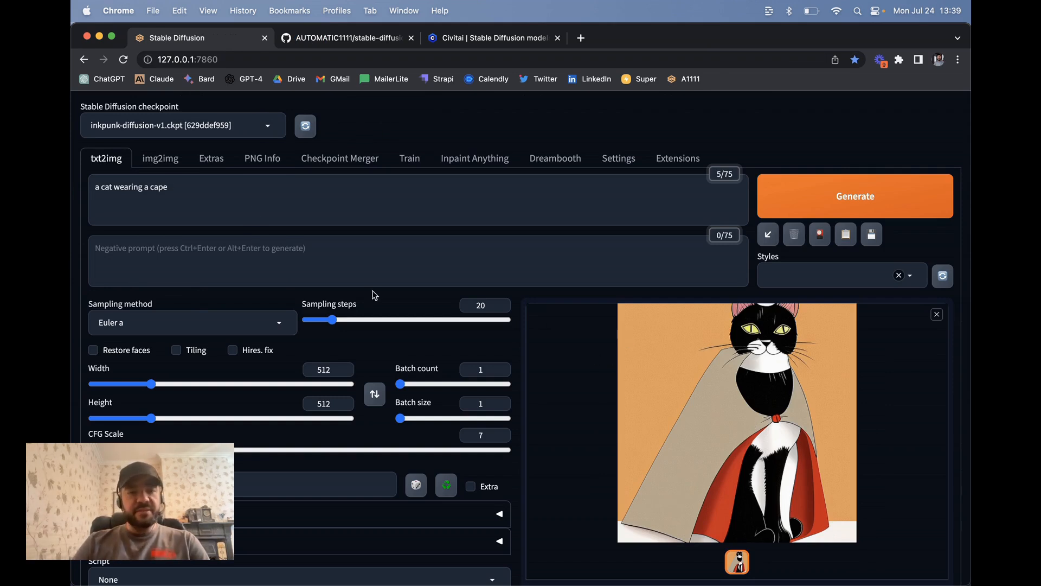
{"action": "left_click", "coordinate": [202, 195]}
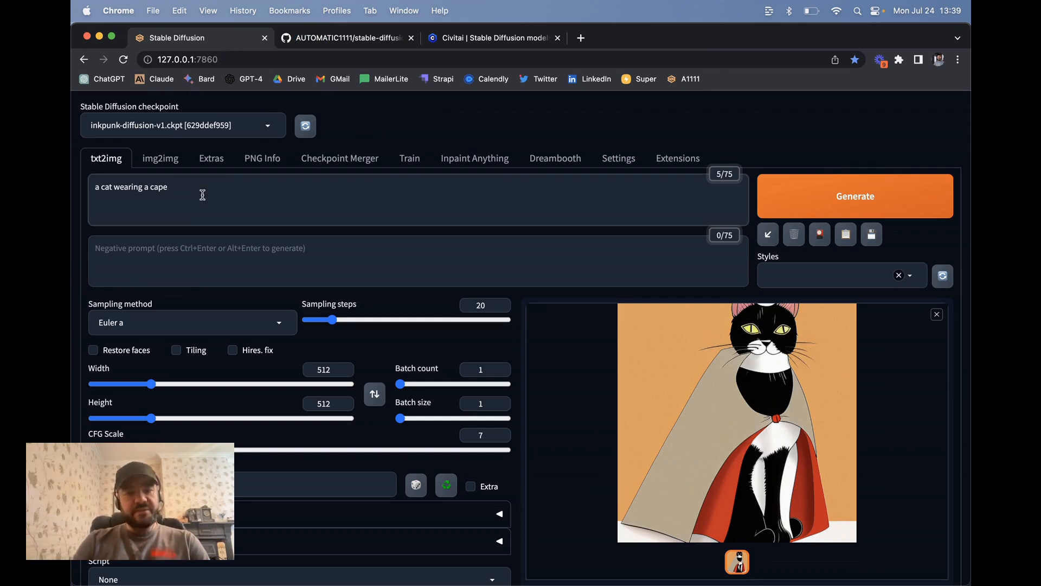
- Append the nvinkpunk trigger word to the prompt and generate a new cape-cat image
{"action": "type", "text": "nvinkpunk"}
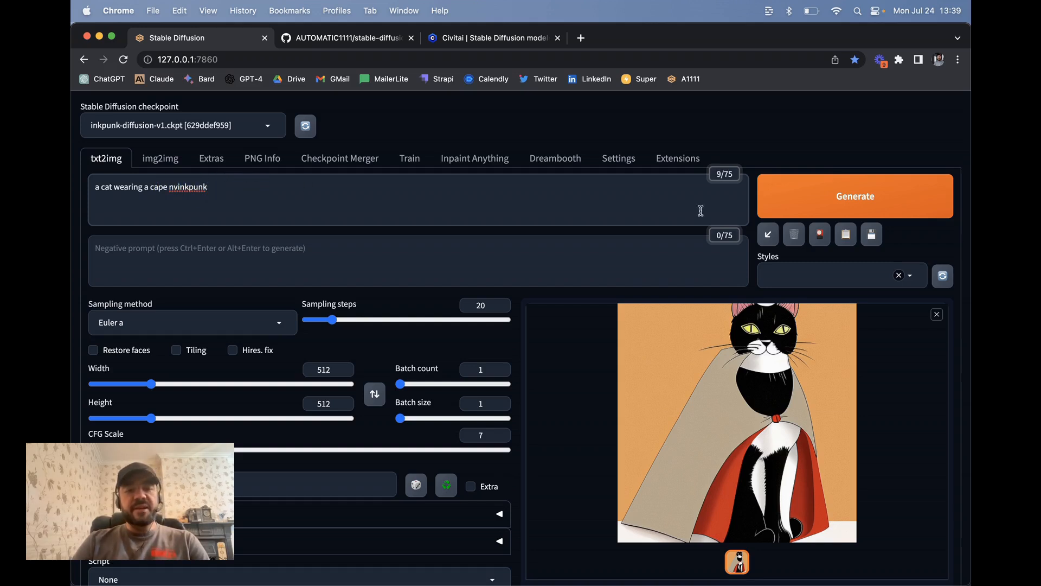
{"action": "left_click", "coordinate": [854, 196]}
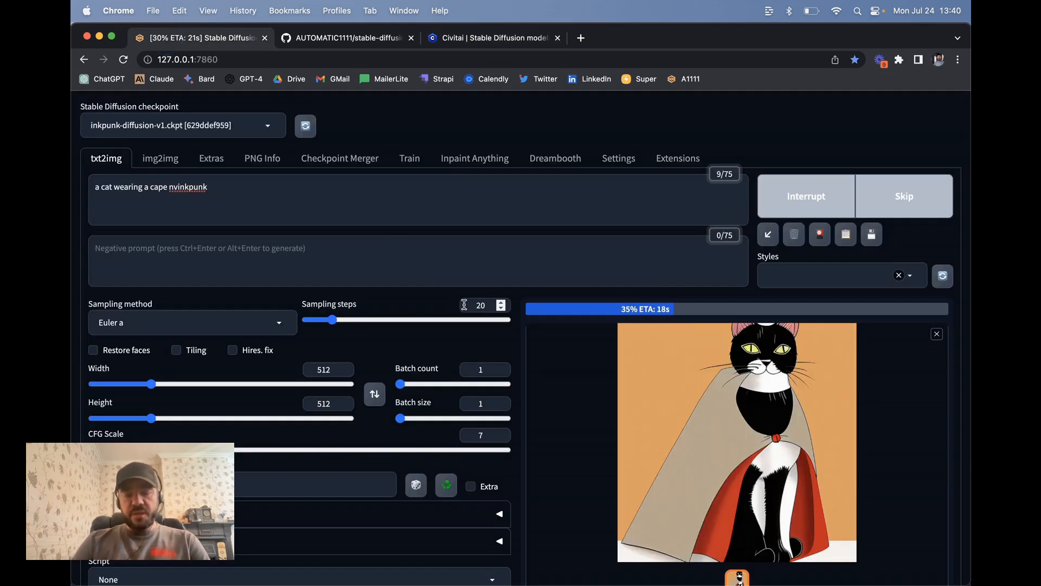
{"action": "scroll", "scroll_direction": "down", "scroll_amount": 3}
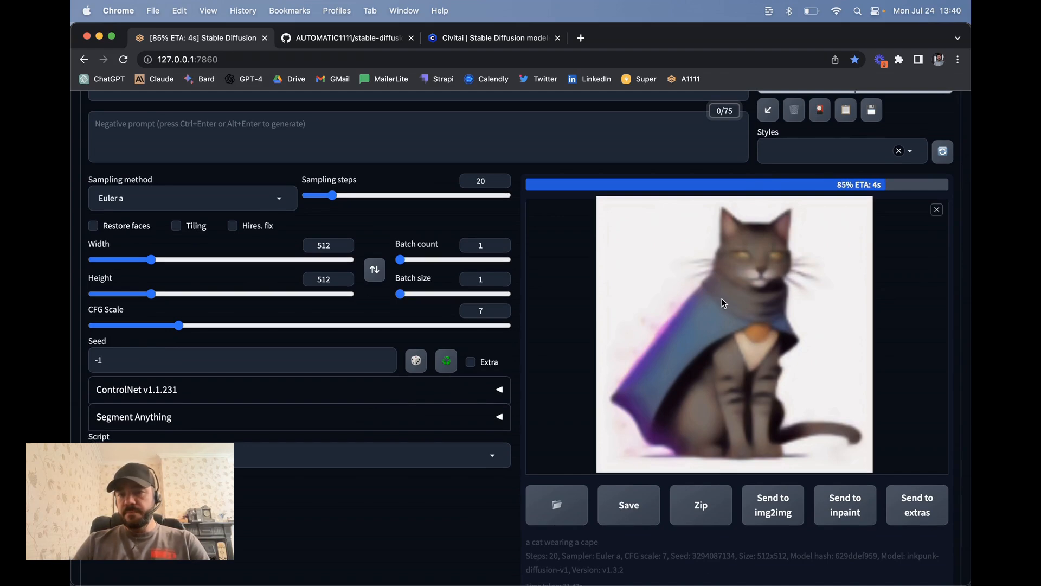
{"action": "mouse_move", "coordinate": [801, 319]}
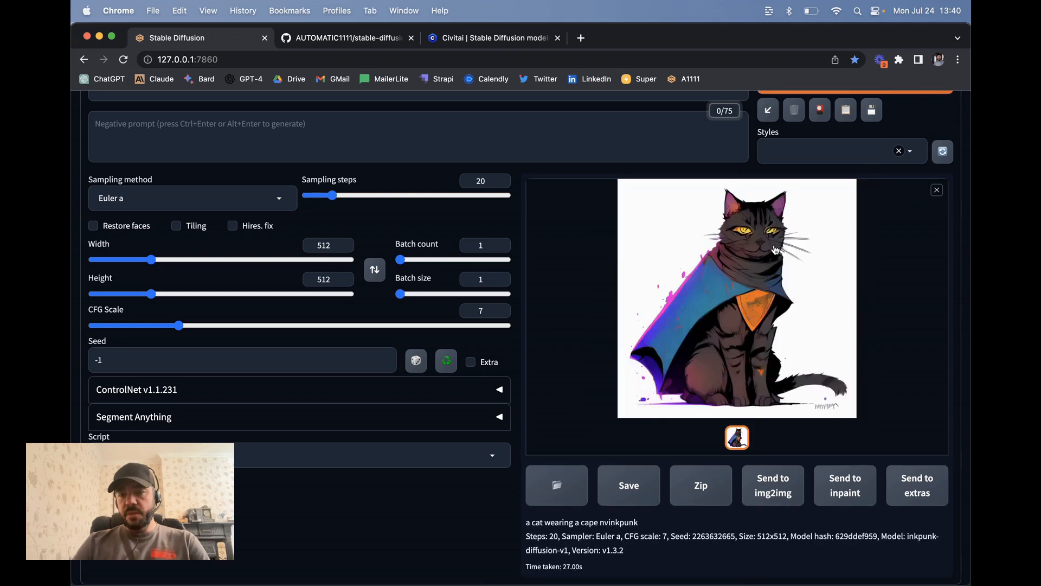
{"action": "mouse_move", "coordinate": [942, 117]}
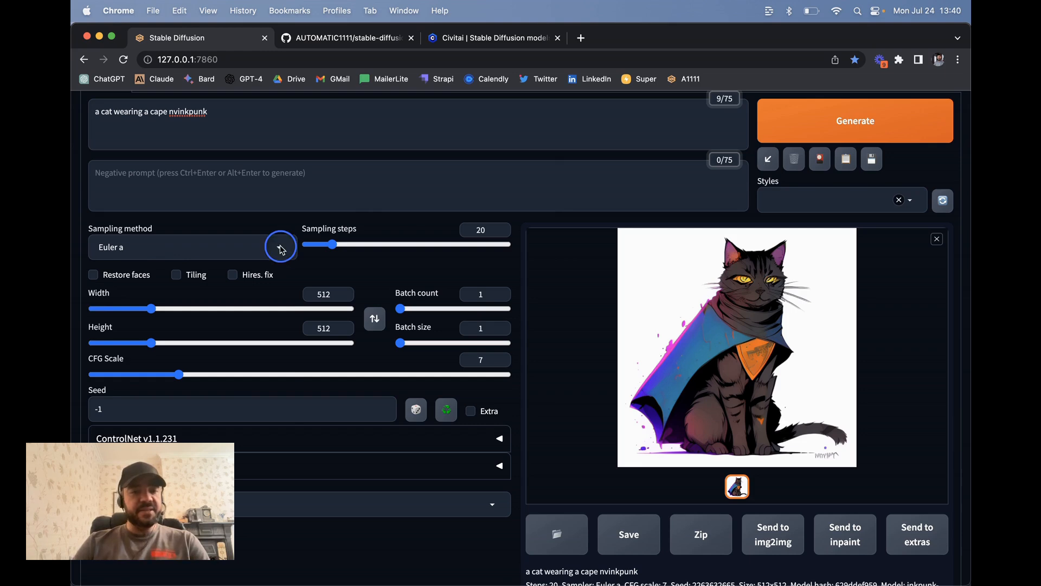
{"action": "left_click", "coordinate": [280, 246]}
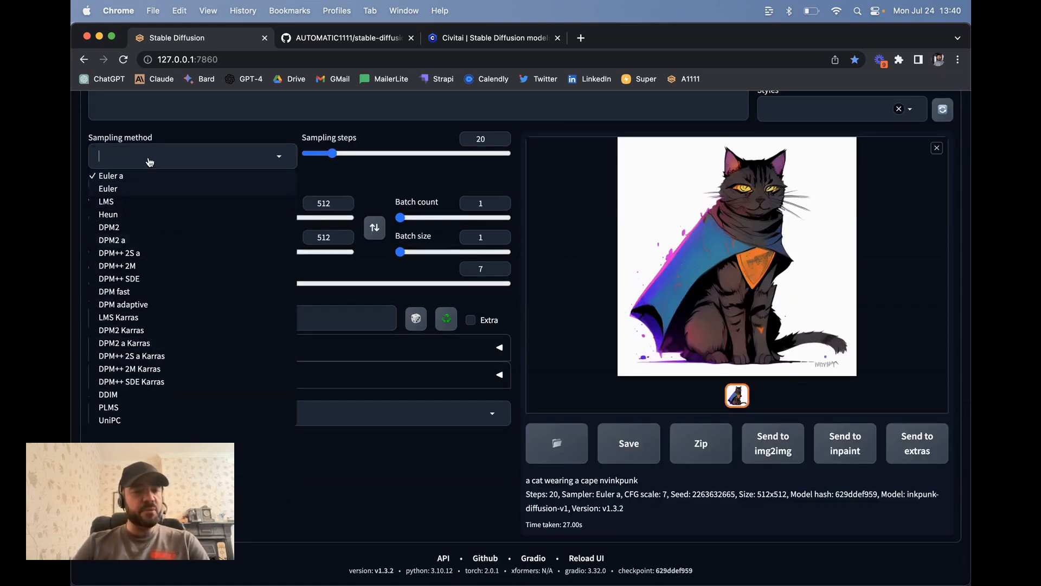
{"action": "mouse_move", "coordinate": [121, 330]}
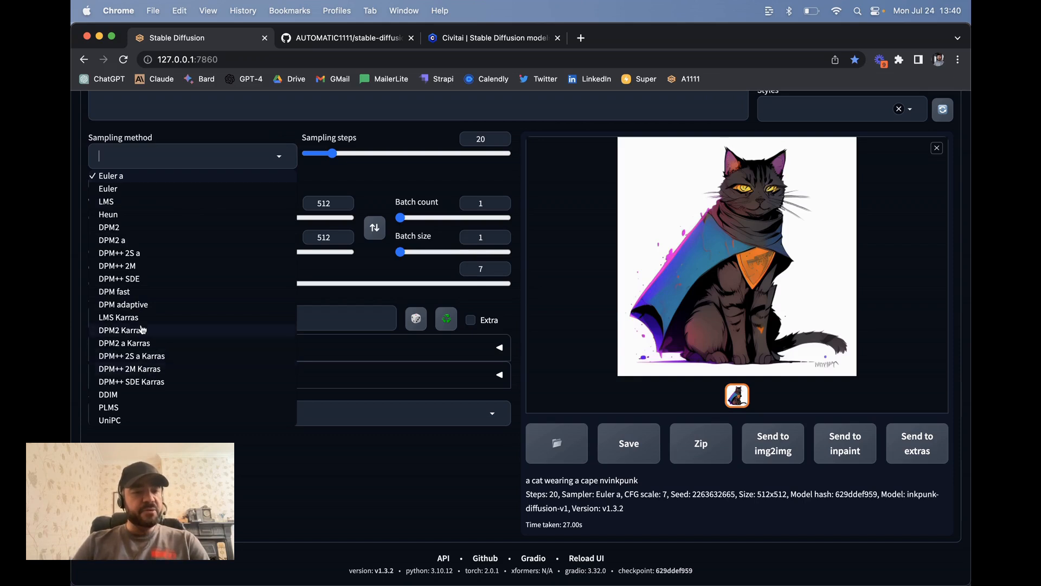
{"action": "mouse_move", "coordinate": [173, 386]}
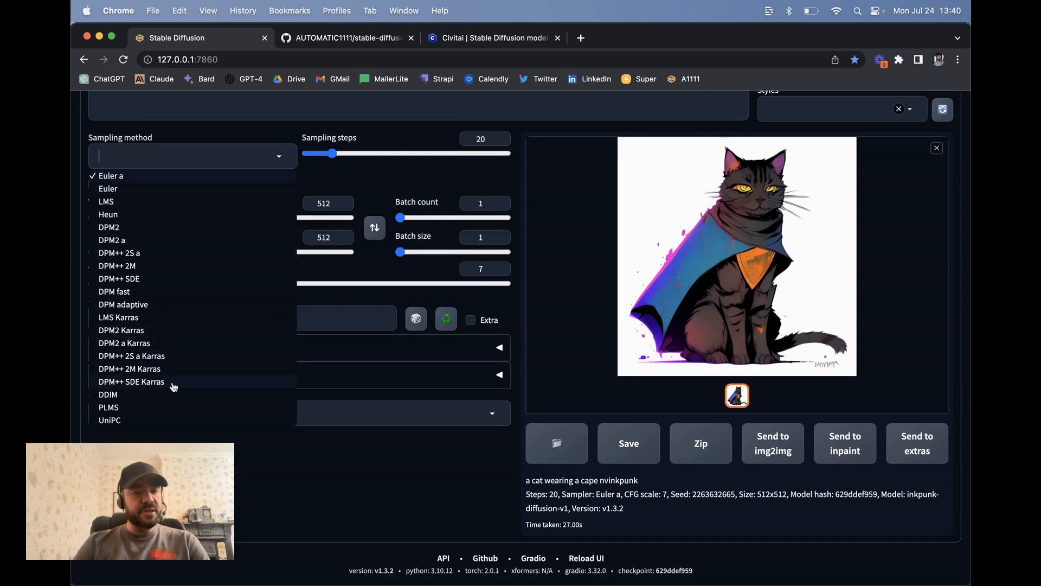
{"action": "left_click", "coordinate": [129, 369]}
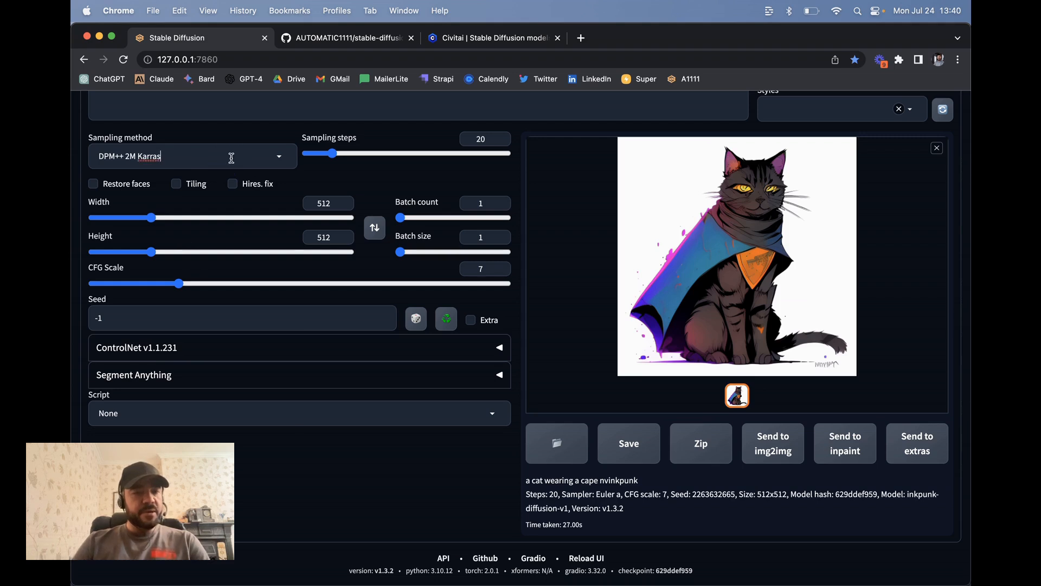
{"action": "left_click", "coordinate": [193, 156]}
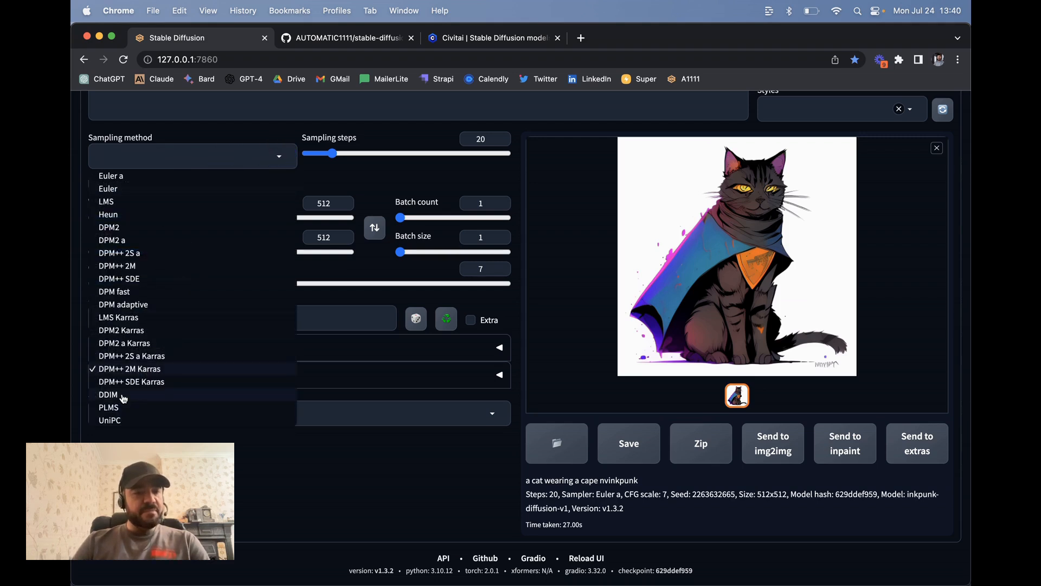
{"action": "left_click", "coordinate": [109, 393]}
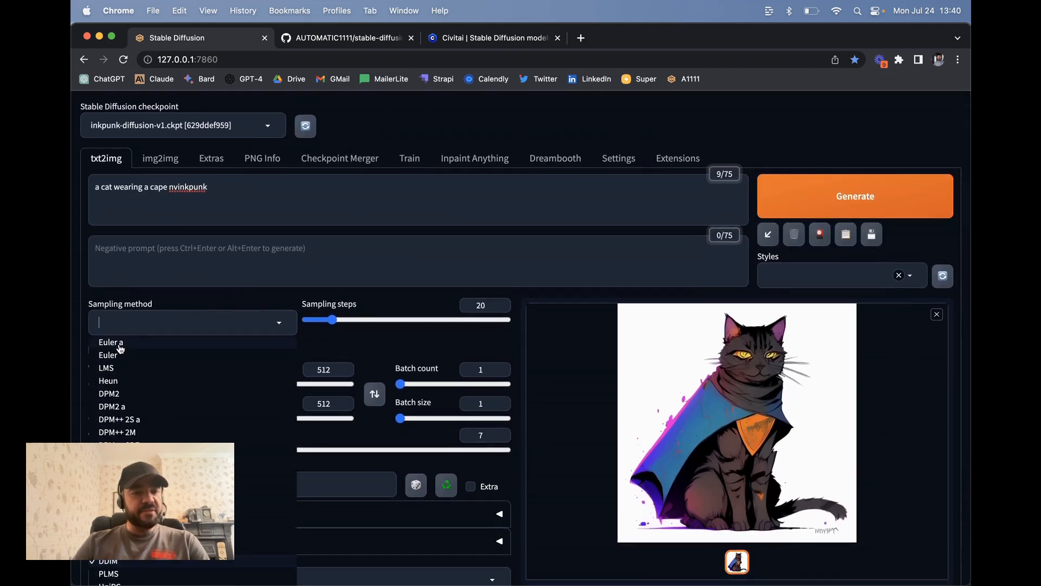
{"action": "left_click", "coordinate": [110, 342]}
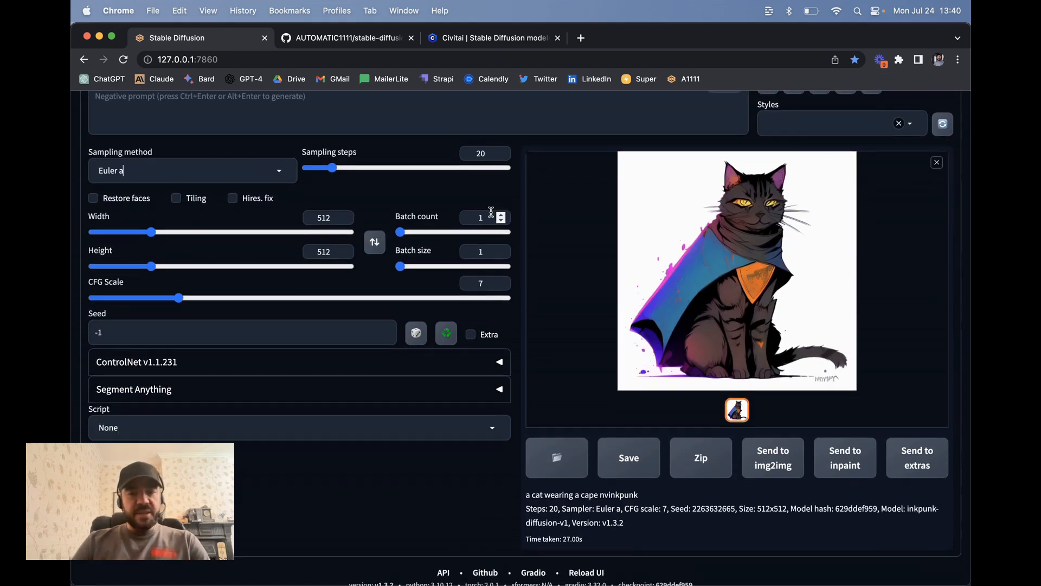
- Try the batch count slider, leave it at 1, and collapse the ControlNet v1.1.231 section
{"action": "left_click", "coordinate": [501, 214]}
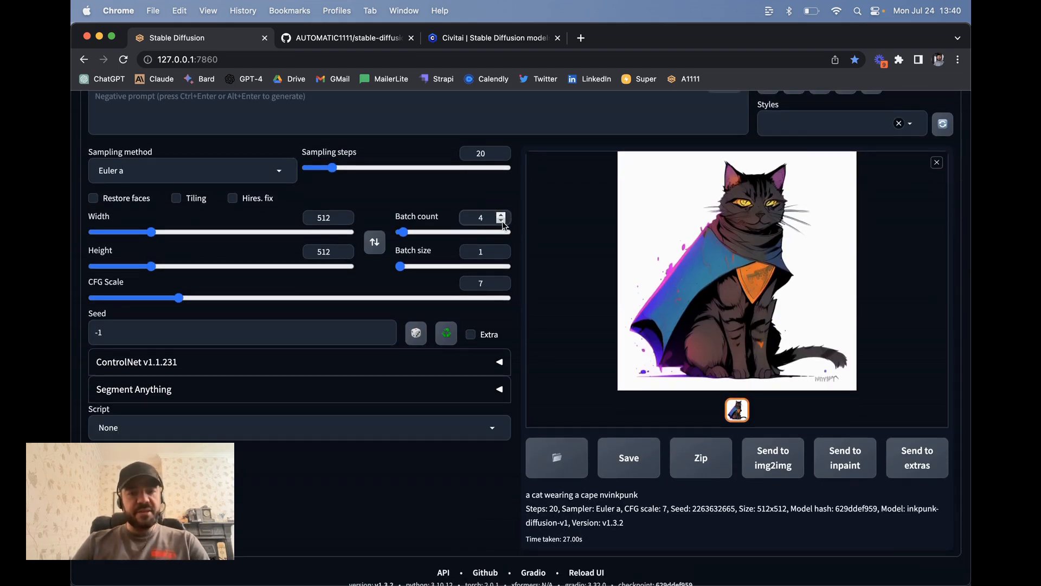
{"action": "left_click", "coordinate": [501, 221]}
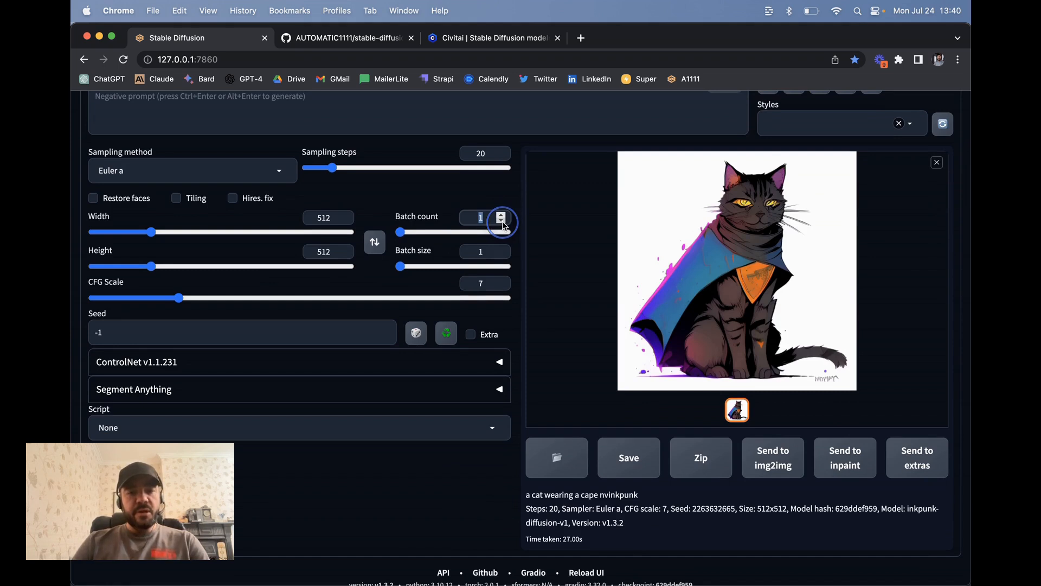
{"action": "left_click", "coordinate": [501, 247]}
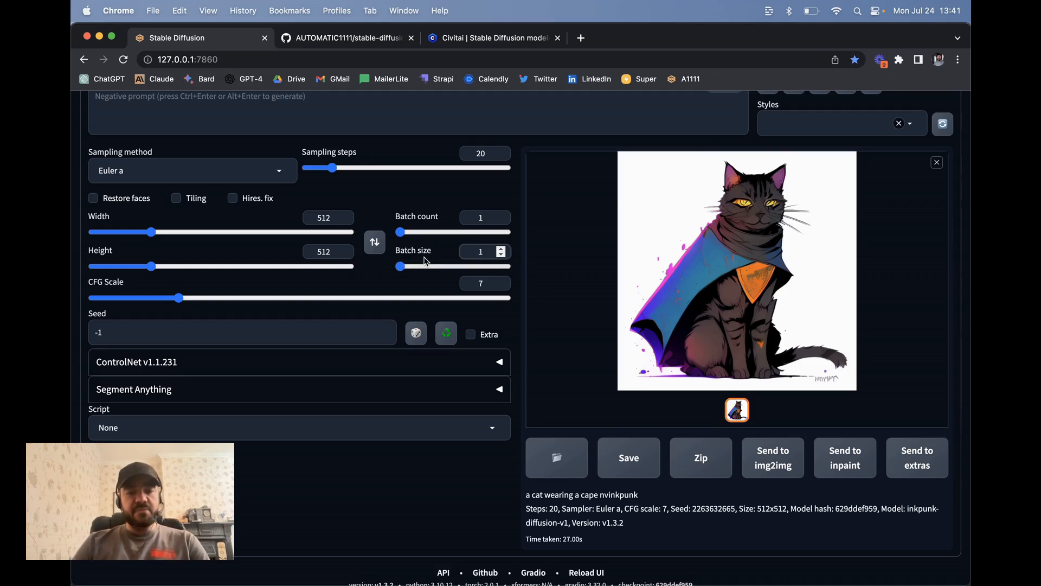
{"action": "left_click", "coordinate": [480, 251]}
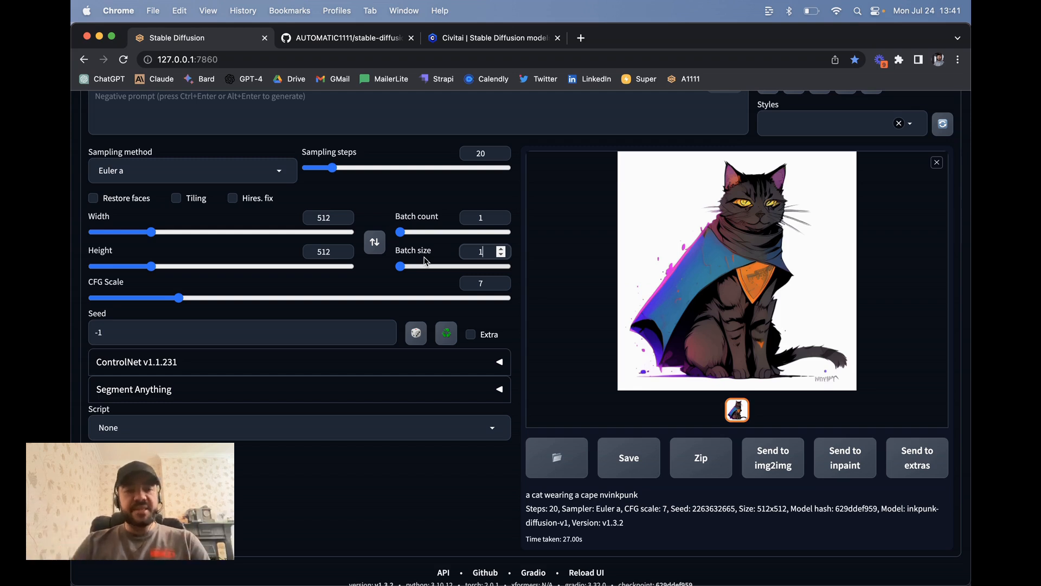
{"action": "scroll", "scroll_direction": "down", "scroll_amount": 3}
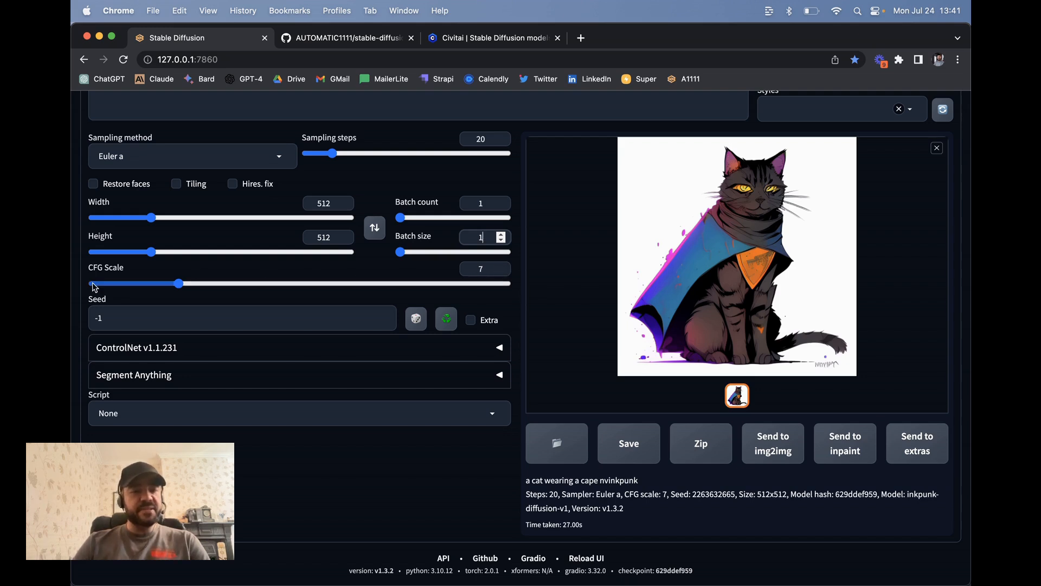
{"action": "mouse_move", "coordinate": [241, 254]}
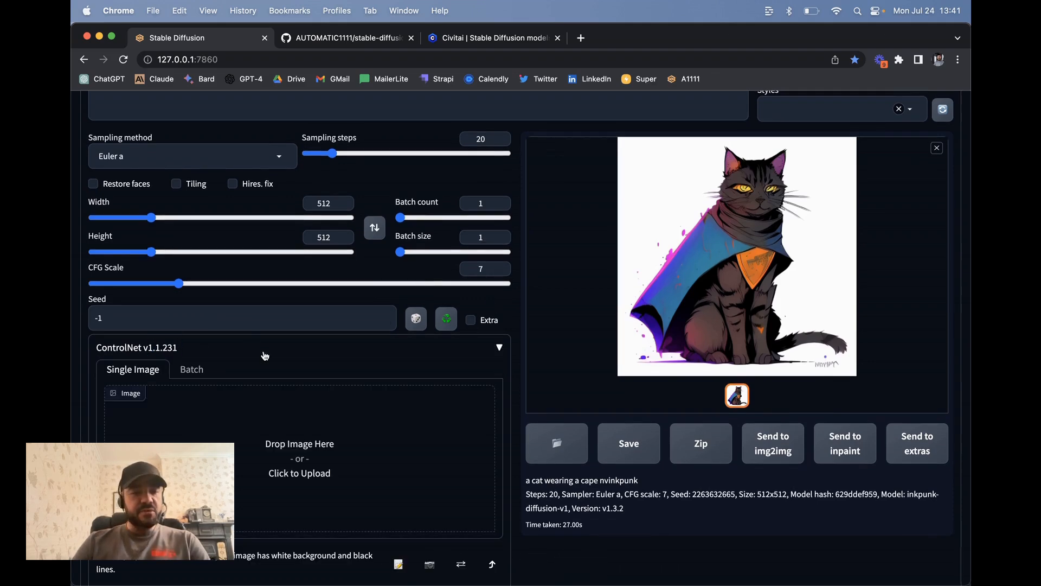
{"action": "left_click", "coordinate": [498, 347]}
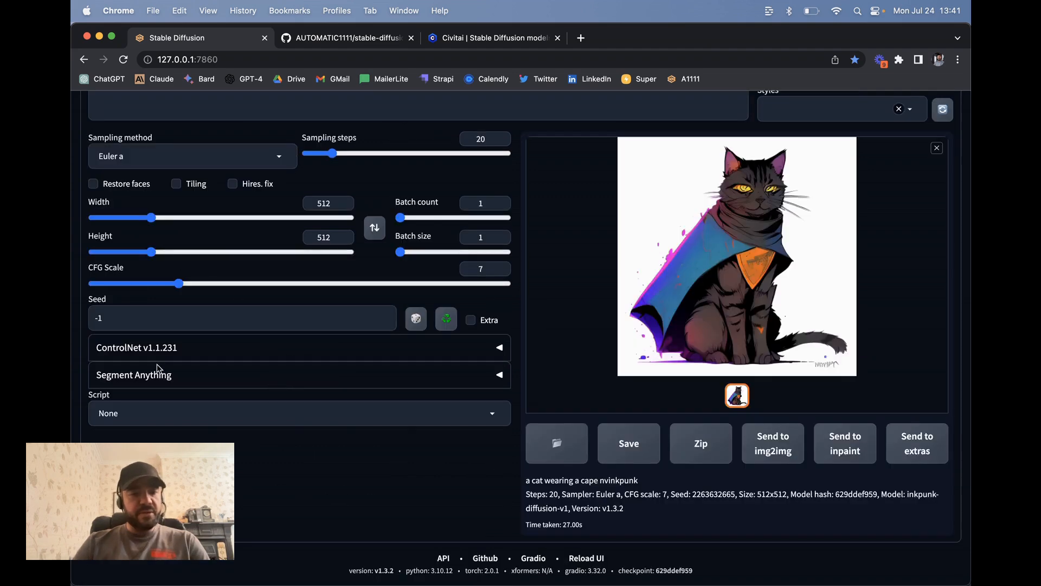
{"action": "mouse_move", "coordinate": [477, 371]}
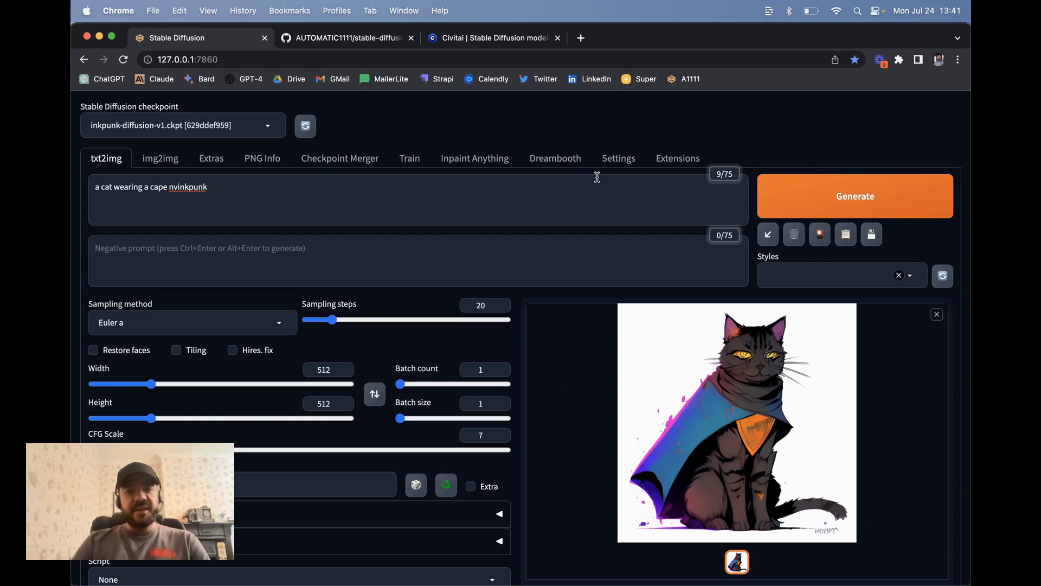
- Load the Available extensions index in the Extensions tab and browse the catalogue
{"action": "left_click", "coordinate": [676, 158]}
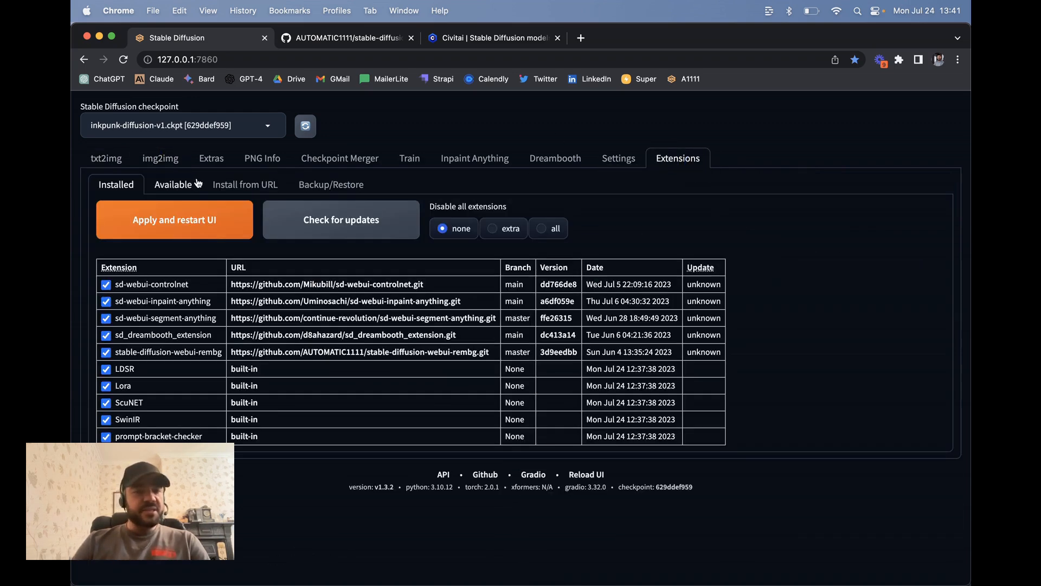
{"action": "left_click", "coordinate": [173, 185]}
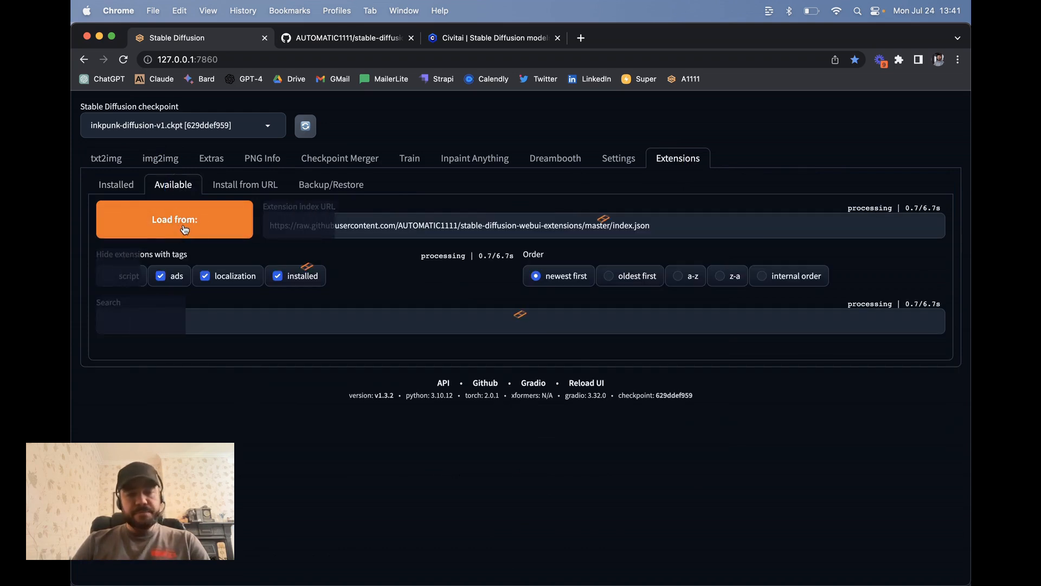
{"action": "left_click", "coordinate": [173, 219]}
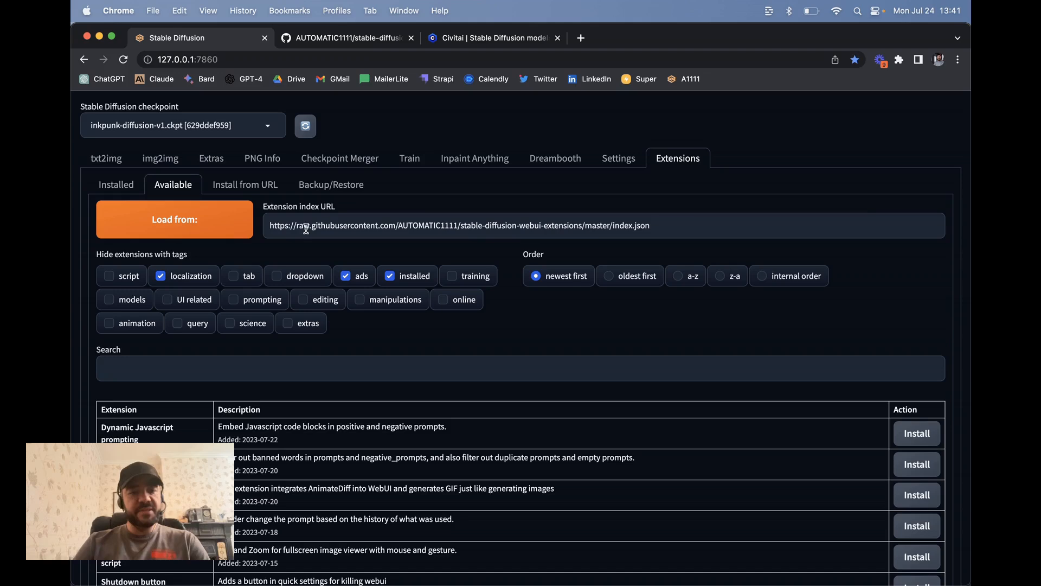
{"action": "scroll", "scroll_direction": "down", "scroll_amount": 3}
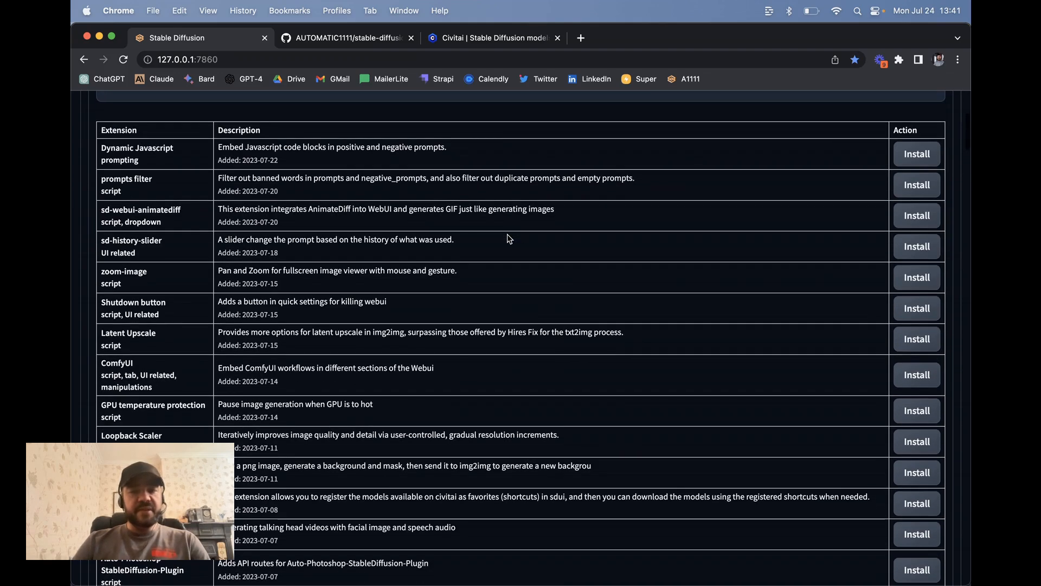
{"action": "scroll", "scroll_direction": "down", "scroll_amount": 3}
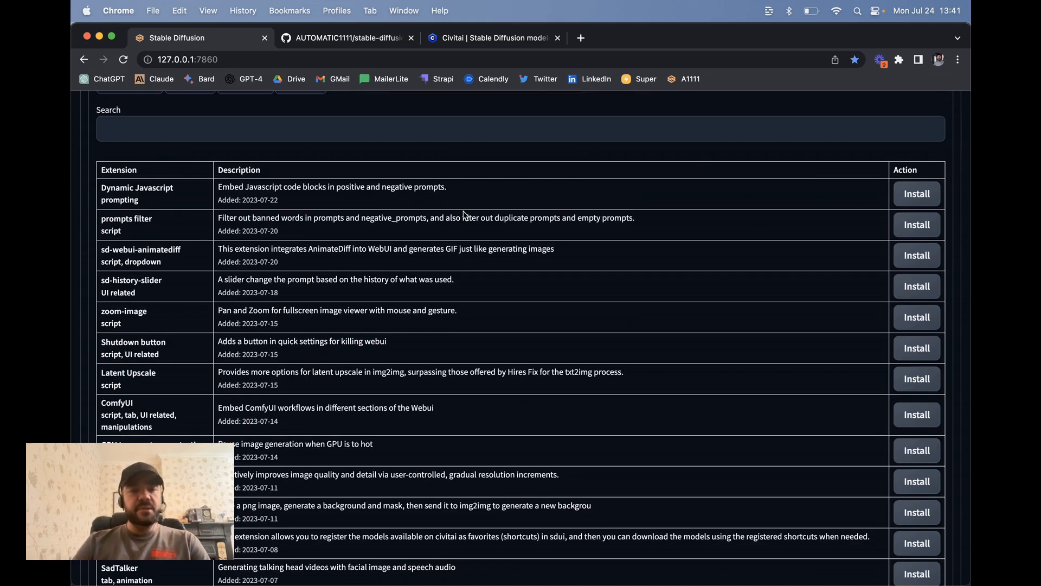
- Glance at Install from URL, return to Available, then switch to the Inpaint Anything page
{"action": "left_click", "coordinate": [245, 184]}
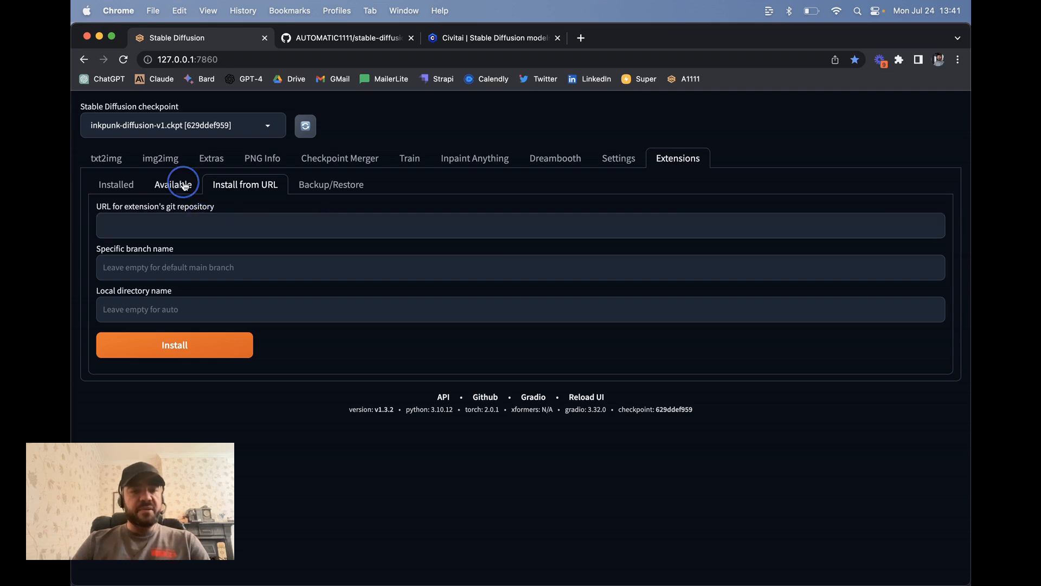
{"action": "left_click", "coordinate": [172, 185]}
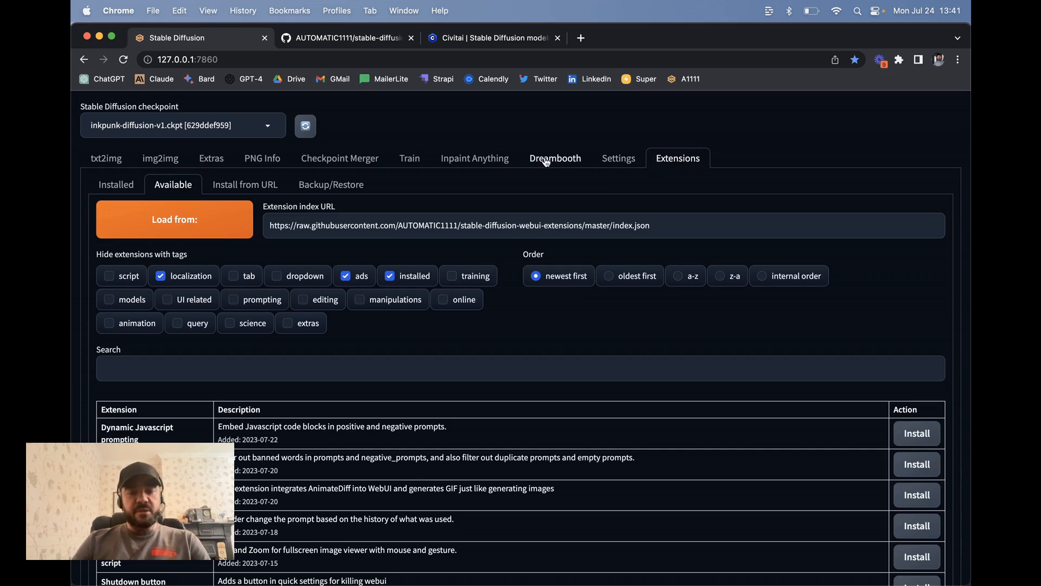
{"action": "left_click", "coordinate": [475, 158]}
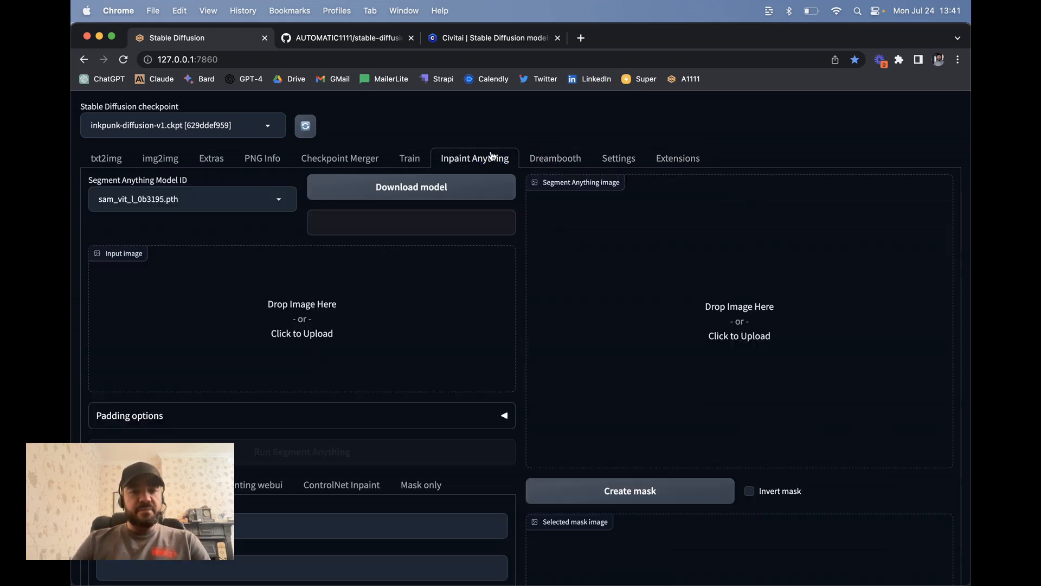
- Glance at the Settings page, then switch img2img to its Inpaint mode
{"action": "left_click", "coordinate": [617, 158]}
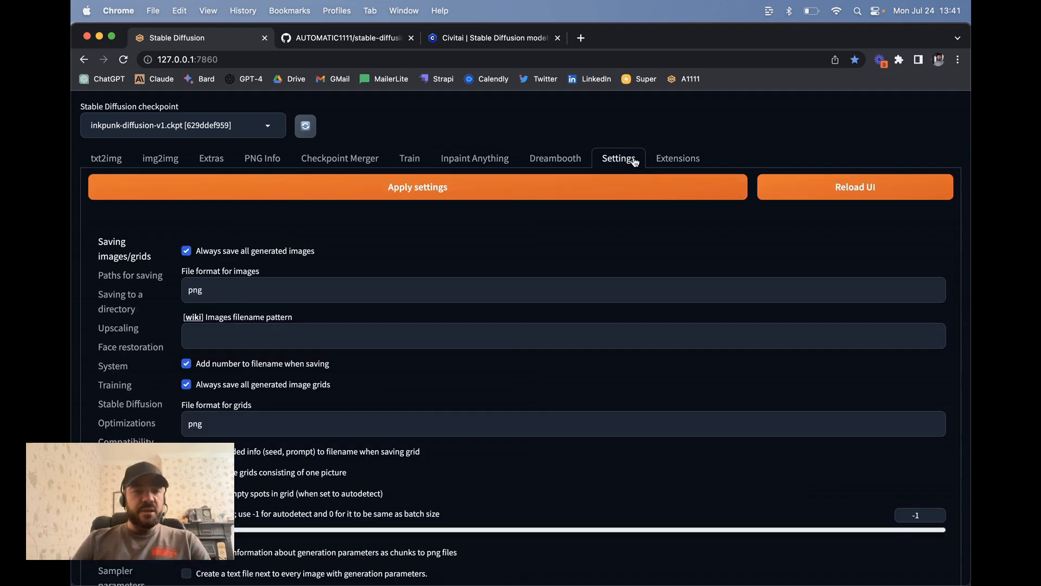
{"action": "scroll", "scroll_direction": "down", "scroll_amount": 3}
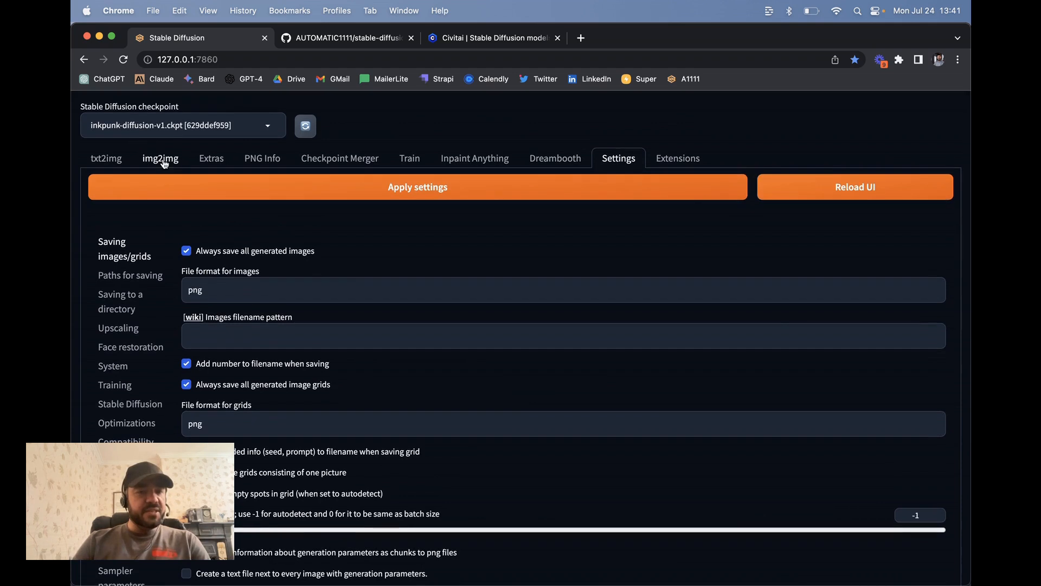
{"action": "left_click", "coordinate": [160, 159]}
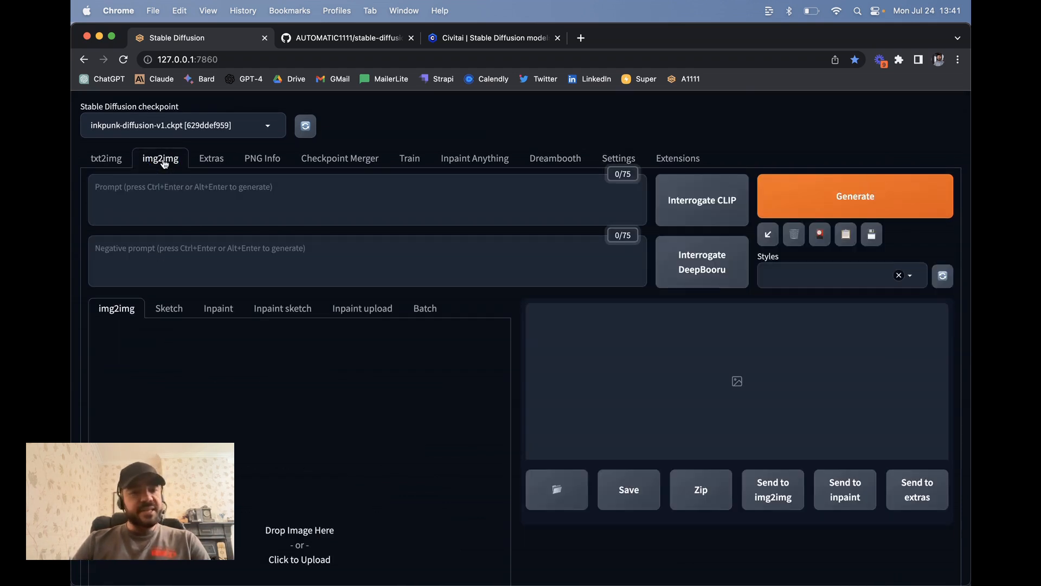
{"action": "left_click", "coordinate": [218, 158]}
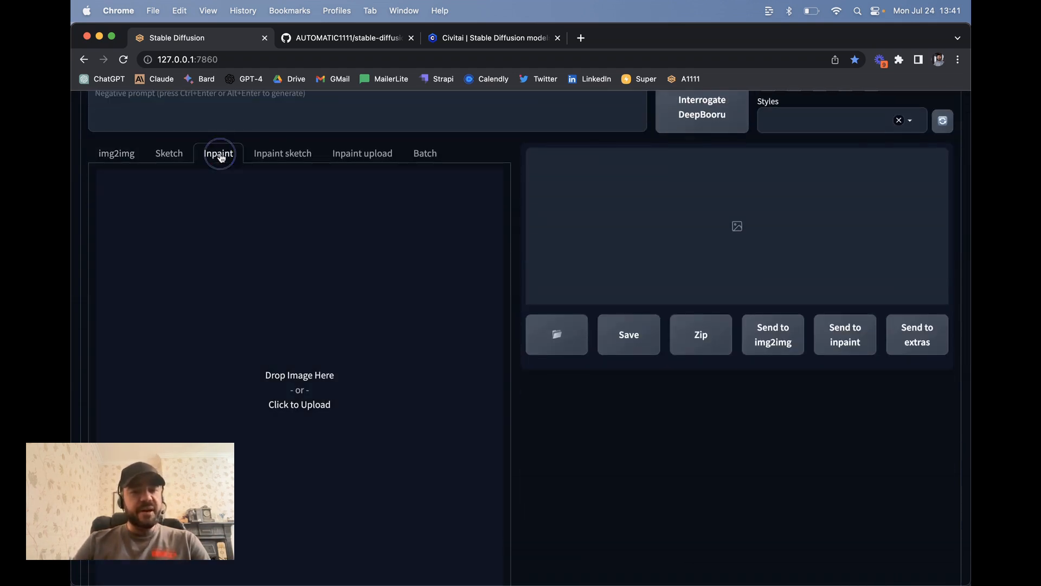
- Look over the inpaint page and move on to the Extras upscaling page
{"action": "scroll", "scroll_direction": "up", "scroll_amount": 3}
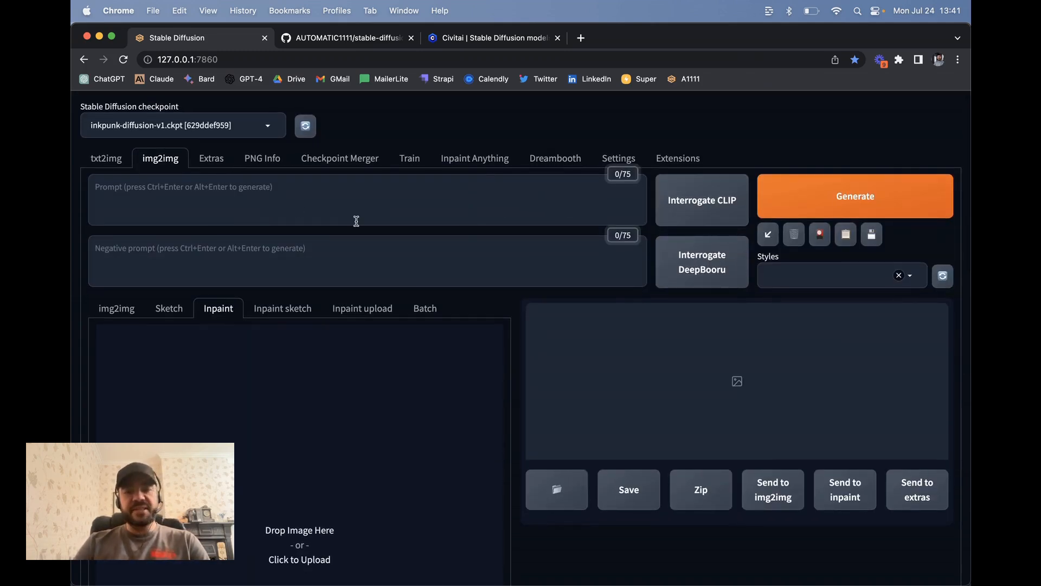
{"action": "scroll", "scroll_direction": "down", "scroll_amount": 3}
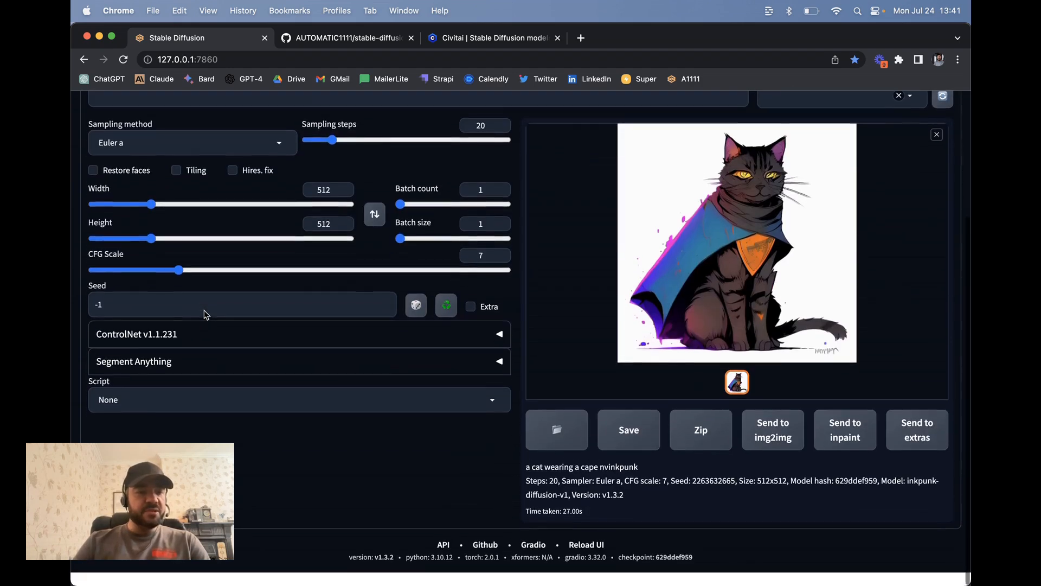
{"action": "left_click", "coordinate": [298, 399]}
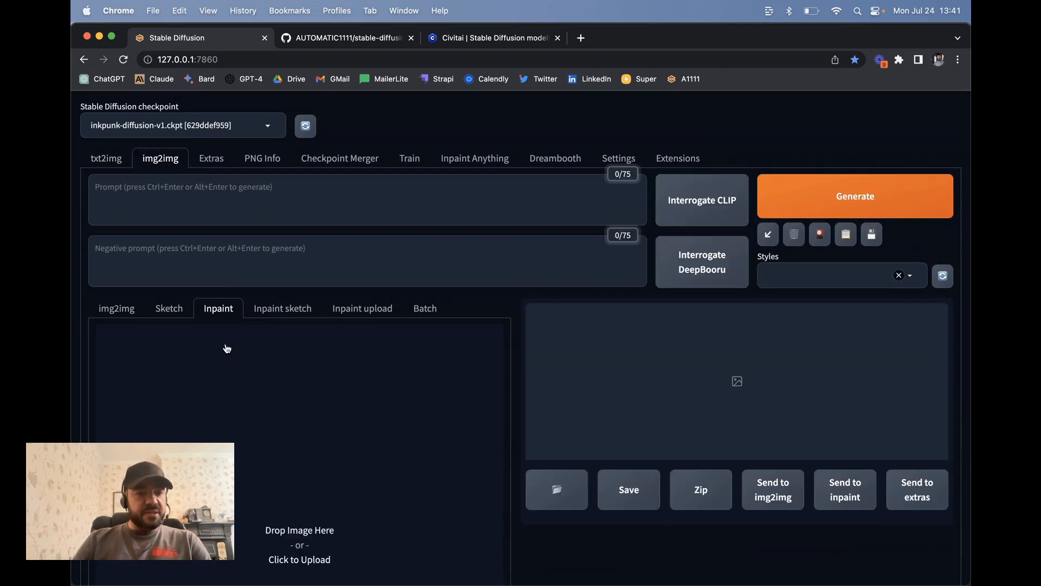
{"action": "scroll", "scroll_direction": "down", "scroll_amount": 3}
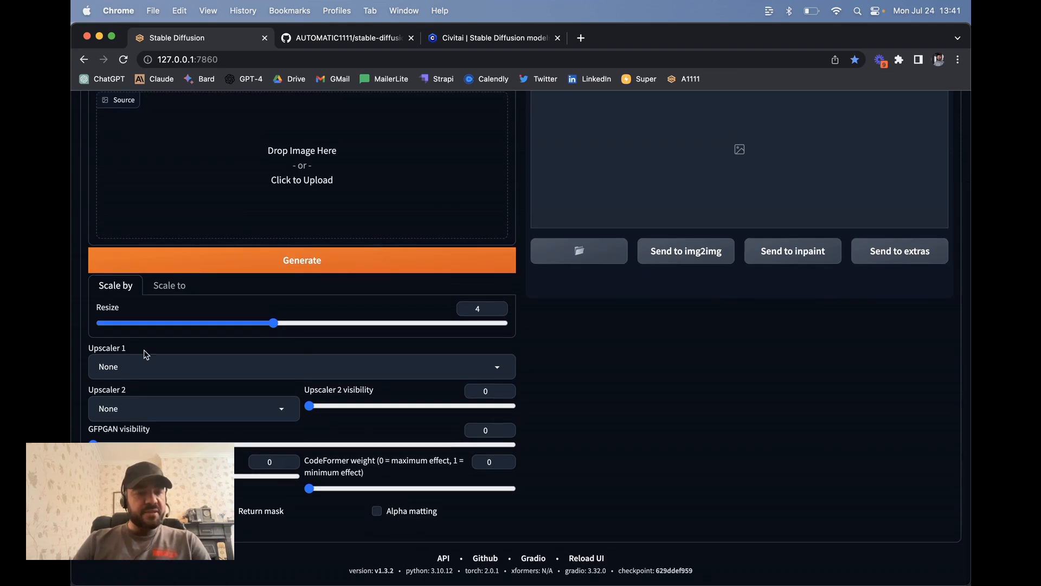
{"action": "mouse_move", "coordinate": [366, 343]}
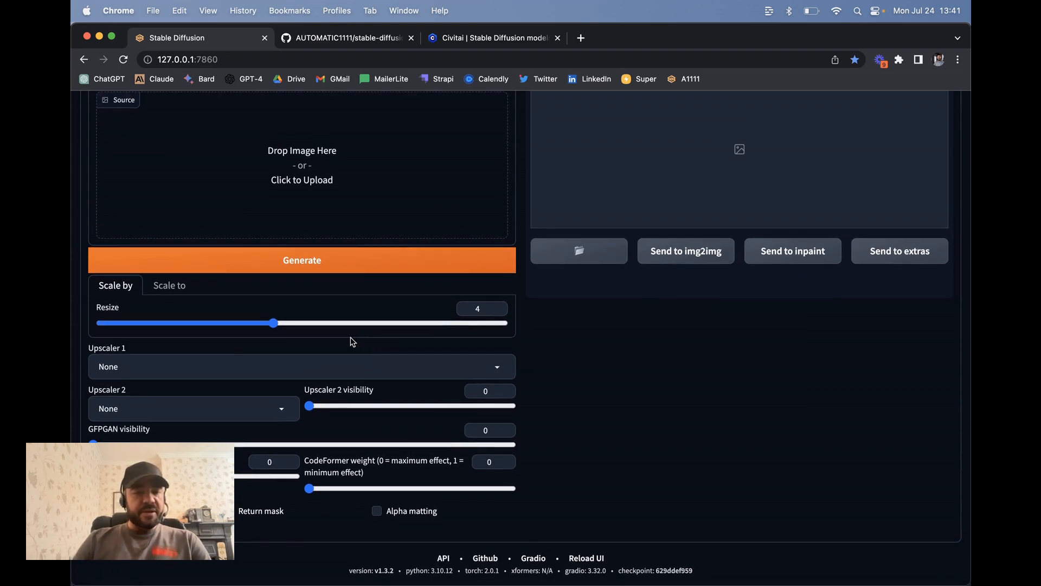
- View Extras' Batch Process and Batch from Directory modes, then return to txt2img with the cape cat
{"action": "scroll", "scroll_direction": "up", "scroll_amount": 3}
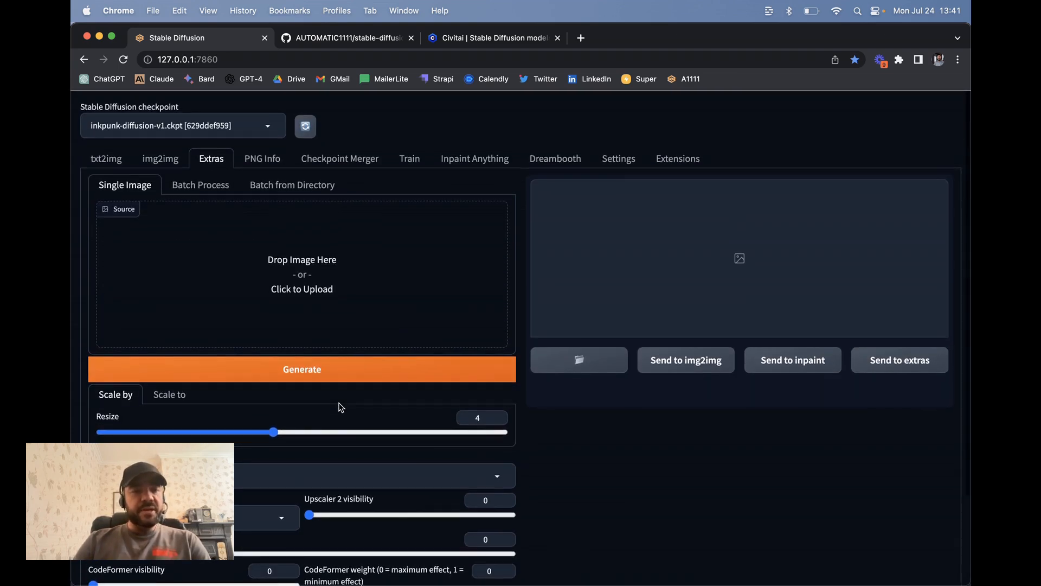
{"action": "left_click", "coordinate": [199, 185]}
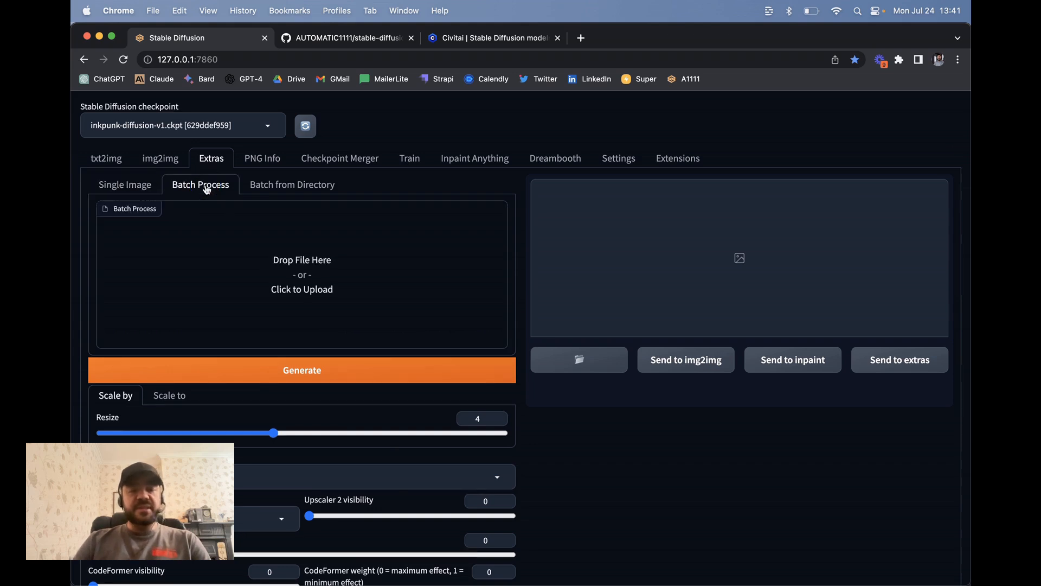
{"action": "left_click", "coordinate": [292, 184]}
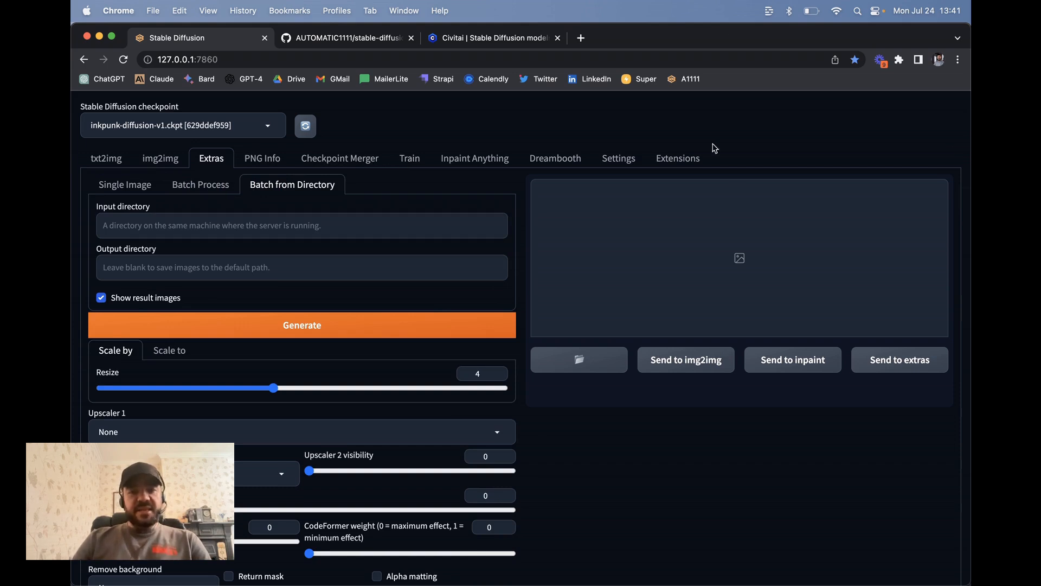
{"action": "left_click", "coordinate": [105, 159]}
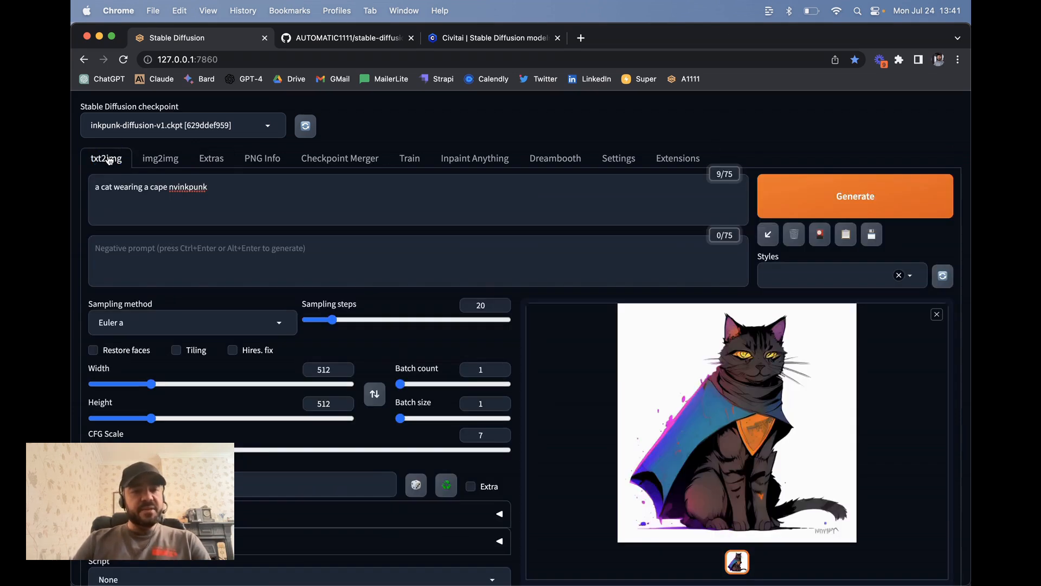
- From the wiki Home list, open 'Installation on Apple Silicon' and scroll to its install steps
{"action": "left_click", "coordinate": [346, 38]}
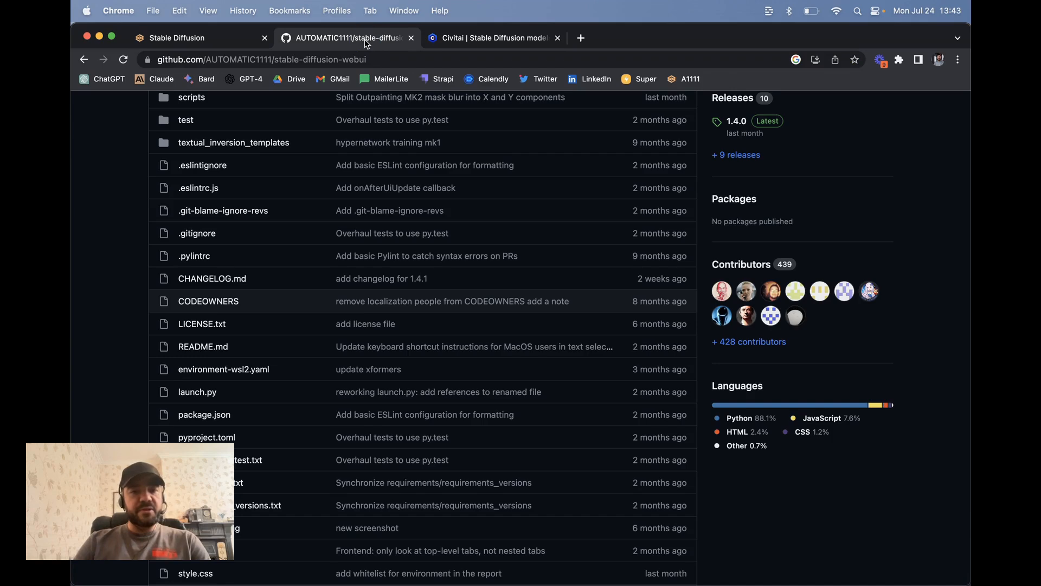
{"action": "scroll", "scroll_direction": "up", "scroll_amount": 3}
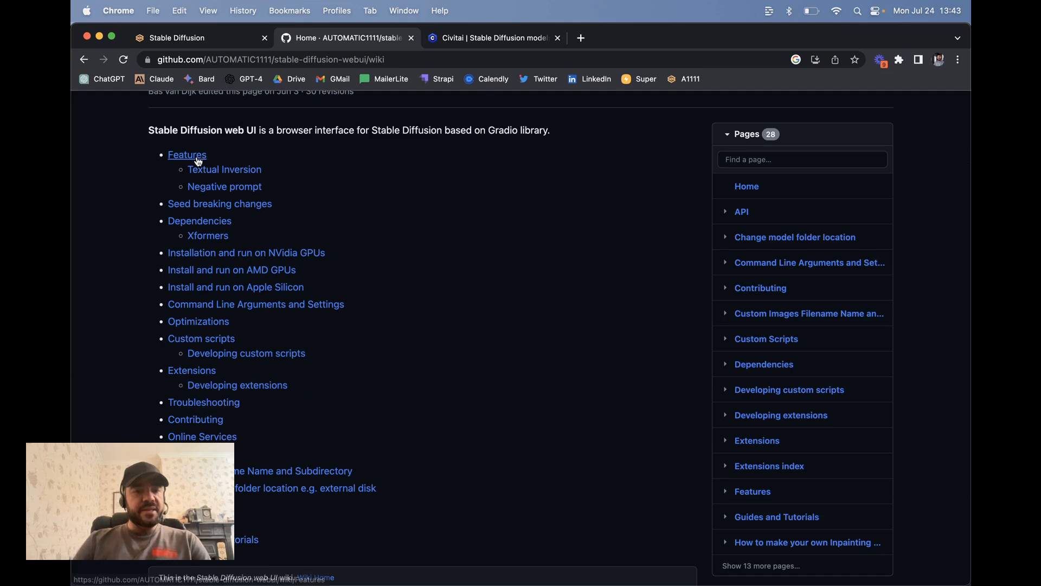
{"action": "mouse_move", "coordinate": [224, 169]}
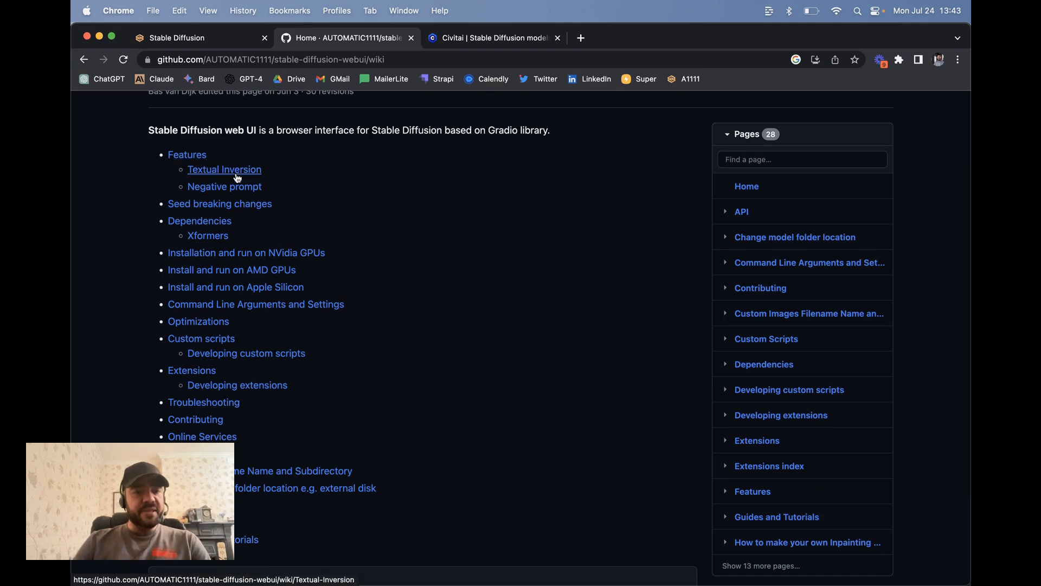
{"action": "mouse_move", "coordinate": [369, 216]}
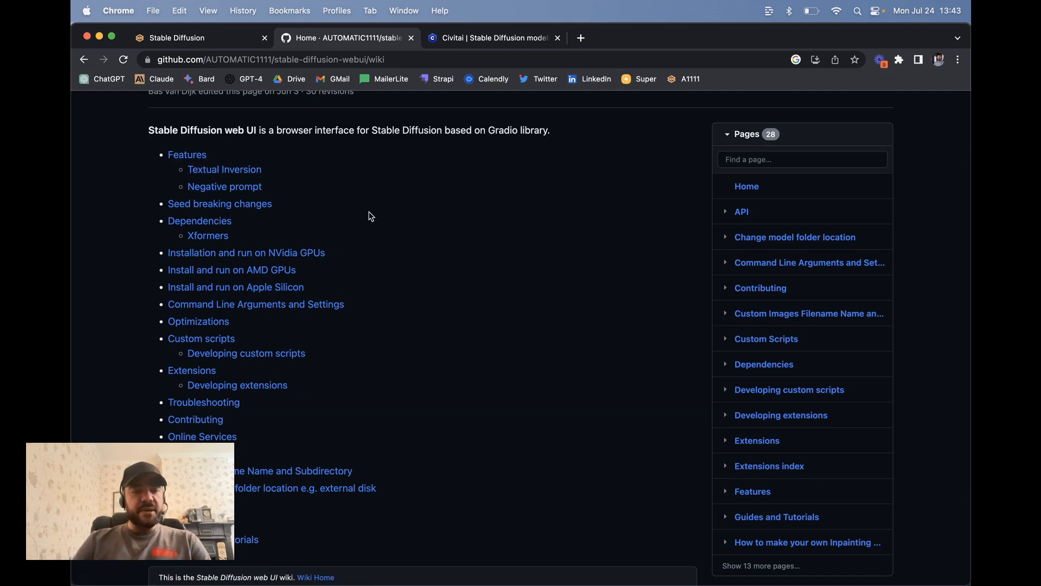
{"action": "mouse_move", "coordinate": [258, 292]}
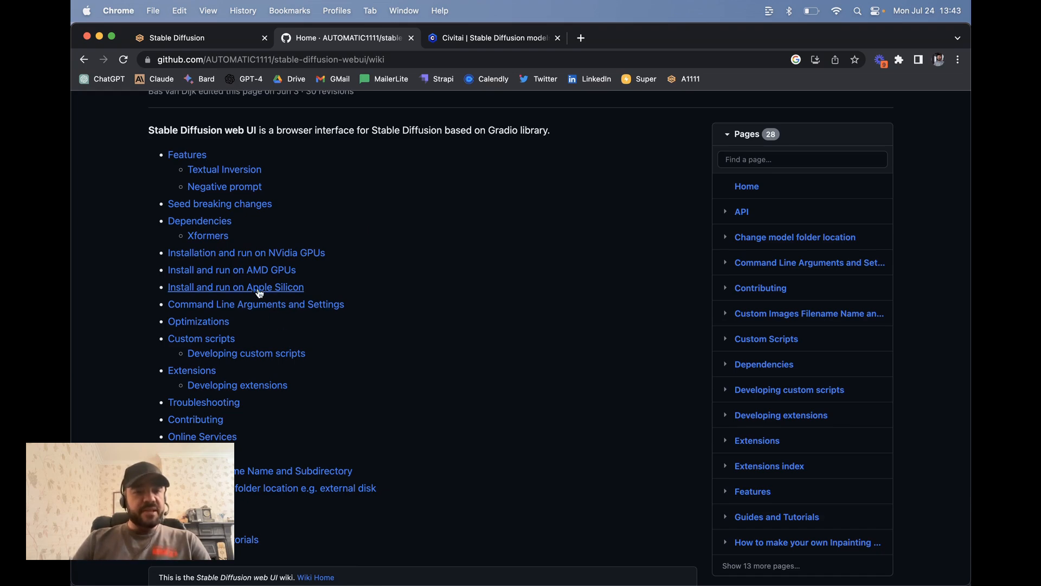
{"action": "left_click", "coordinate": [236, 286]}
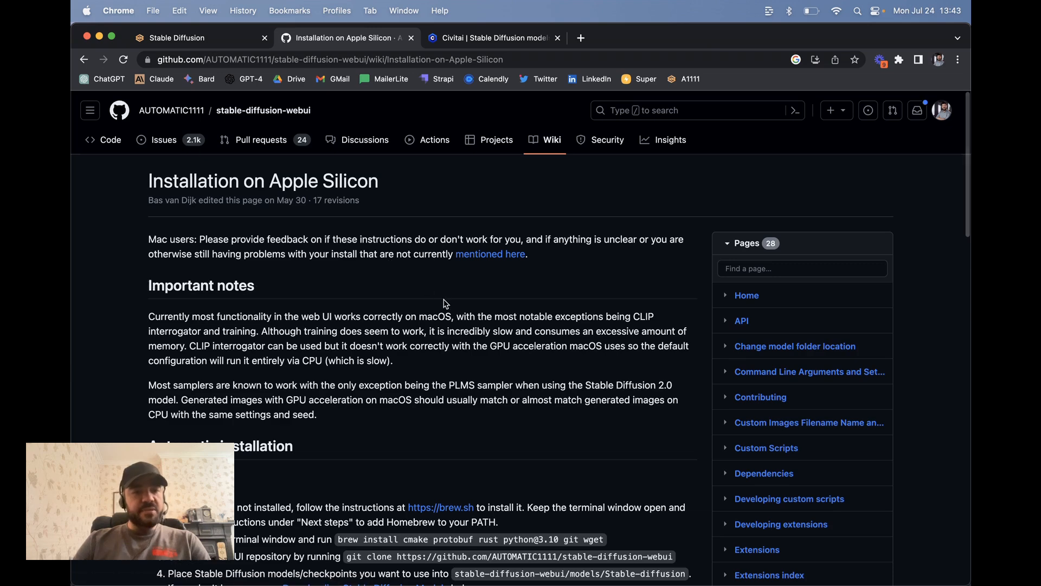
{"action": "scroll", "scroll_direction": "down", "scroll_amount": 3}
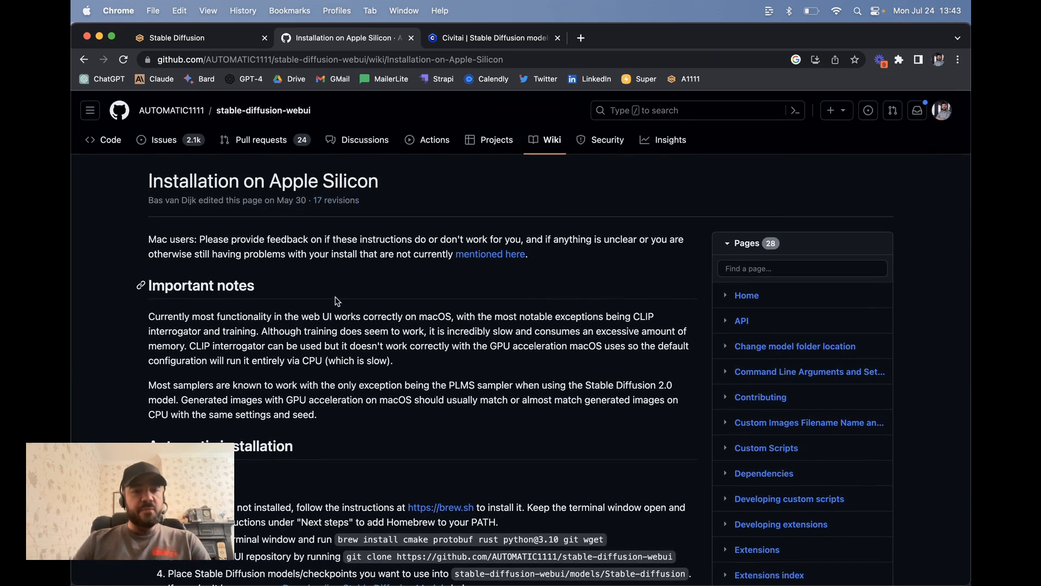
{"action": "scroll", "scroll_direction": "down", "scroll_amount": 3}
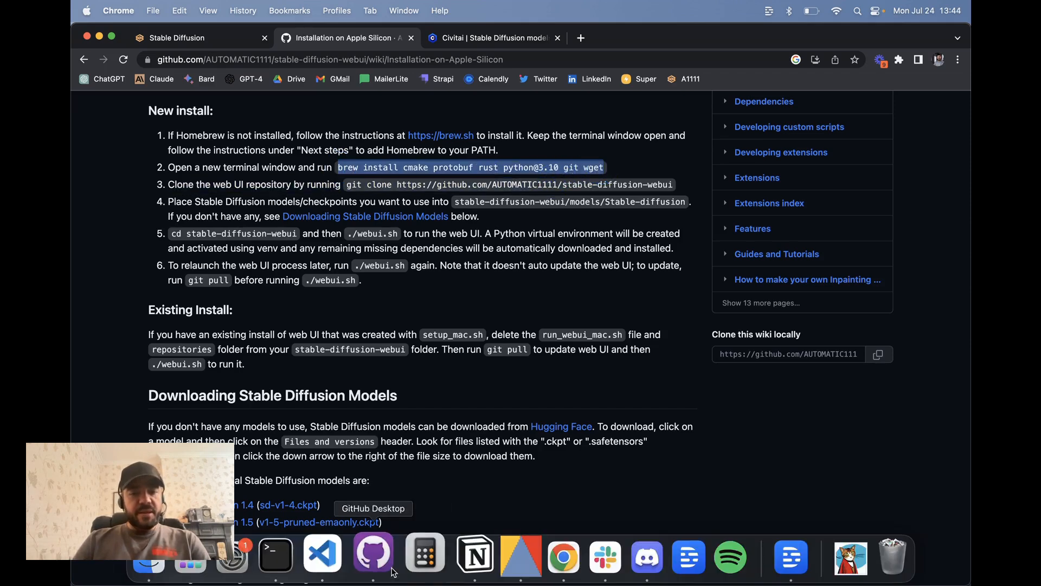
- Show the Terminal's webui launch log, hide it, and highlight the guide's git clone command
{"action": "left_click", "coordinate": [274, 555]}
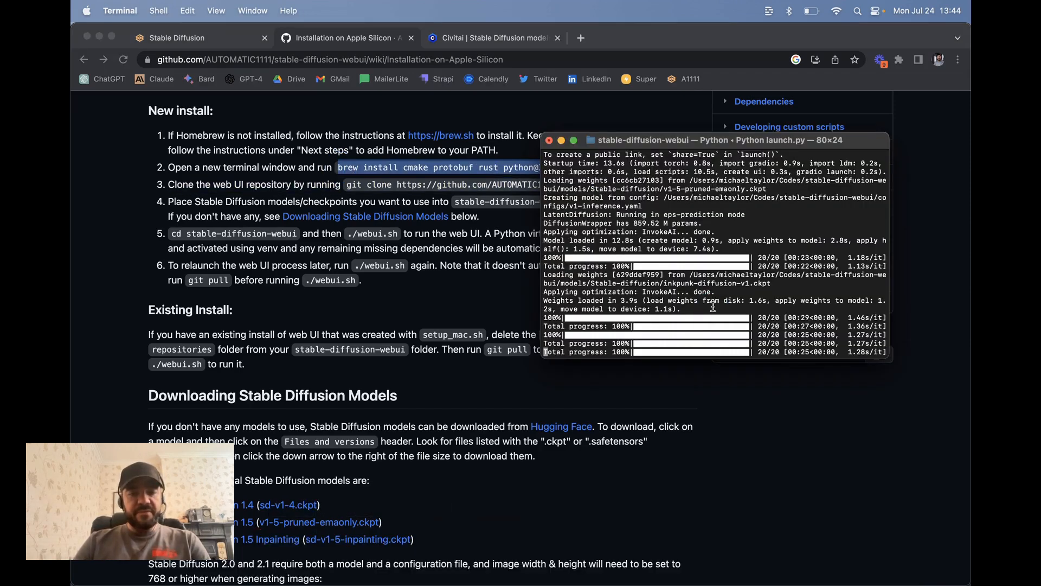
{"action": "key", "text": "ctrl+c"}
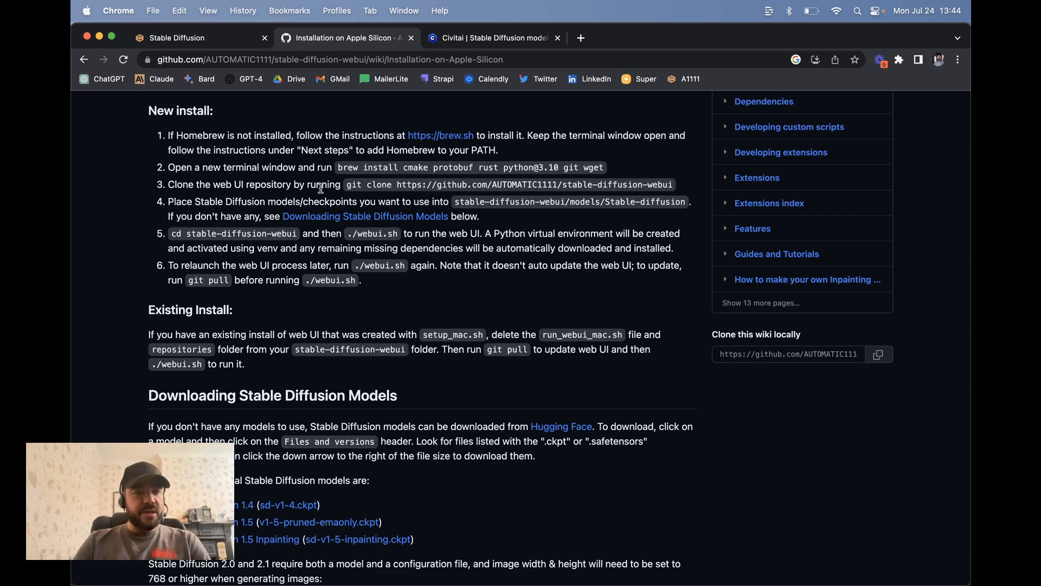
{"action": "left_click_drag", "start_coordinate": [345, 184], "coordinate": [670, 184]}
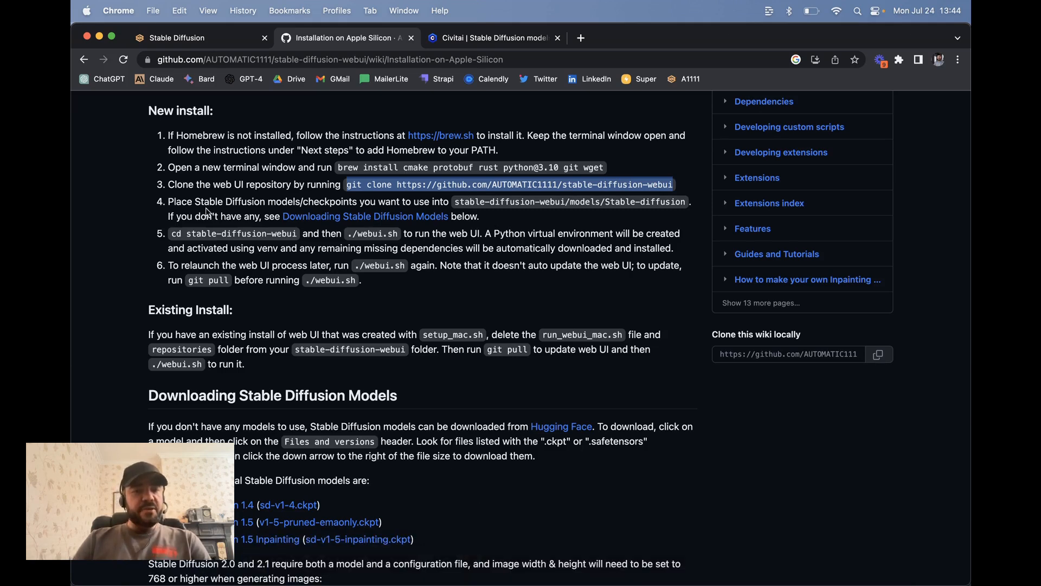
- Open the 'Downloading Stable Diffusion Models' link in a new tab and view its checkpoint list
{"action": "right_click", "coordinate": [364, 215]}
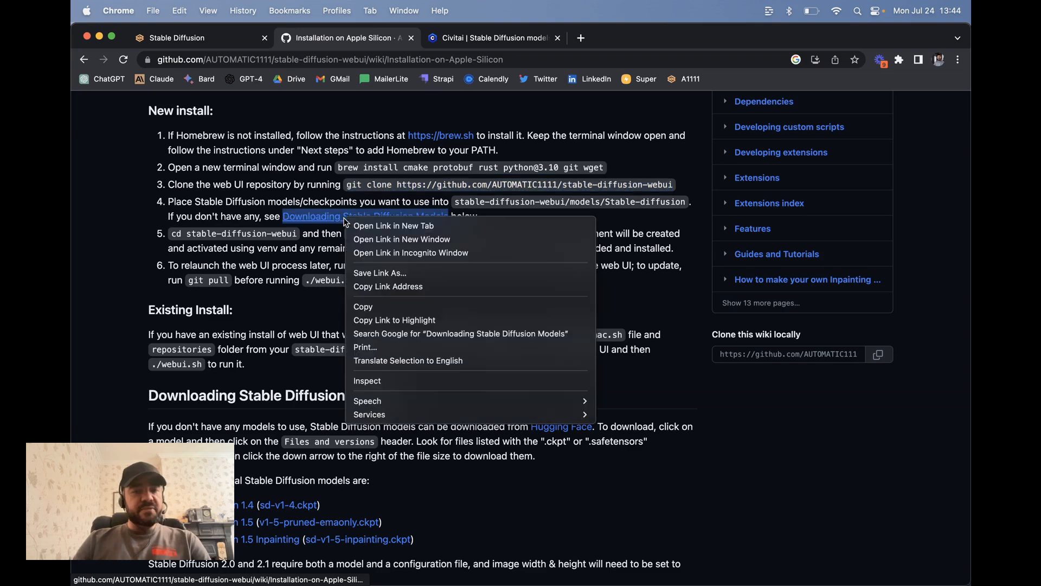
{"action": "left_click", "coordinate": [394, 226]}
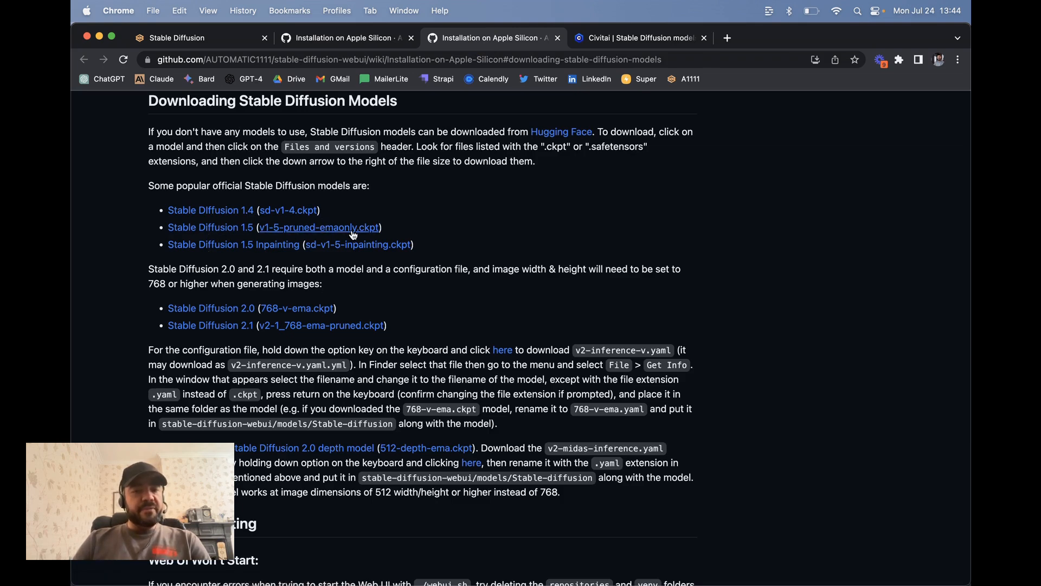
{"action": "scroll", "scroll_direction": "down", "scroll_amount": 3}
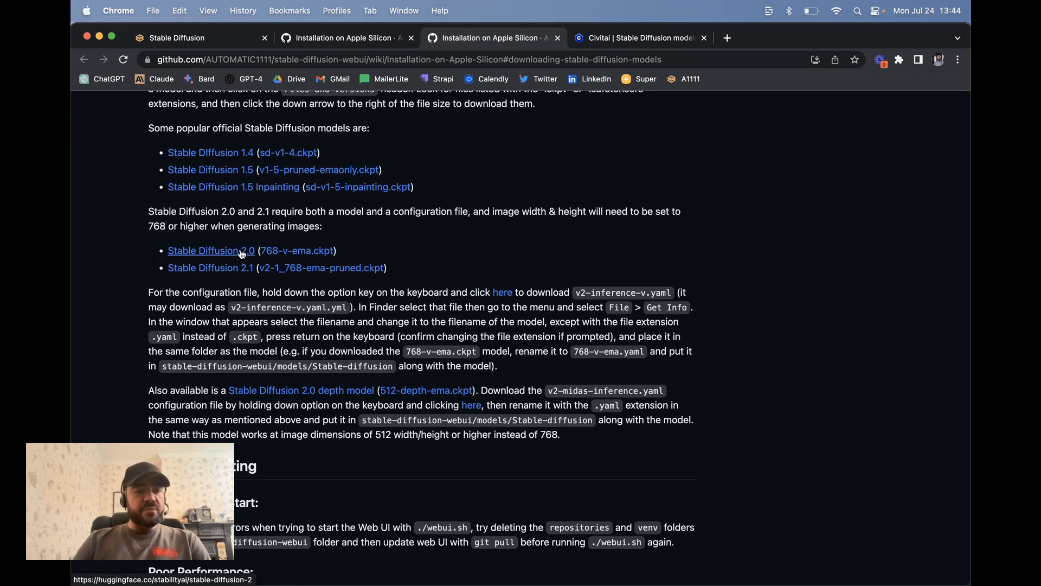
- On Hugging Face's Stable Diffusion 2.0 page, download 768-v-ema.ckpt, then return to the guide
{"action": "left_click", "coordinate": [210, 251]}
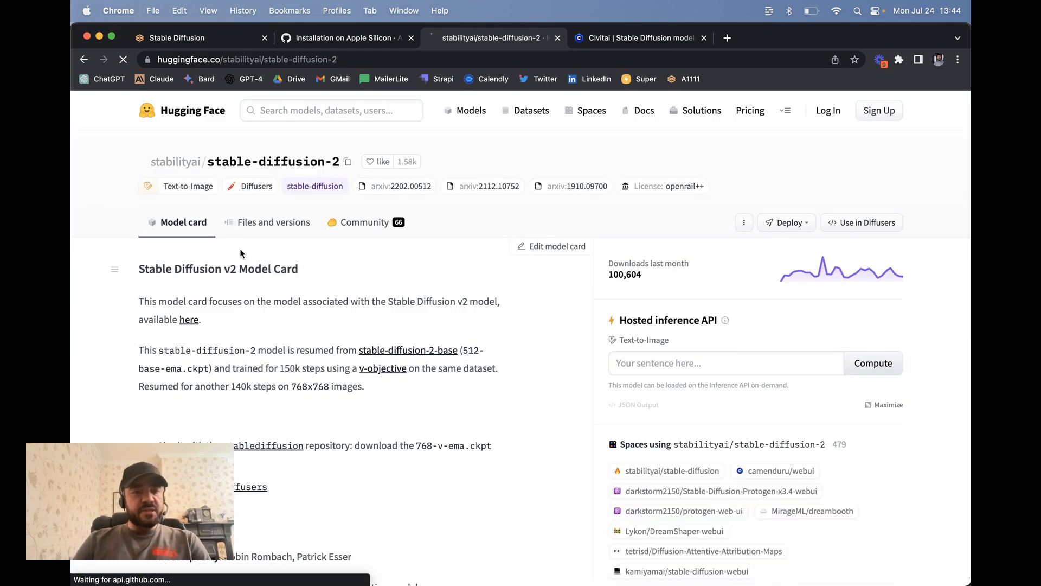
{"action": "scroll", "scroll_direction": "down", "scroll_amount": 3}
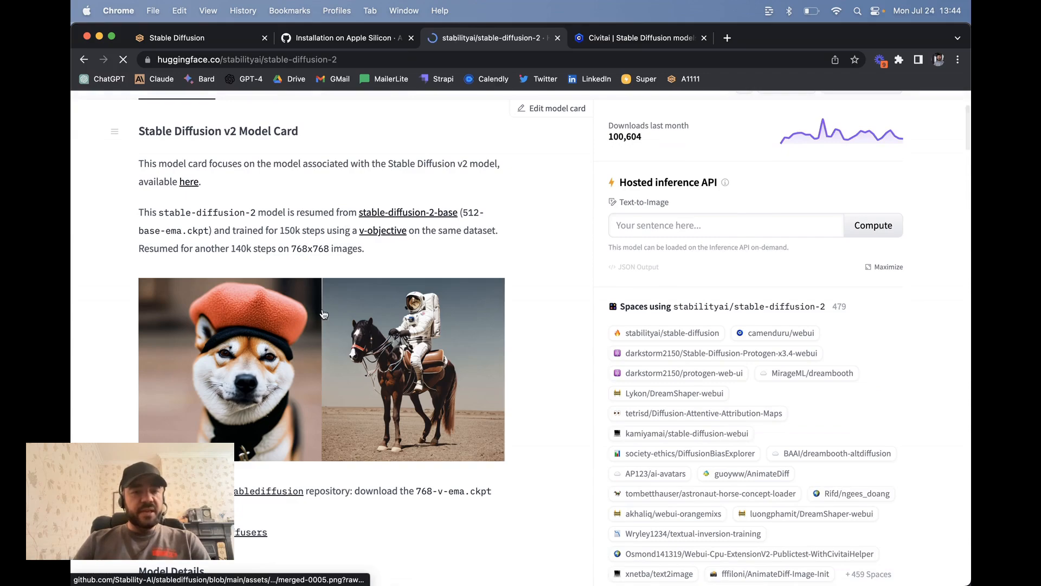
{"action": "scroll", "scroll_direction": "down", "scroll_amount": 3}
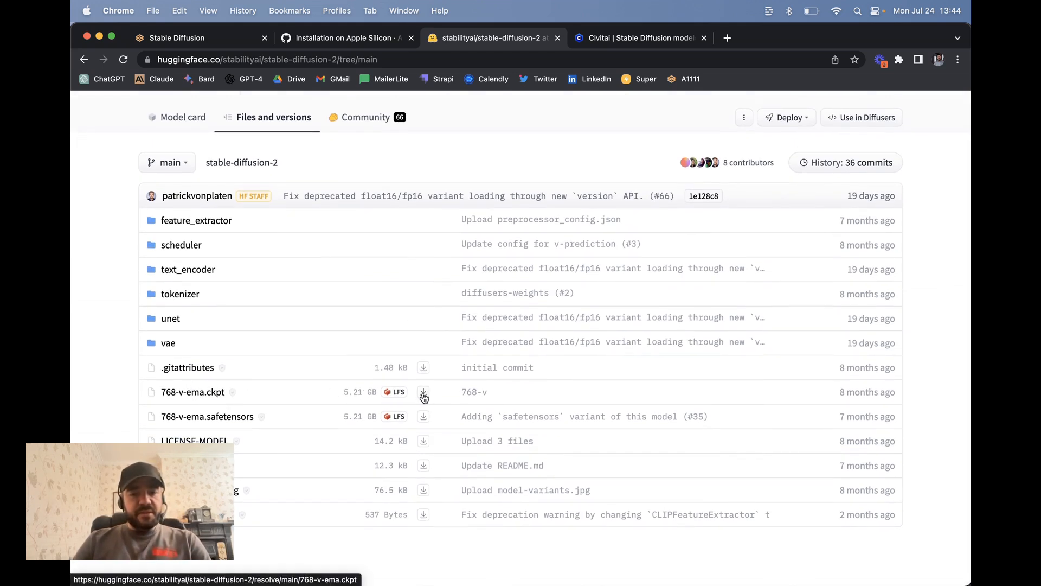
{"action": "left_click", "coordinate": [423, 392]}
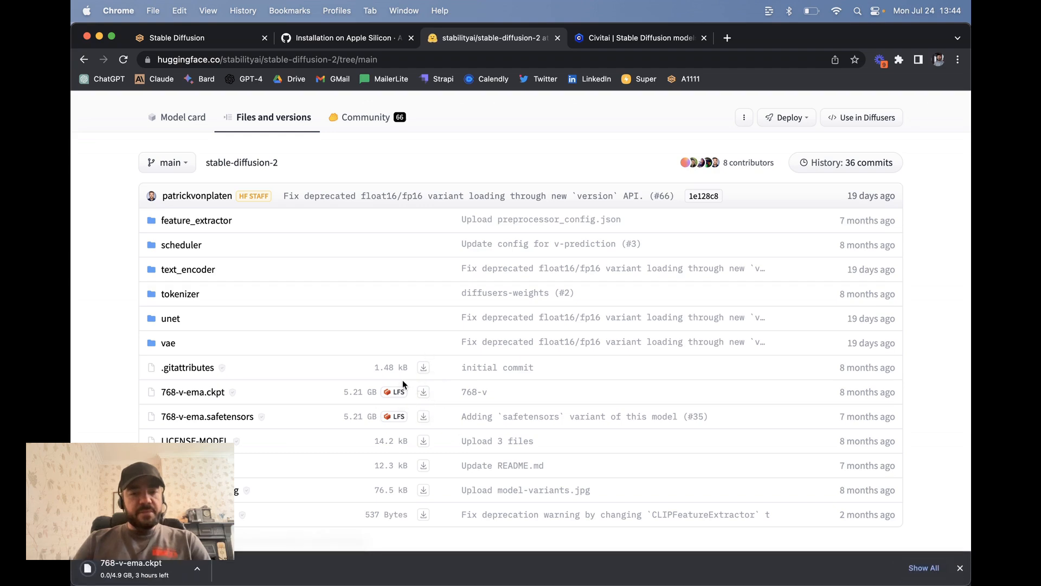
{"action": "left_click", "coordinate": [342, 38]}
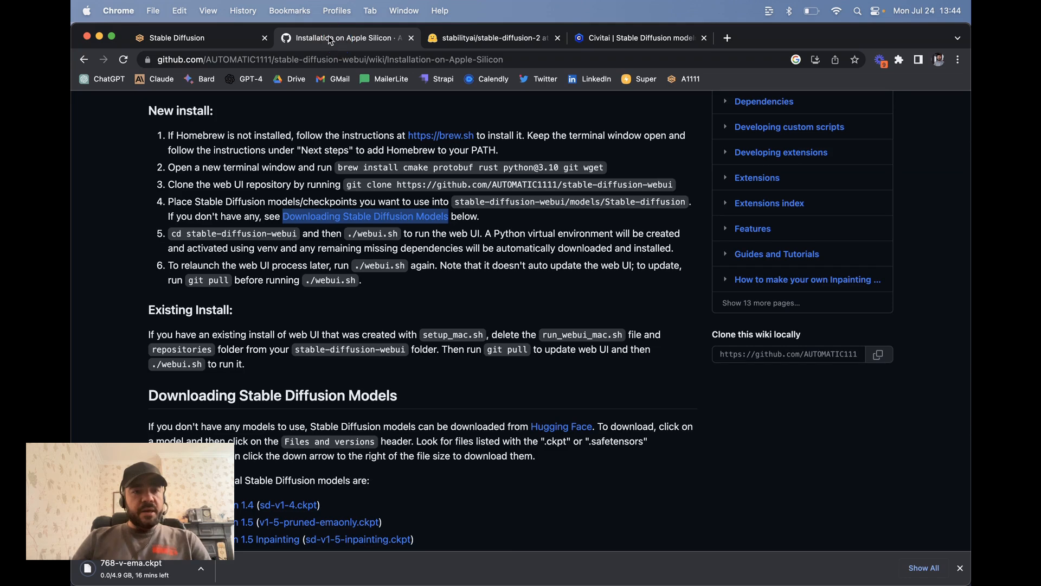
{"action": "scroll", "scroll_direction": "down", "scroll_amount": 3}
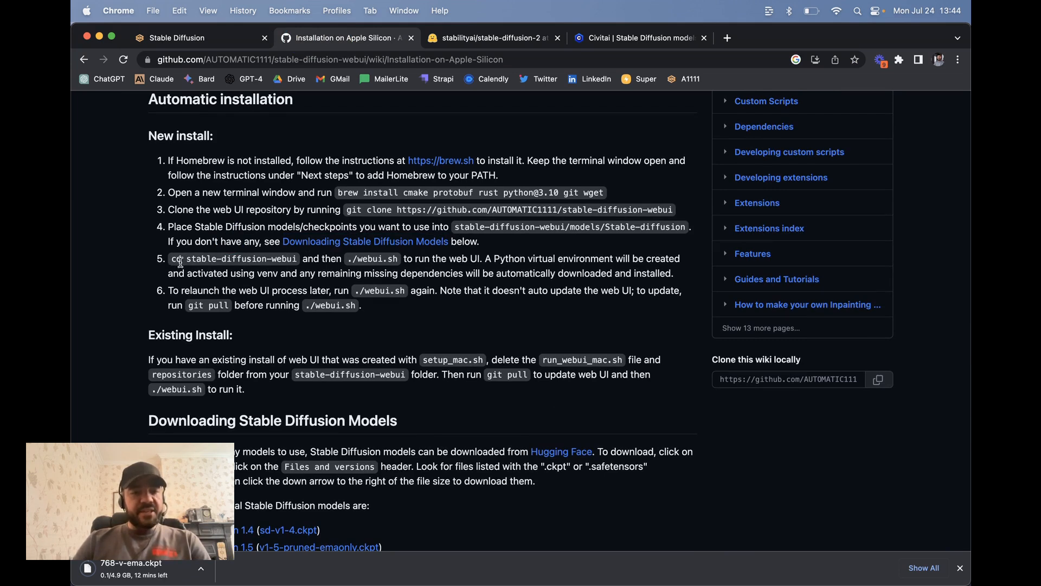
{"action": "double_click", "coordinate": [236, 258]}
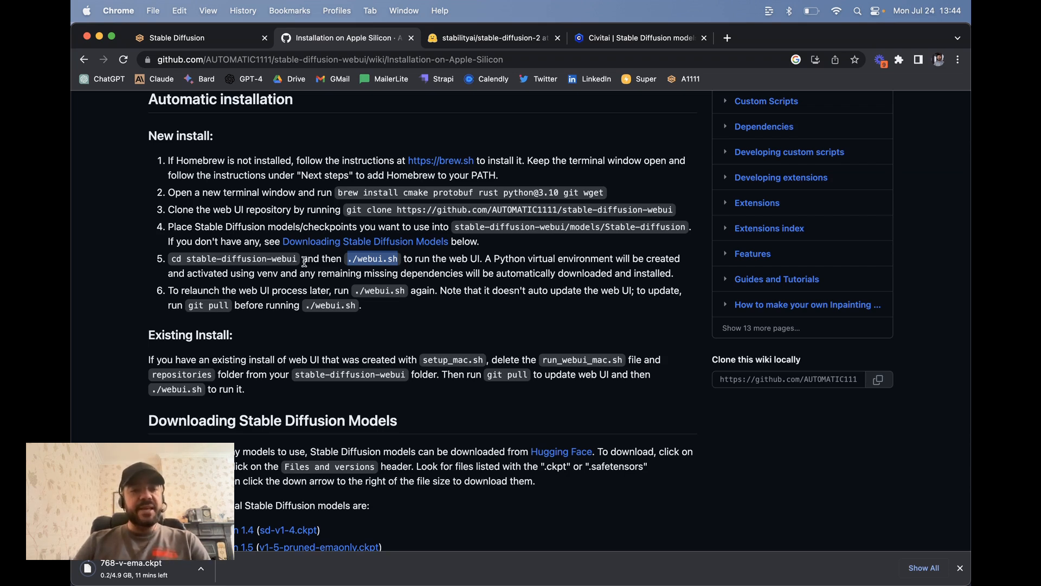
{"action": "scroll", "scroll_direction": "down", "scroll_amount": 3}
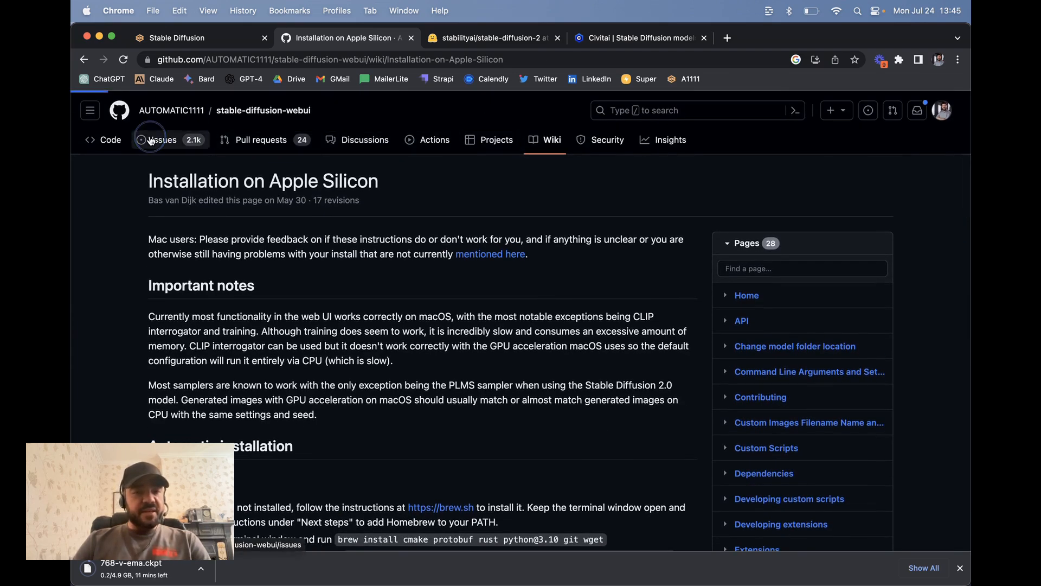
- Tour the repository's Issues, Pull requests, Discussions and Actions pages in turn
{"action": "left_click", "coordinate": [163, 140]}
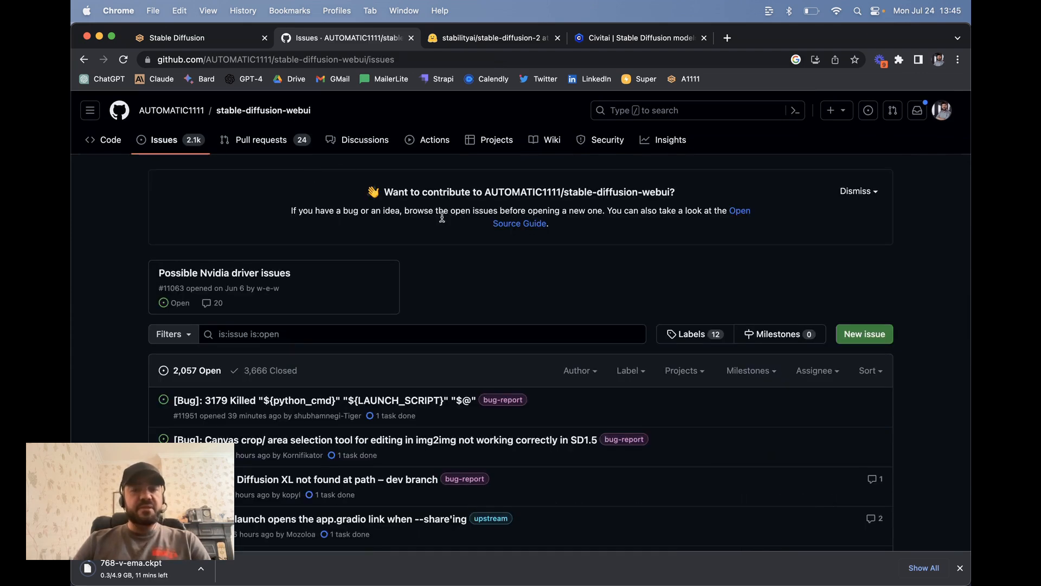
{"action": "mouse_move", "coordinate": [306, 321]}
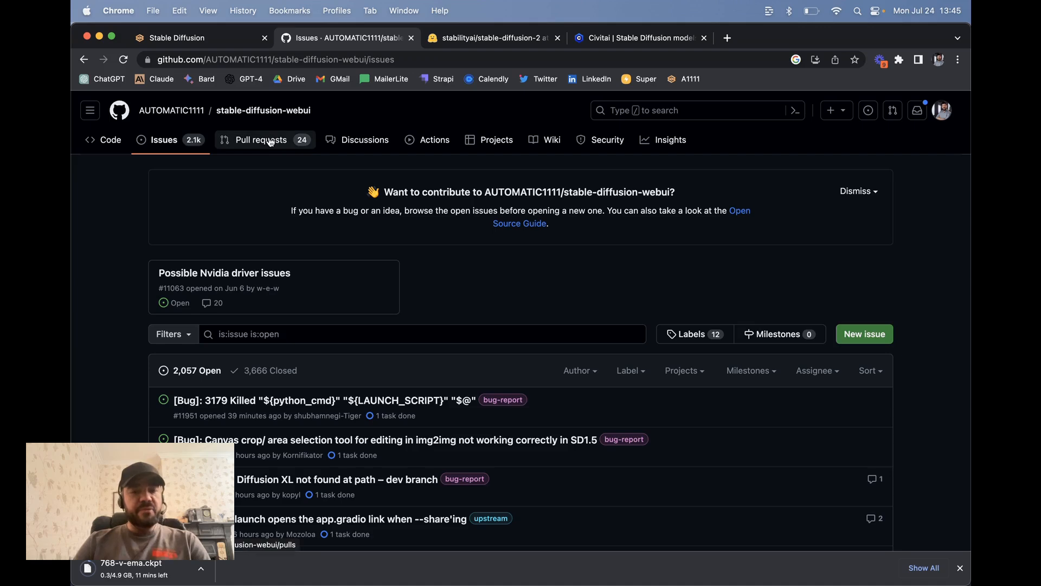
{"action": "left_click", "coordinate": [261, 140]}
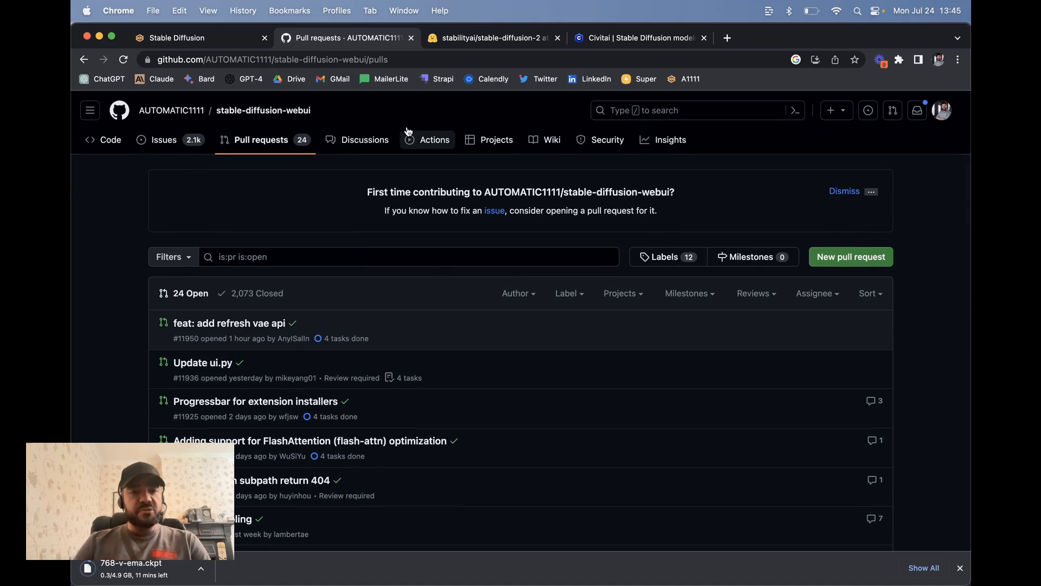
{"action": "left_click", "coordinate": [364, 140]}
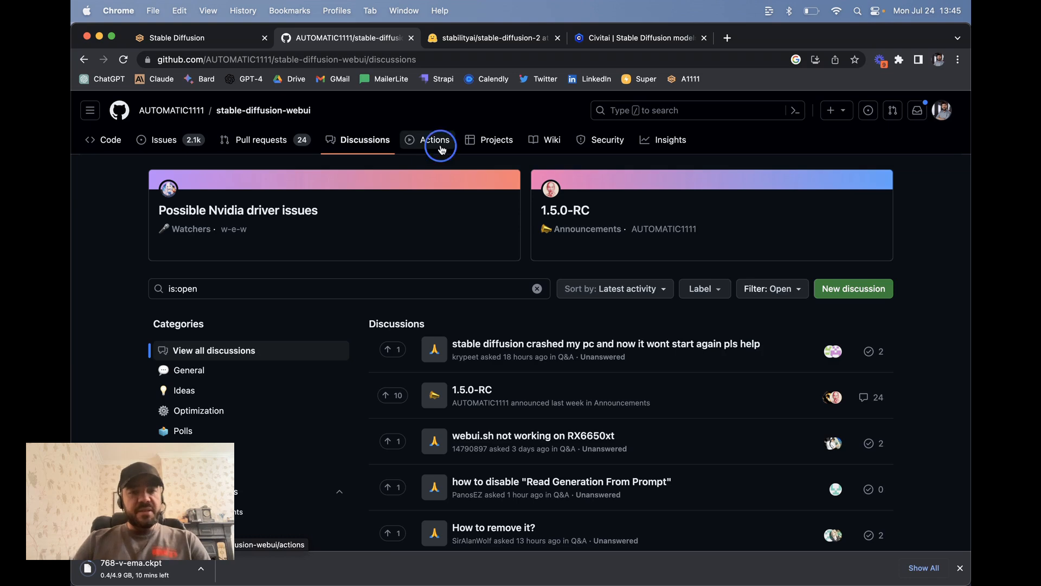
{"action": "left_click", "coordinate": [552, 140]}
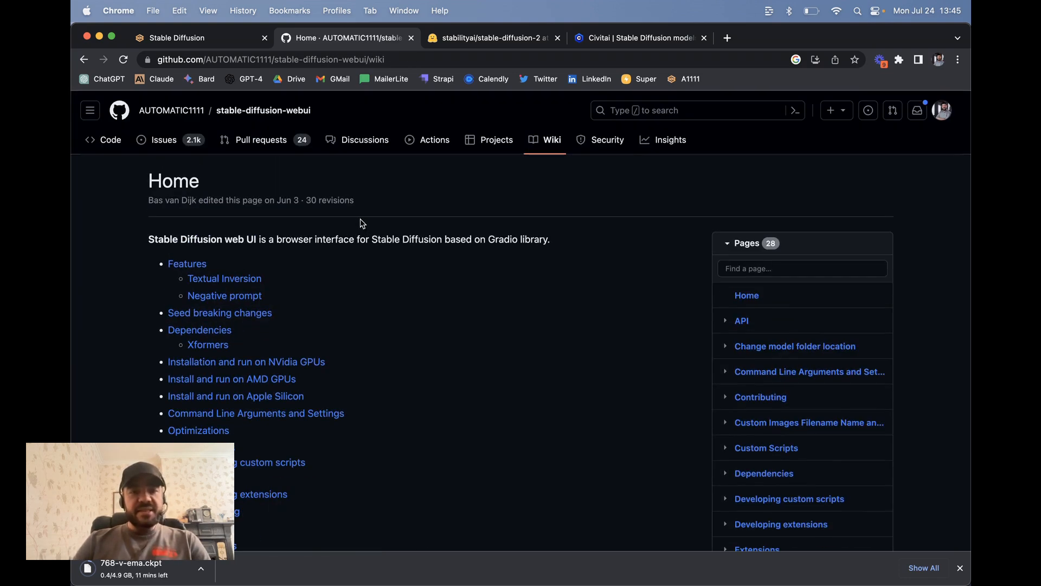
- Open the 'Install and Run on NVidia GPUs' guide and start reading its Windows section
{"action": "scroll", "scroll_direction": "down", "scroll_amount": 3}
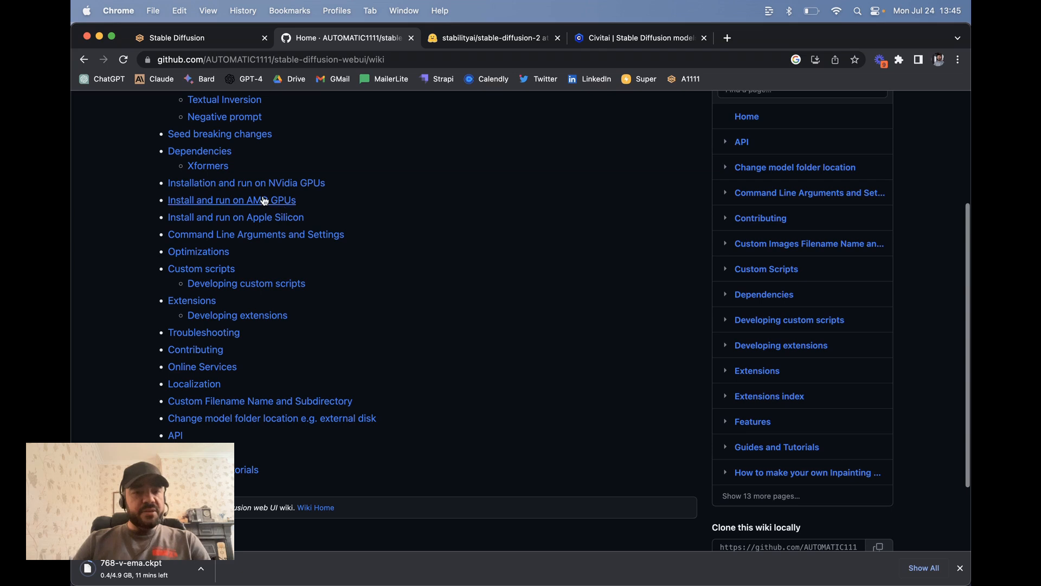
{"action": "mouse_move", "coordinate": [246, 182]}
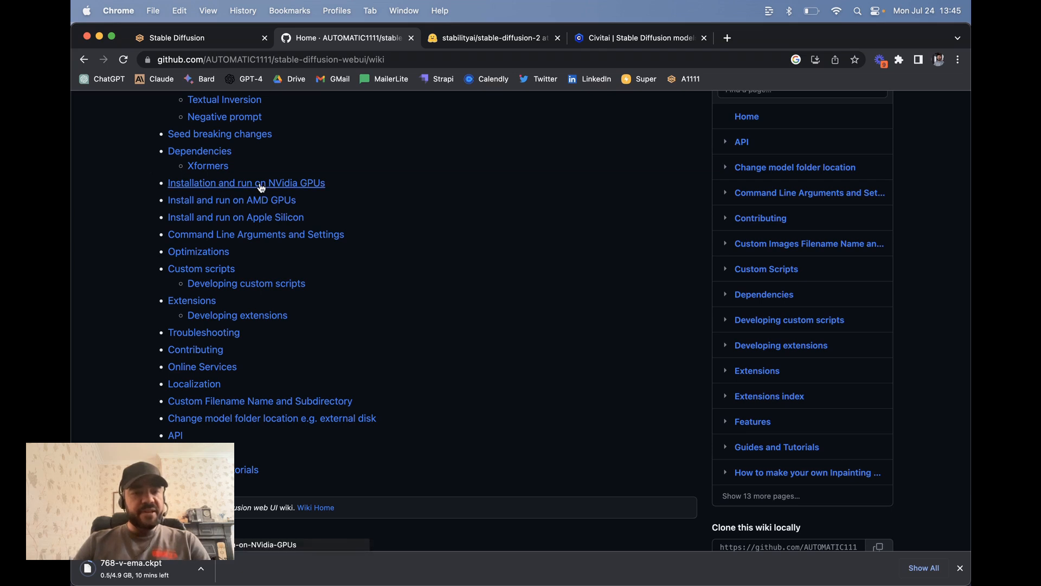
{"action": "left_click", "coordinate": [246, 182]}
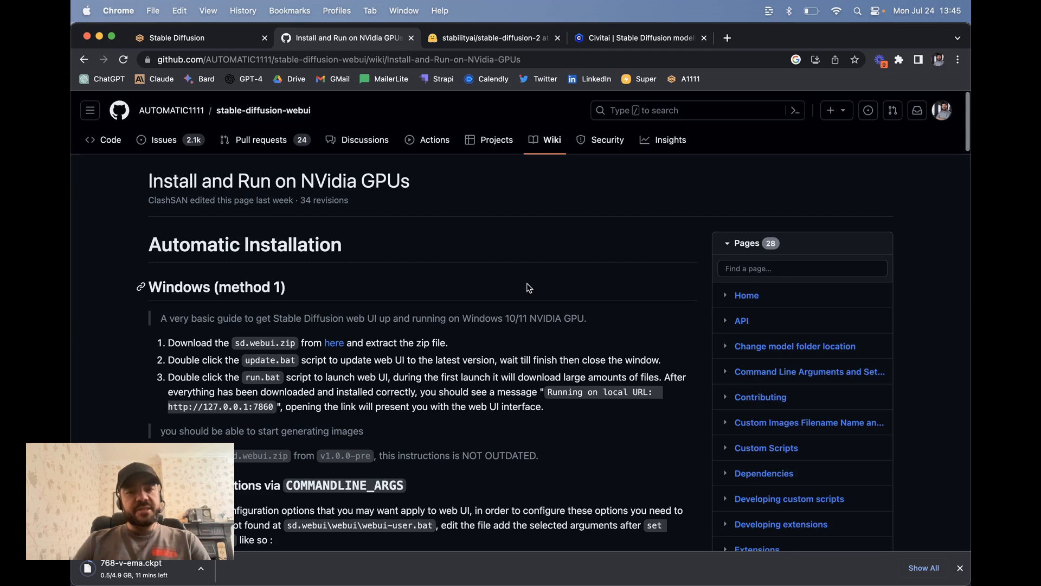
{"action": "scroll", "scroll_direction": "down", "scroll_amount": 3}
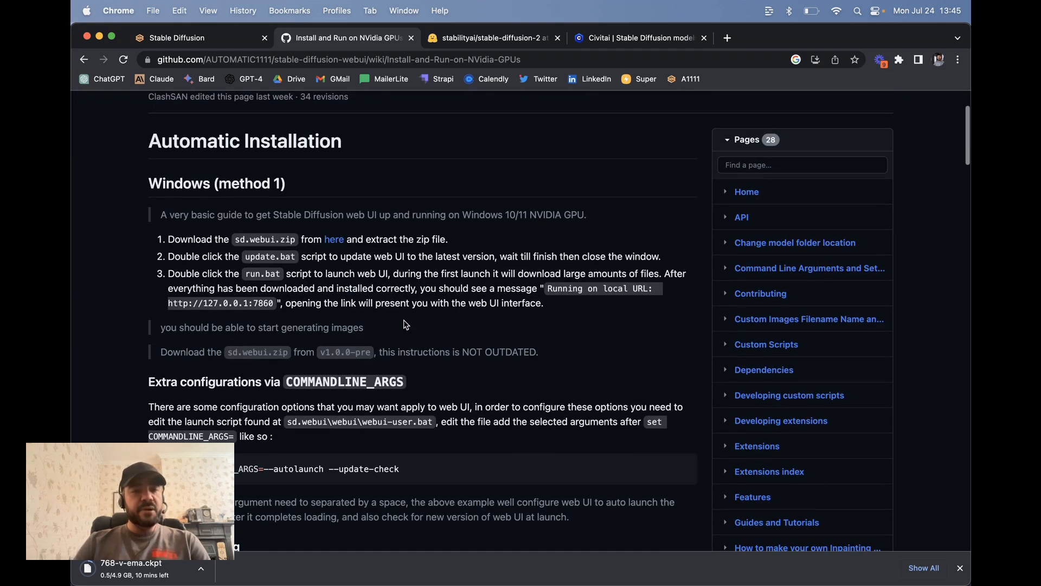
{"action": "scroll", "scroll_direction": "down", "scroll_amount": 3}
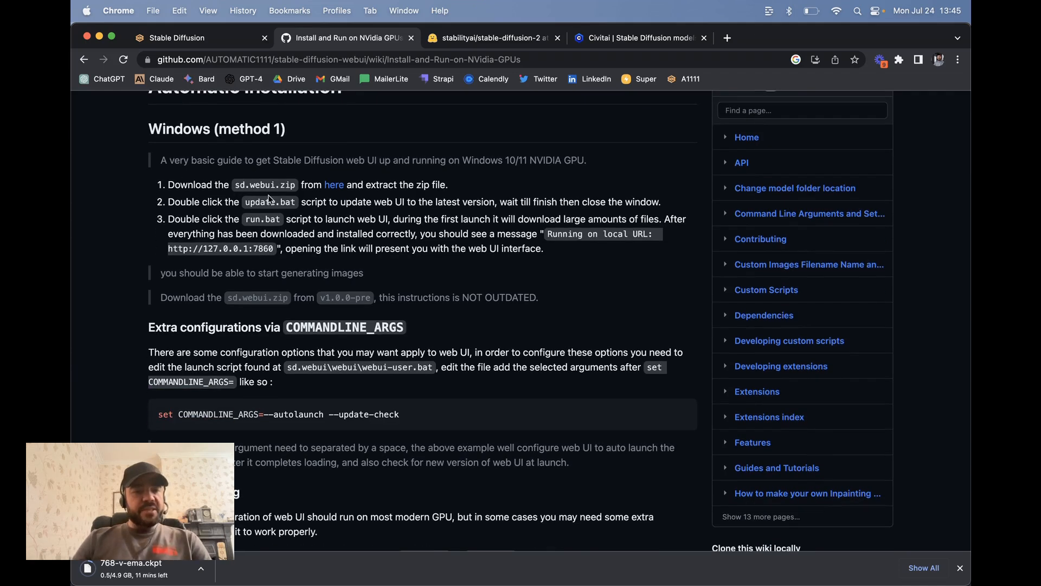
{"action": "mouse_move", "coordinate": [416, 185]}
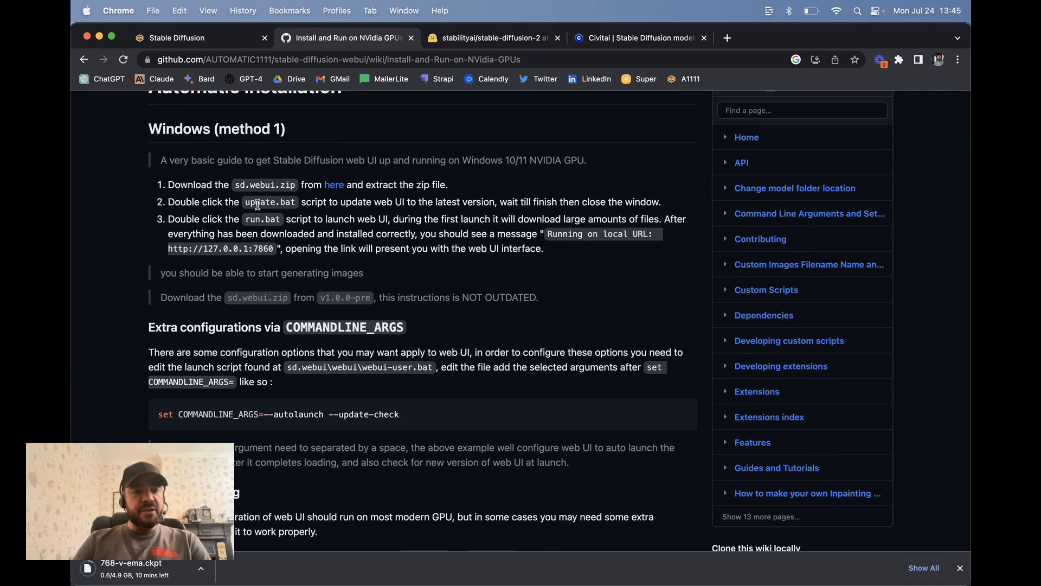
{"action": "mouse_move", "coordinate": [490, 201]}
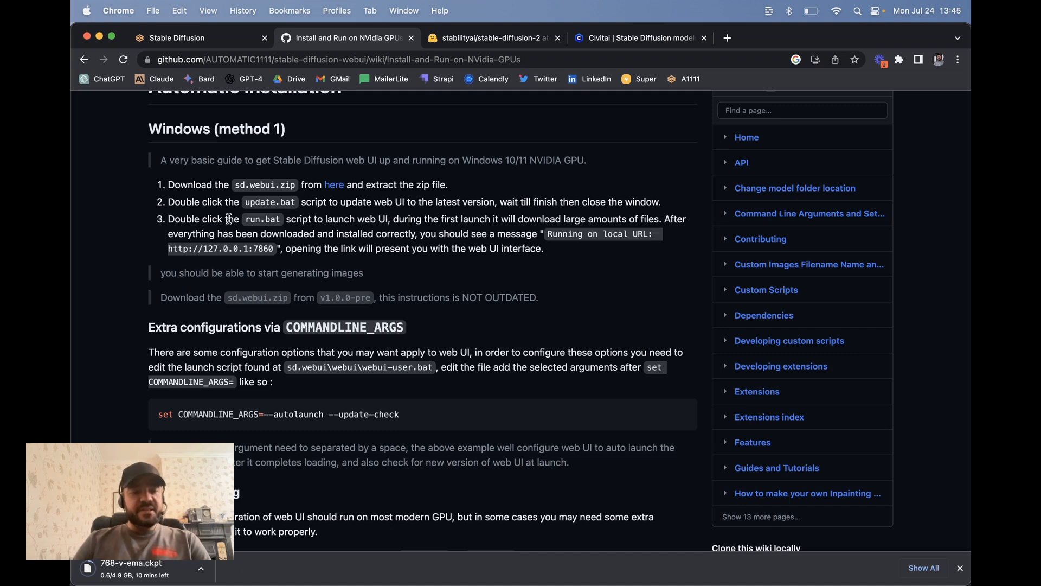
{"action": "mouse_move", "coordinate": [328, 215]}
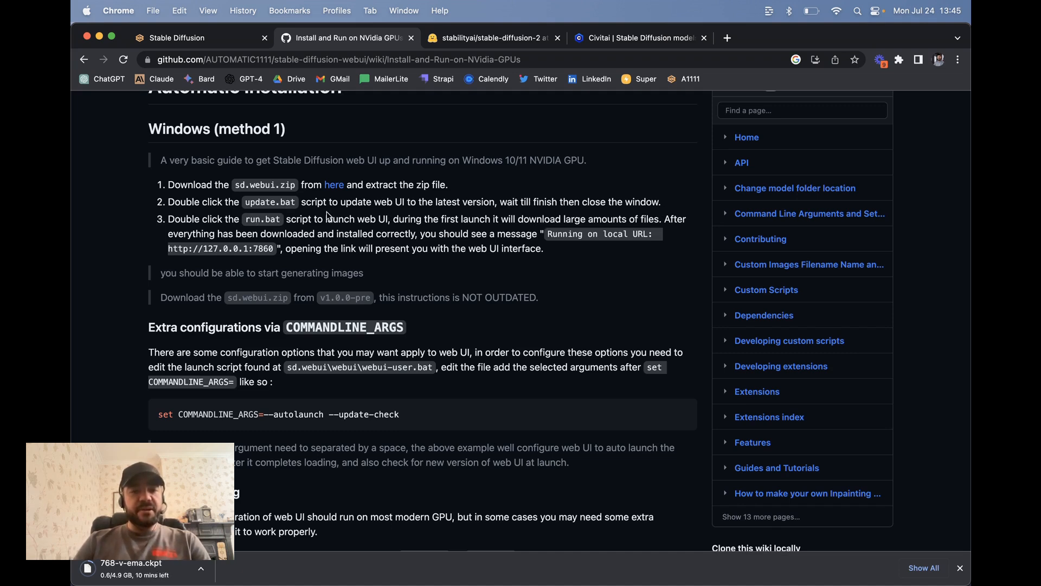
{"action": "mouse_move", "coordinate": [550, 230]}
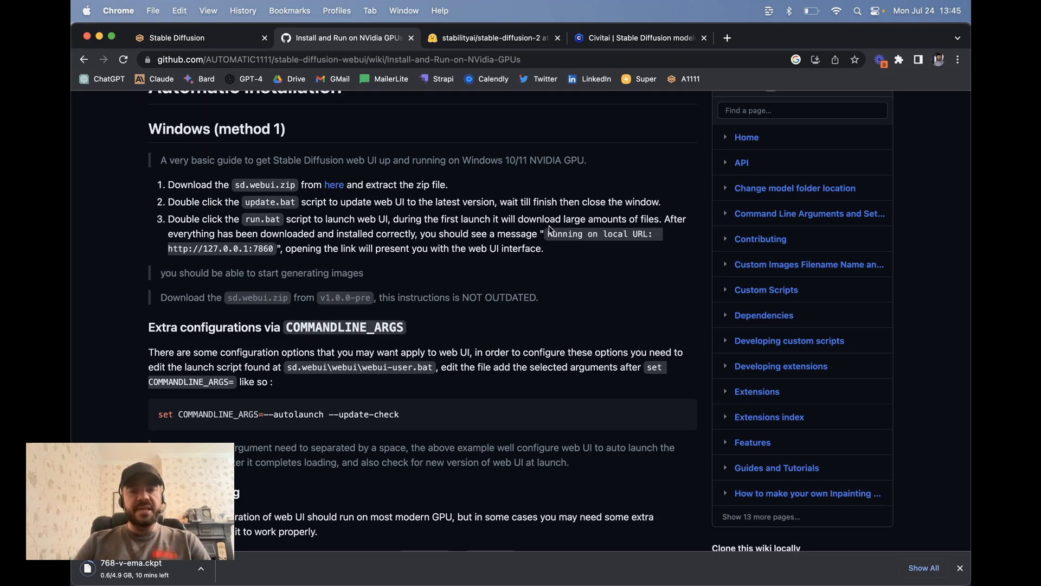
{"action": "mouse_move", "coordinate": [470, 223]}
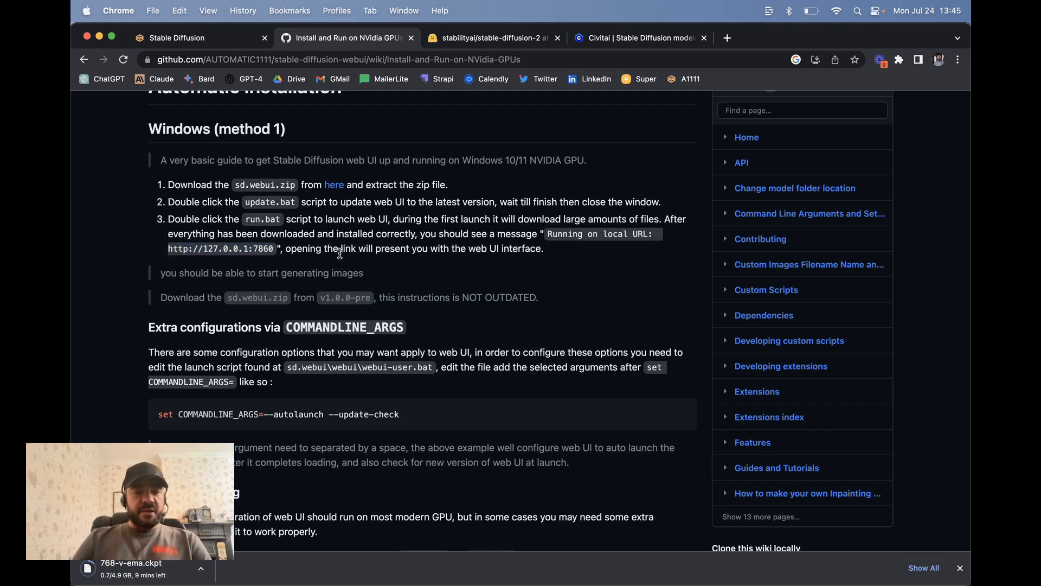
- Scroll through the rest of the guide into the Linux section, then back up
{"action": "scroll", "scroll_direction": "down", "scroll_amount": 3}
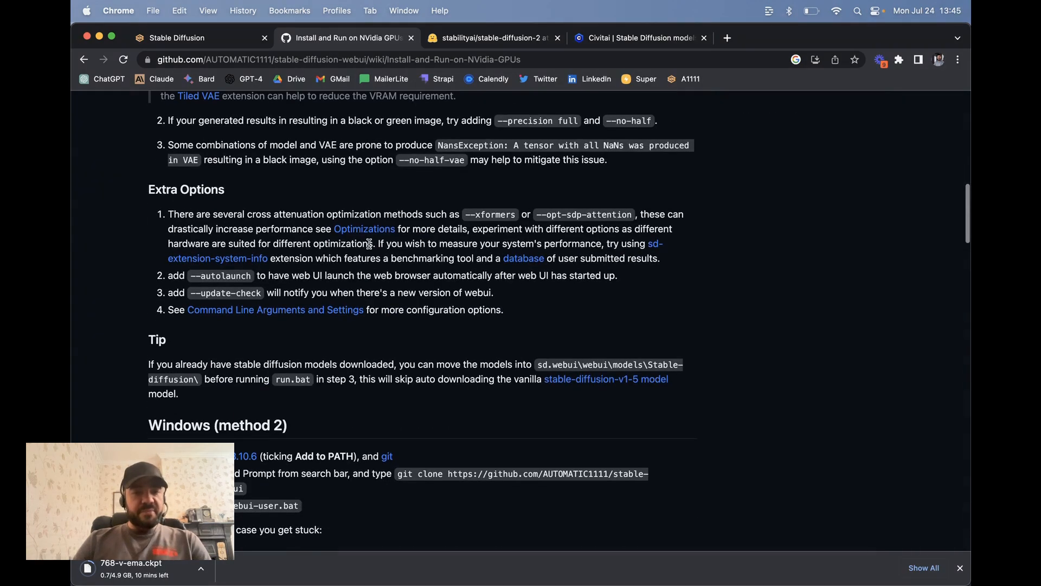
{"action": "scroll", "scroll_direction": "down", "scroll_amount": 3}
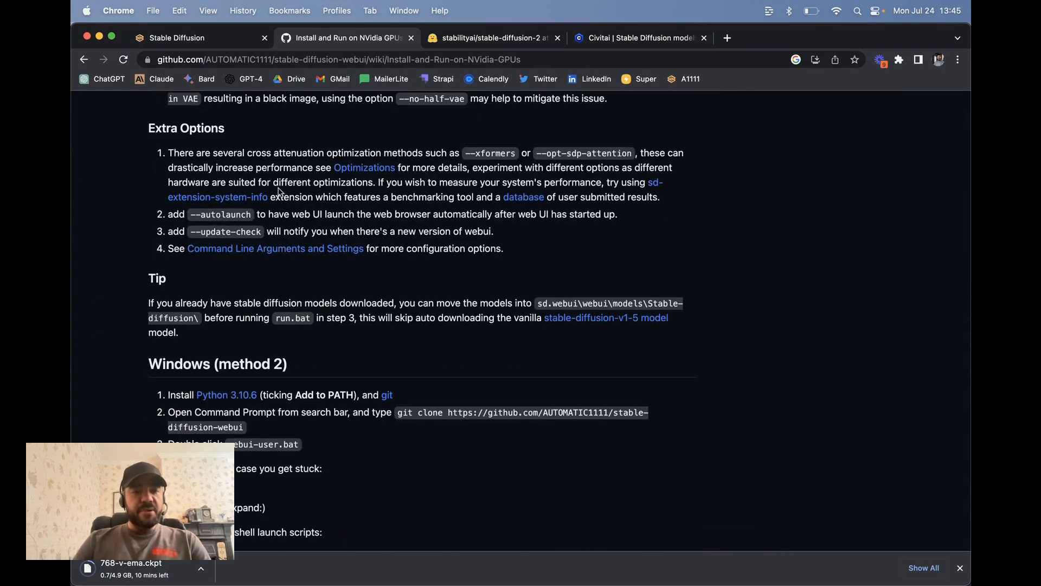
{"action": "scroll", "scroll_direction": "down", "scroll_amount": 3}
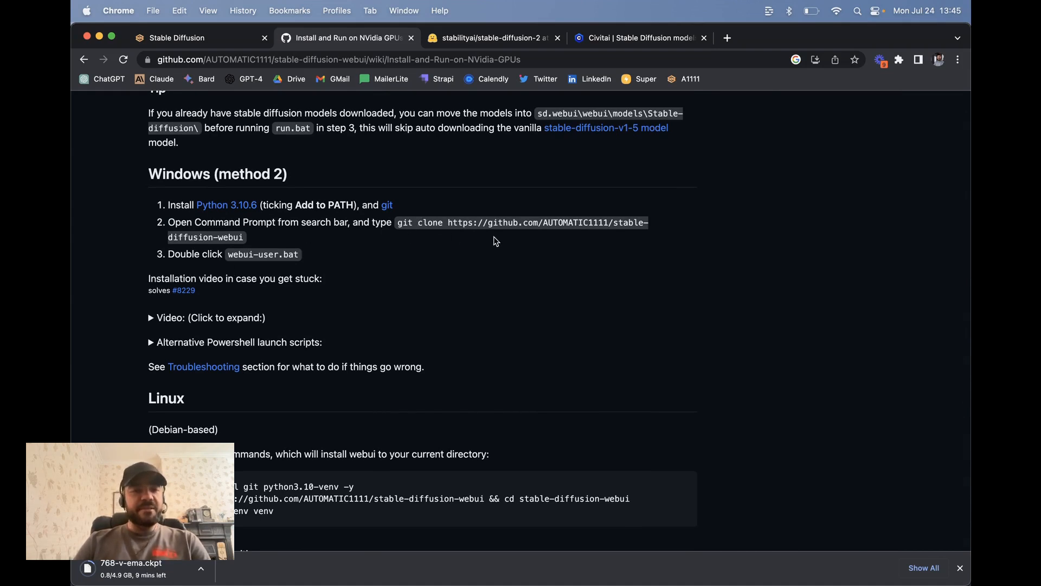
{"action": "scroll", "scroll_direction": "down", "scroll_amount": 3}
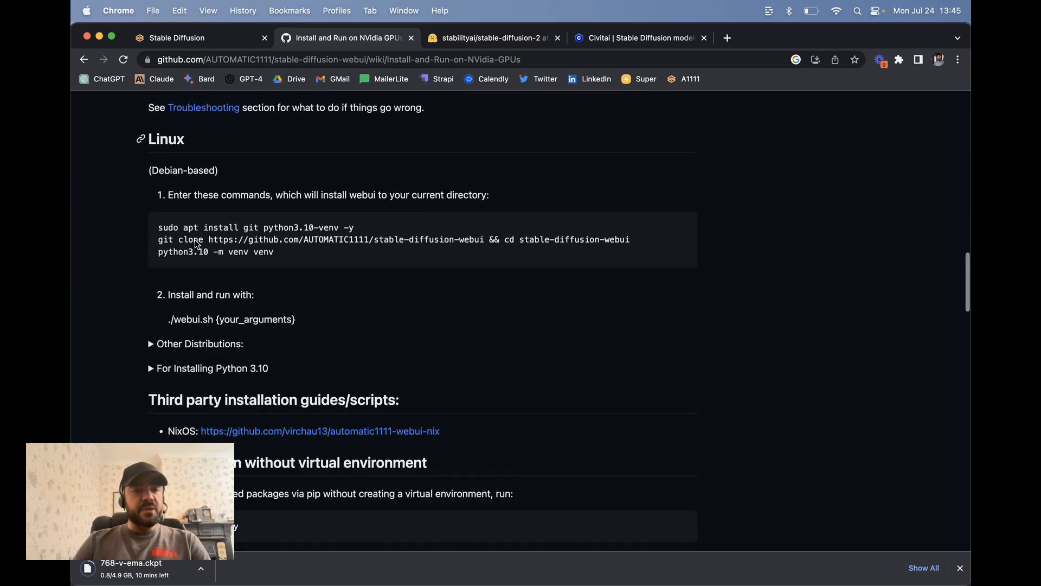
{"action": "scroll", "scroll_direction": "down", "scroll_amount": 3}
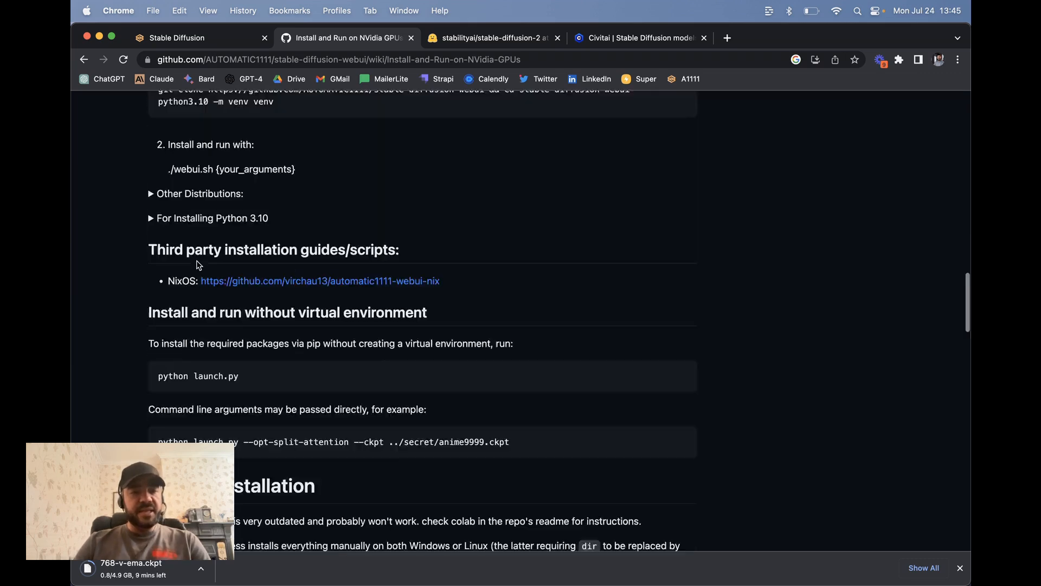
{"action": "scroll", "scroll_direction": "up", "scroll_amount": 3}
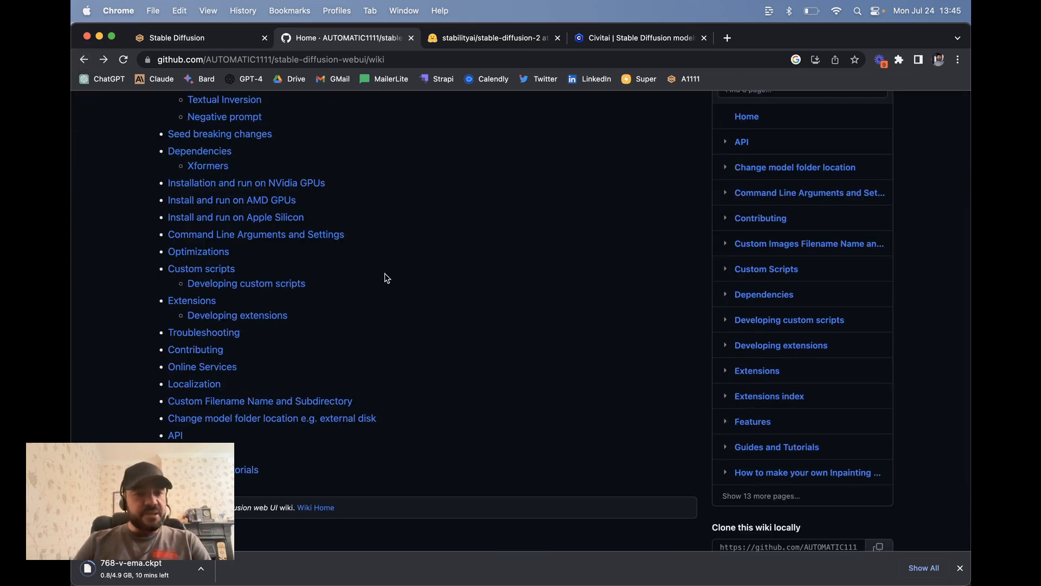
- Open the wiki's 'Install and run on AMD GPUs' guide showing its Windows steps
{"action": "left_click", "coordinate": [231, 199]}
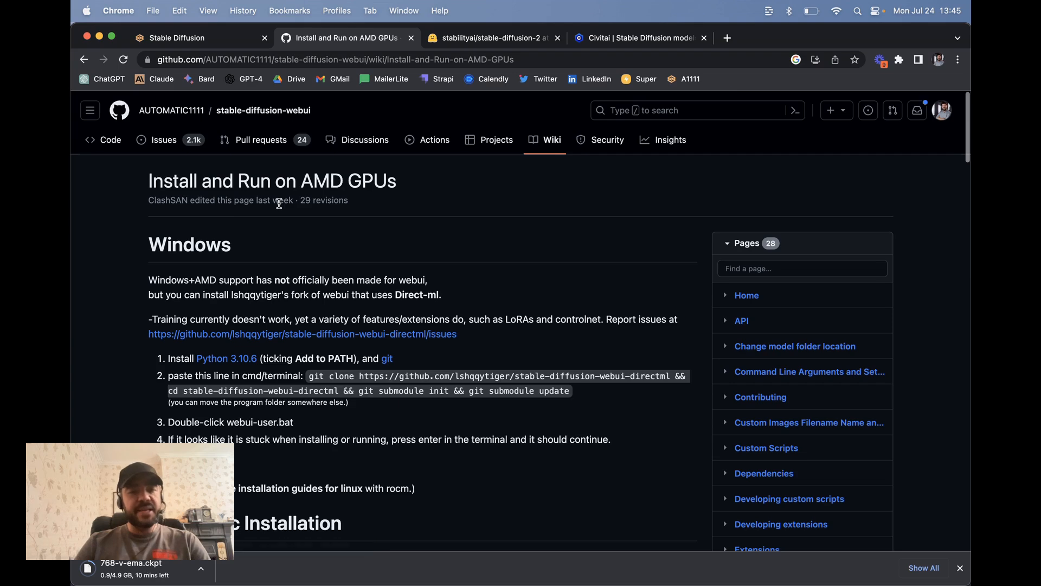
{"action": "mouse_move", "coordinate": [238, 350]}
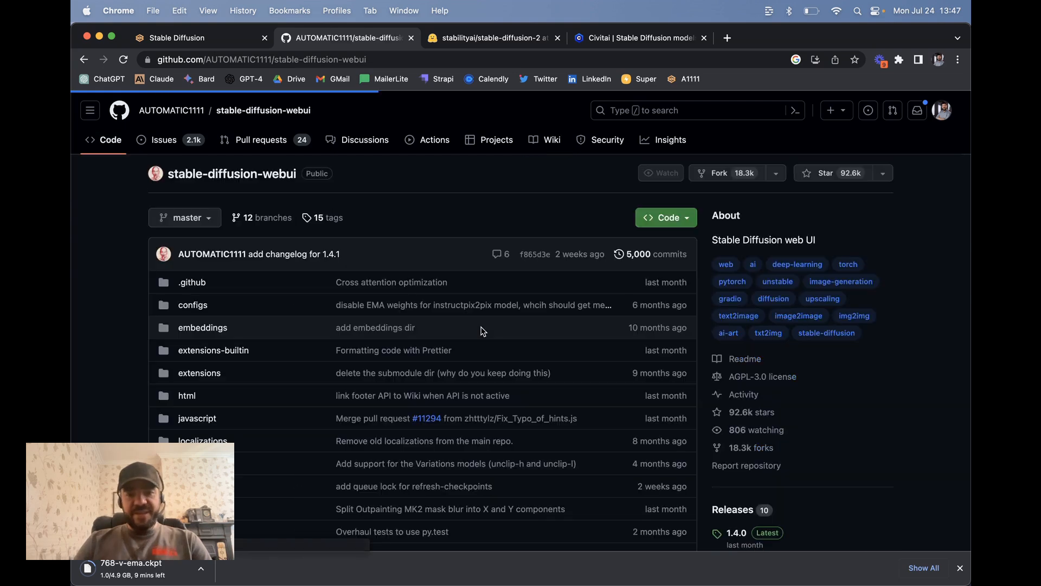
- In the repository's scripts folder, open the prompts_from_file.py source
{"action": "scroll", "scroll_direction": "down", "scroll_amount": 3}
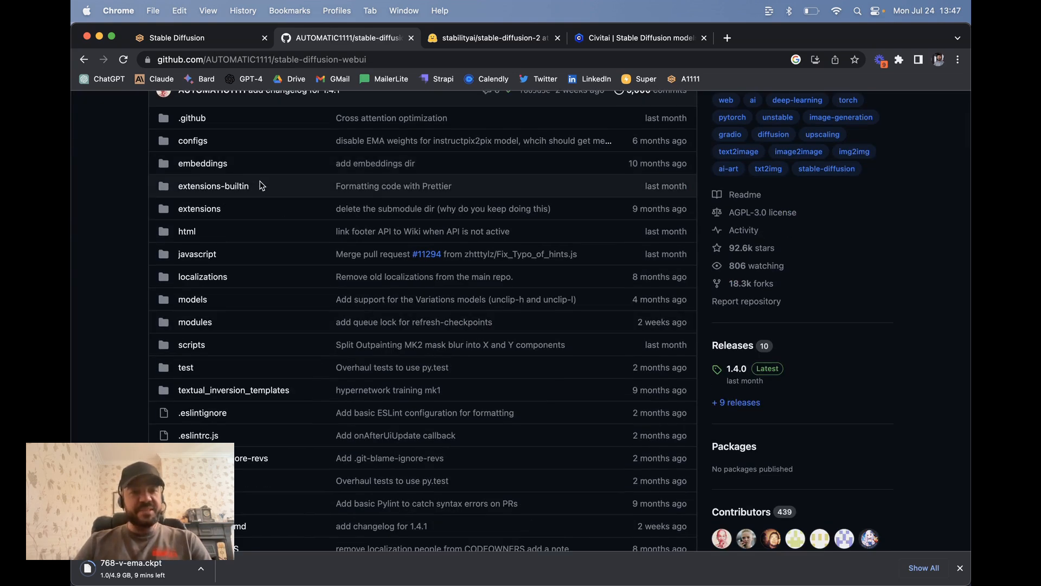
{"action": "scroll", "scroll_direction": "down", "scroll_amount": 3}
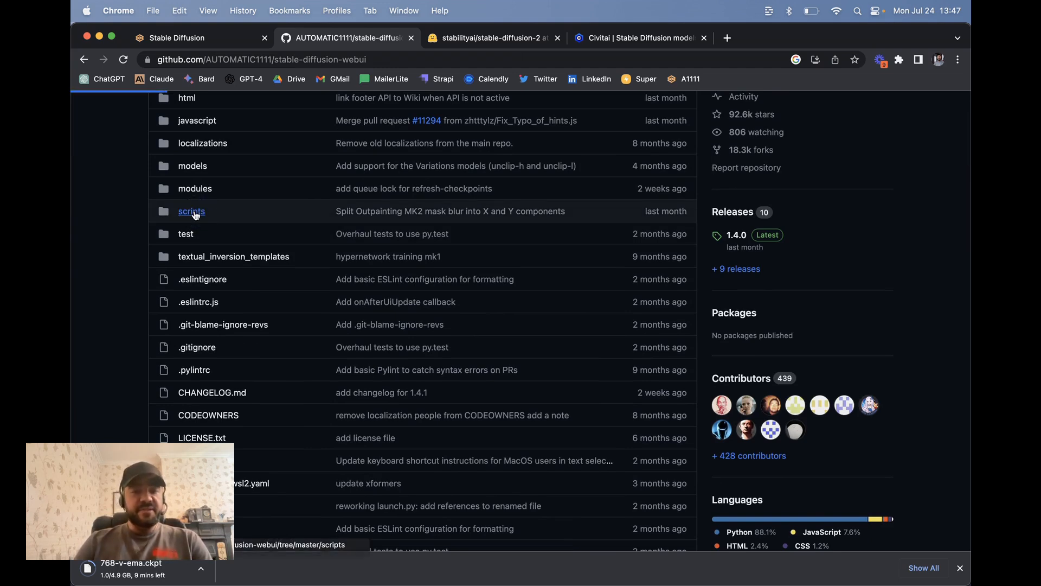
{"action": "left_click", "coordinate": [191, 211]}
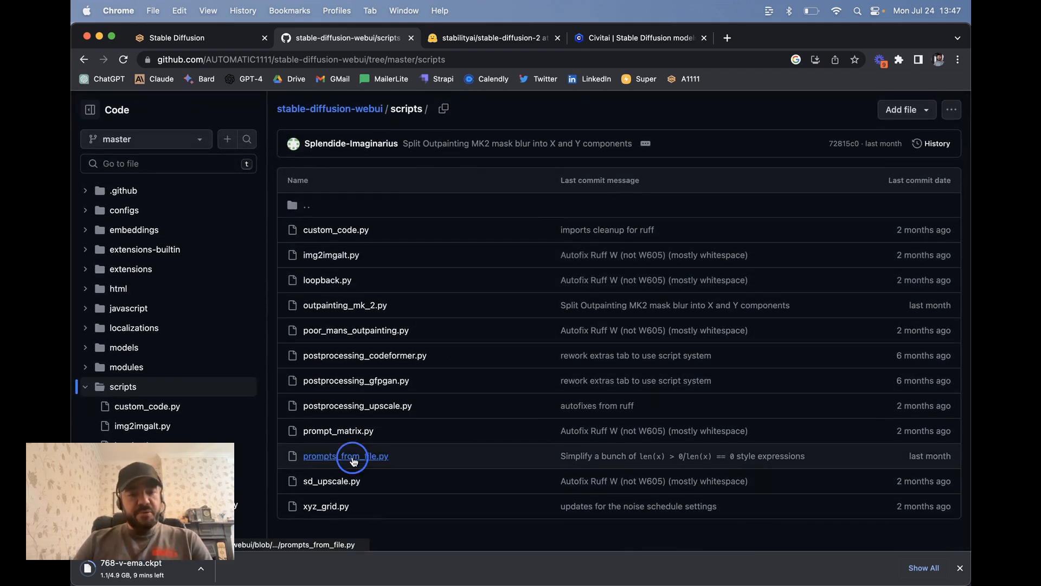
{"action": "left_click", "coordinate": [345, 456]}
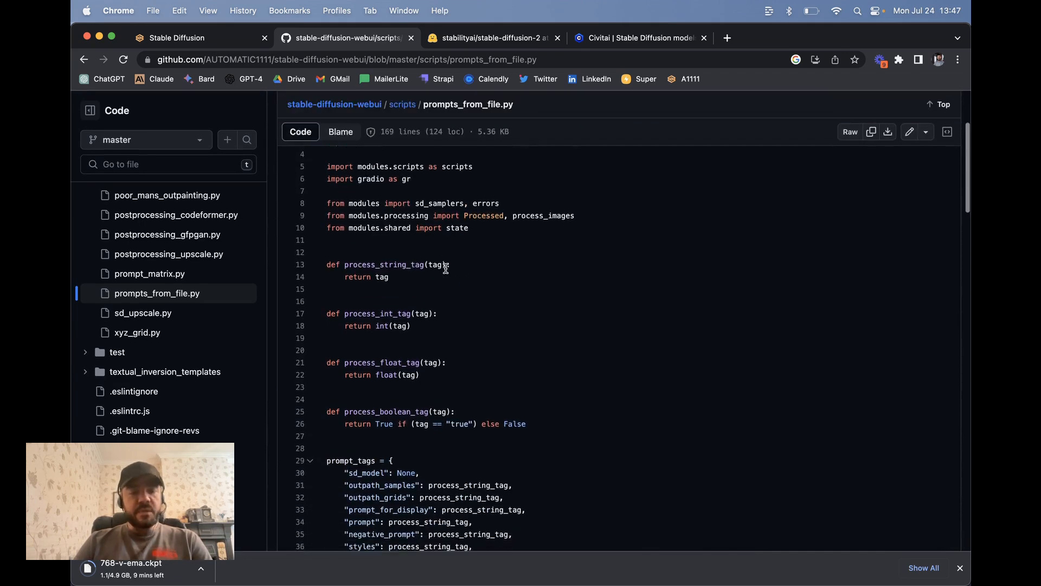
- Read through the script's code, then return to the local Stable Diffusion web UI tab
{"action": "scroll", "scroll_direction": "down", "scroll_amount": 3}
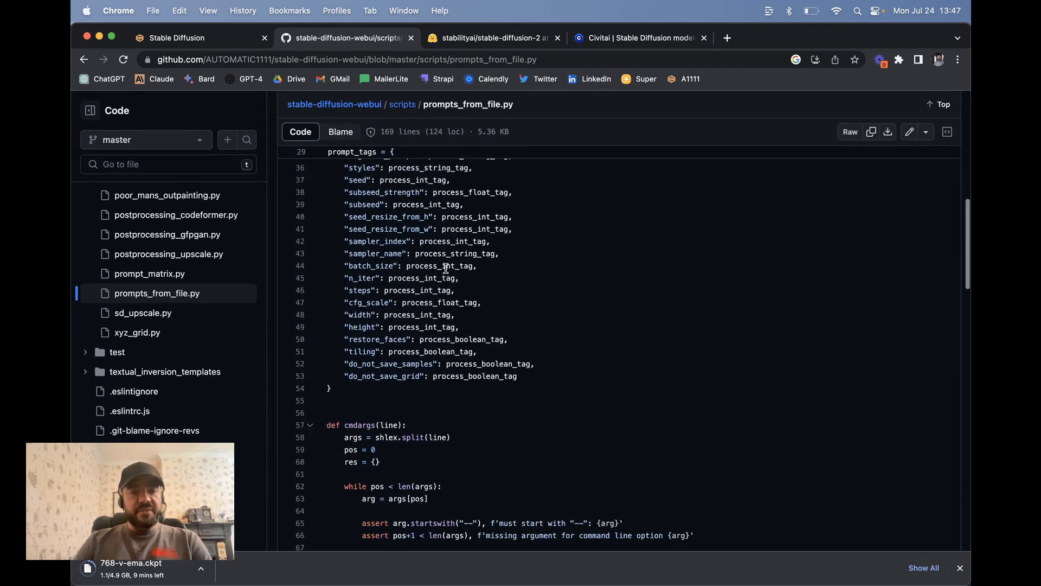
{"action": "scroll", "scroll_direction": "down", "scroll_amount": 3}
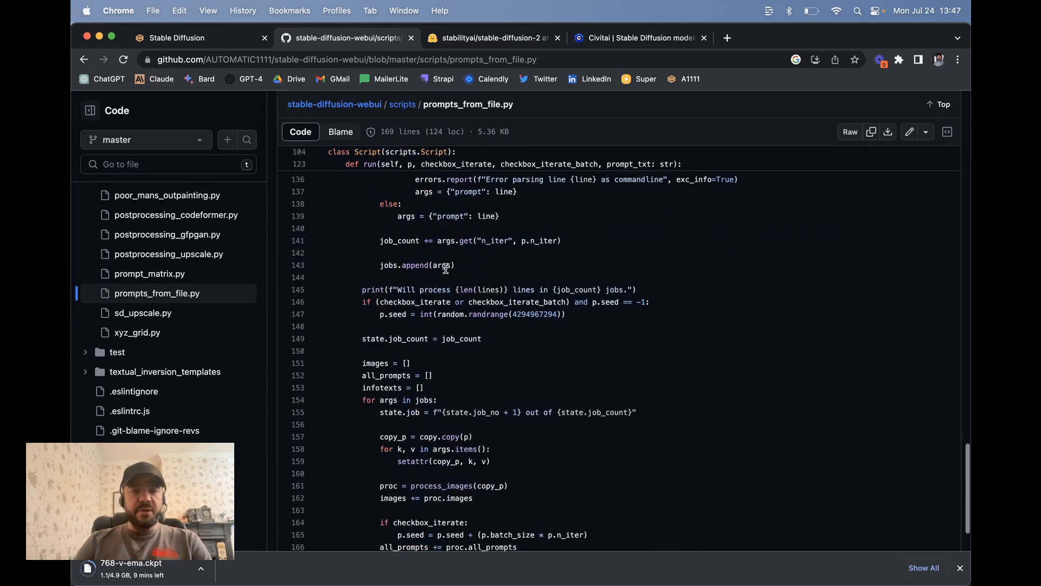
{"action": "scroll", "scroll_direction": "down", "scroll_amount": 3}
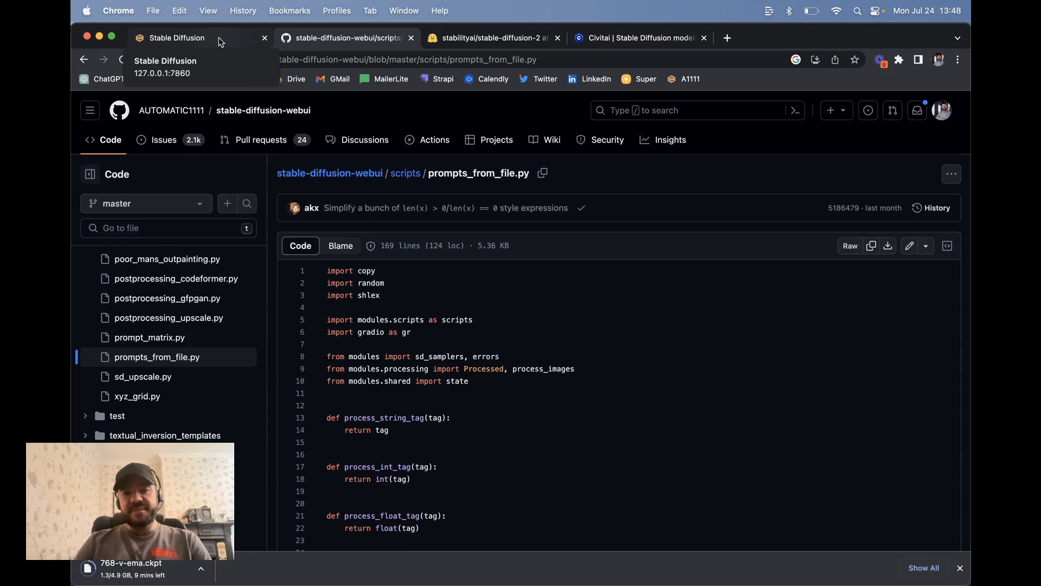
{"action": "left_click", "coordinate": [177, 37]}
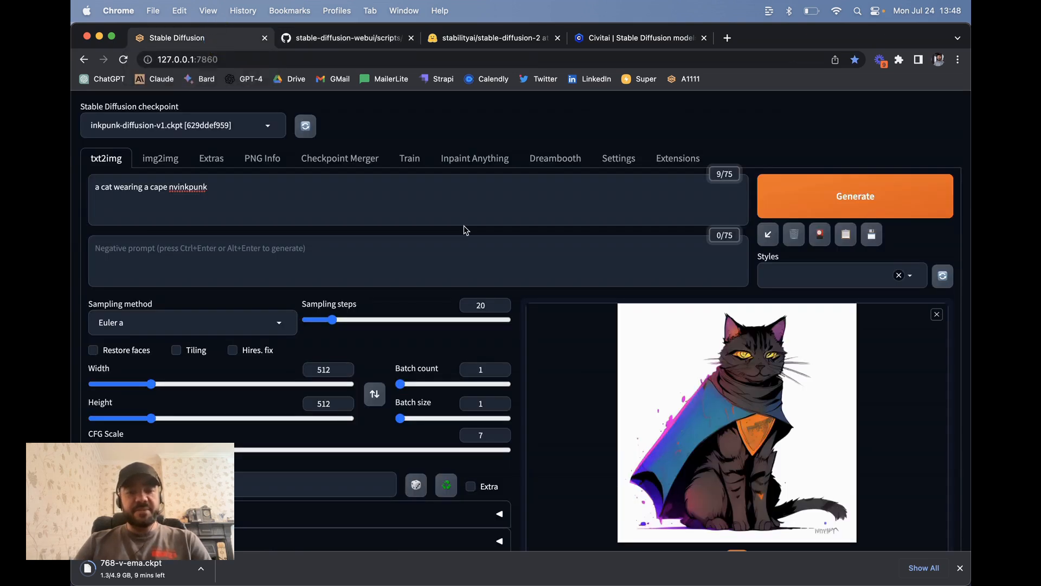
{"action": "mouse_move", "coordinate": [486, 293]}
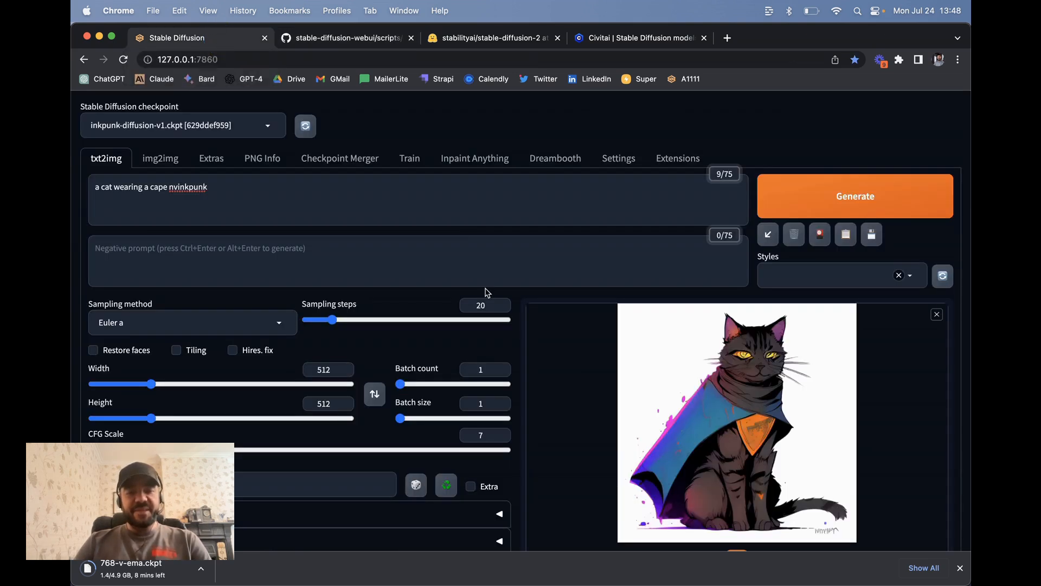